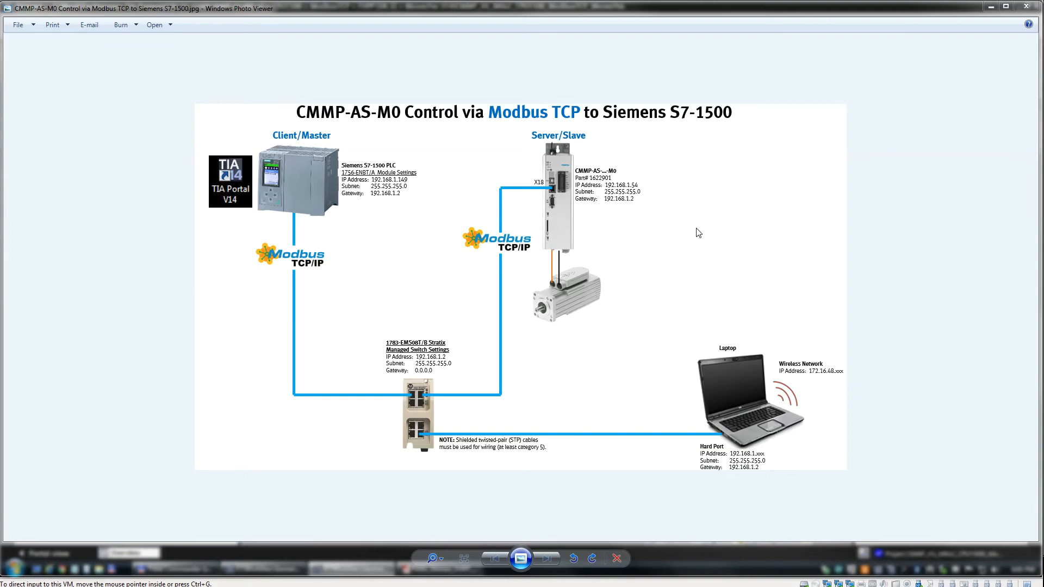
mouse_move(449, 126)
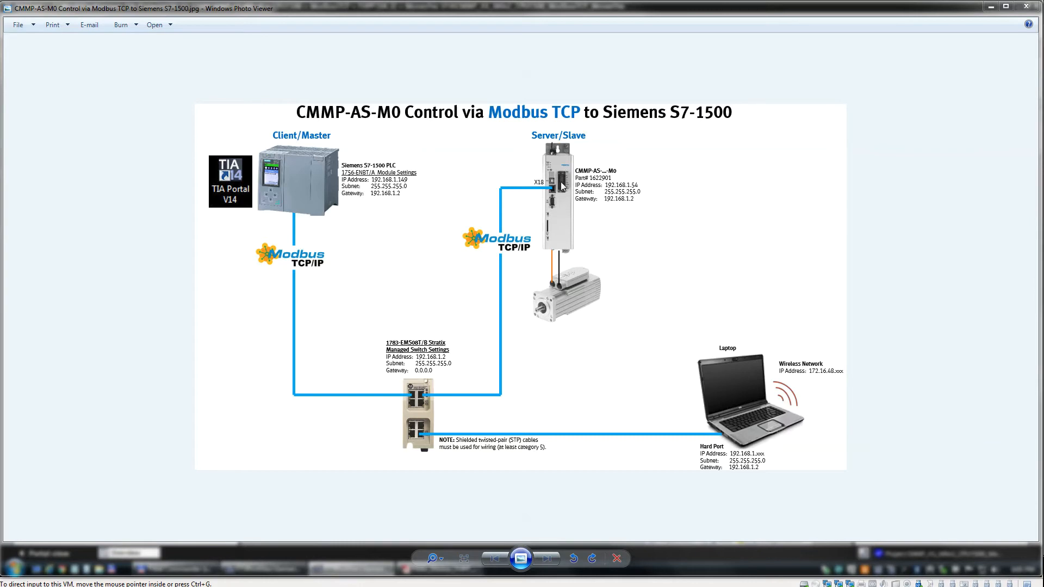
mouse_move(741, 116)
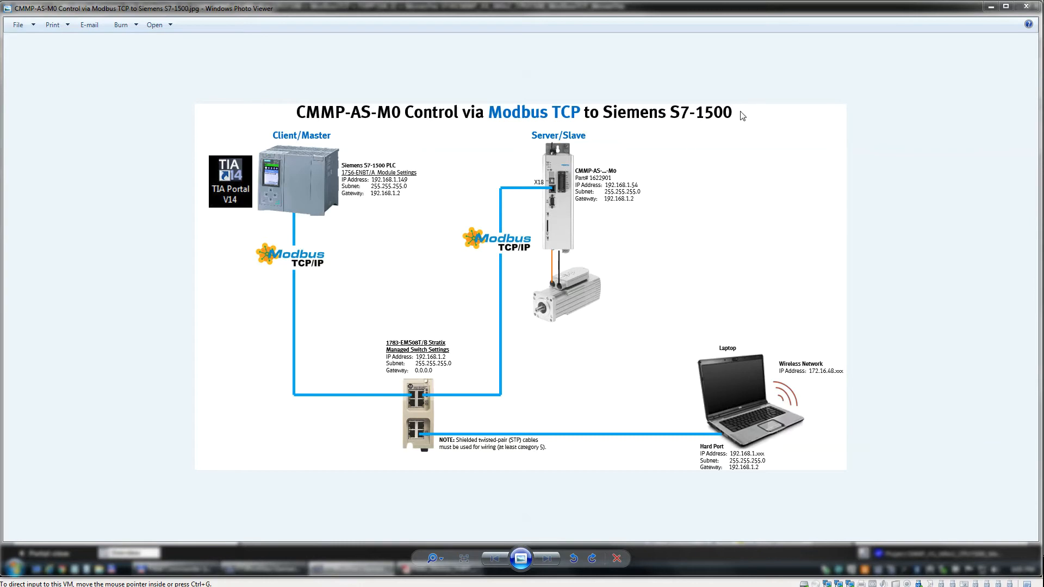
mouse_move(710, 111)
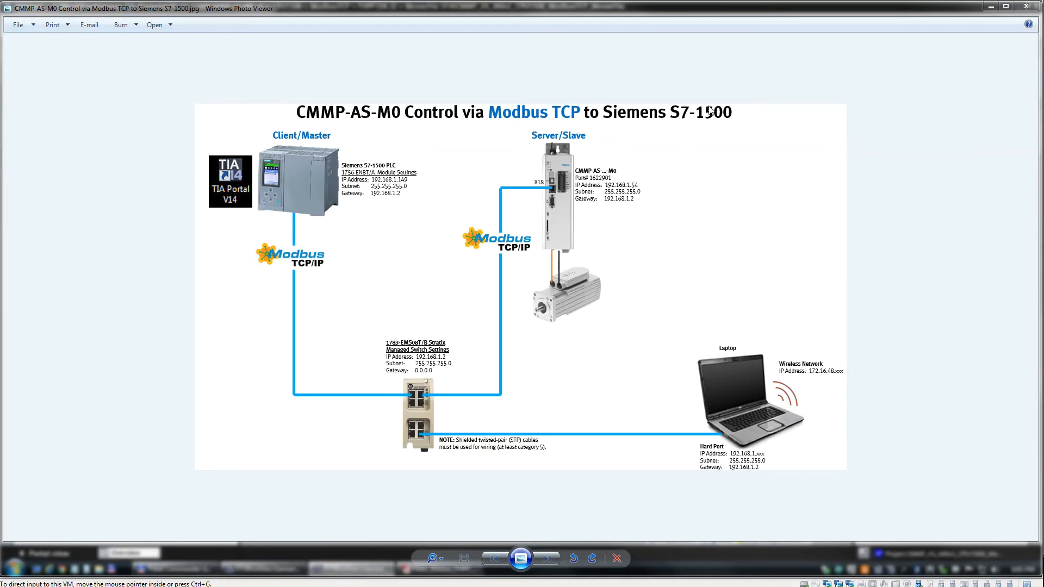
mouse_move(662, 220)
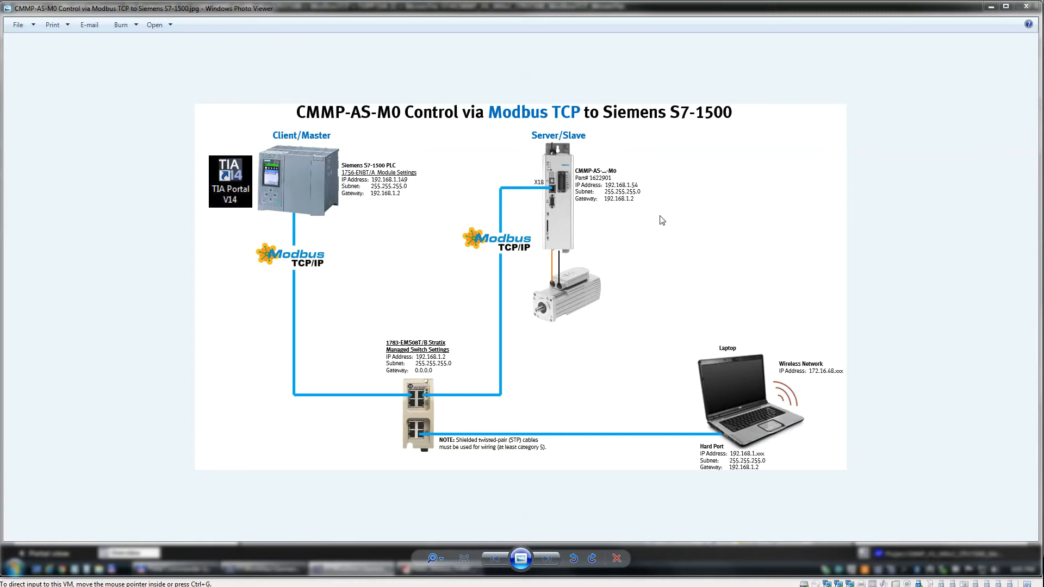
mouse_move(622, 186)
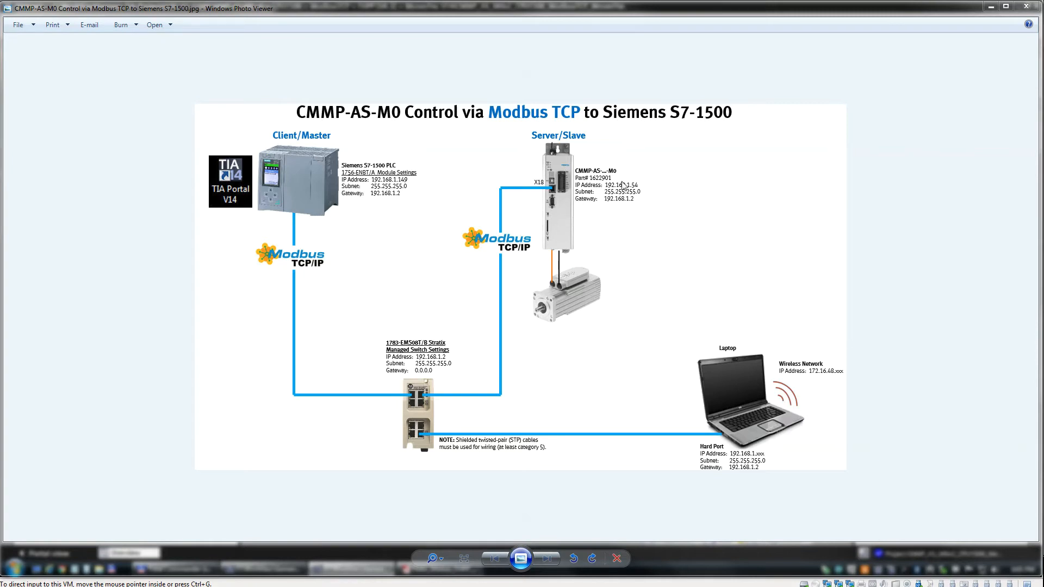
mouse_move(553, 226)
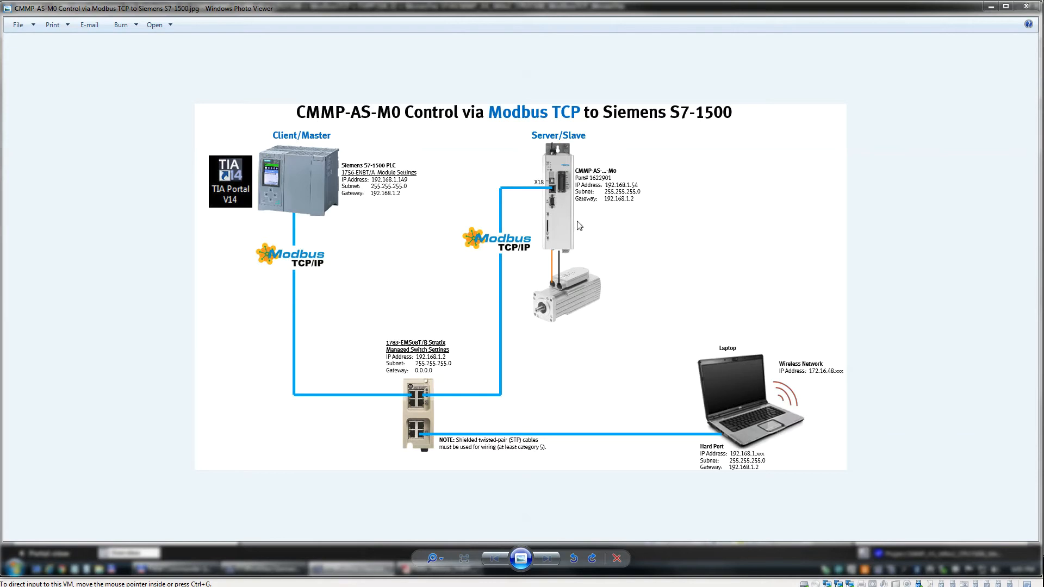
mouse_move(576, 236)
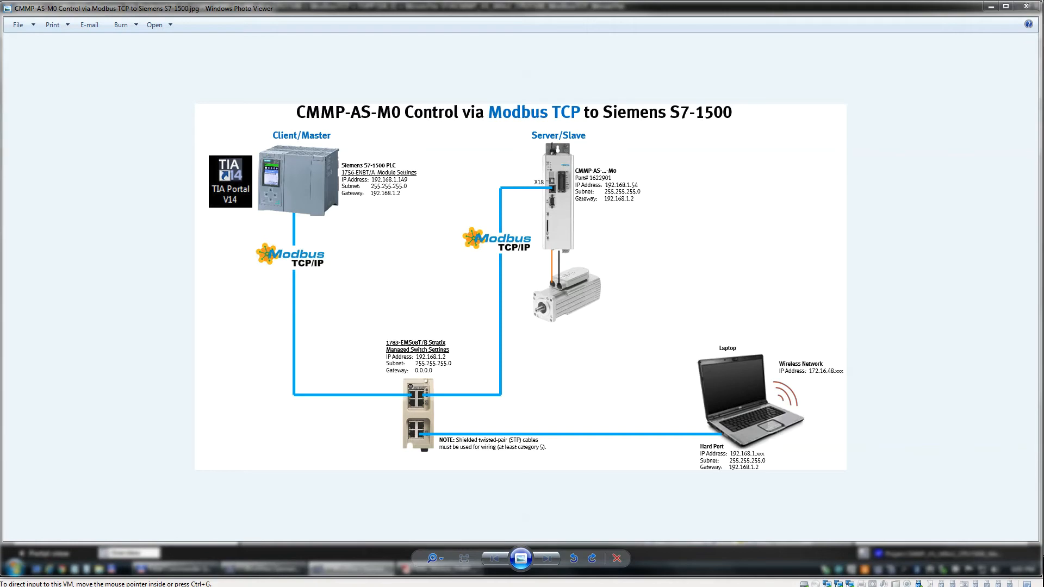
Show the Software downloads list for part 1622901 and ready the search field for a new term.
click(439, 569)
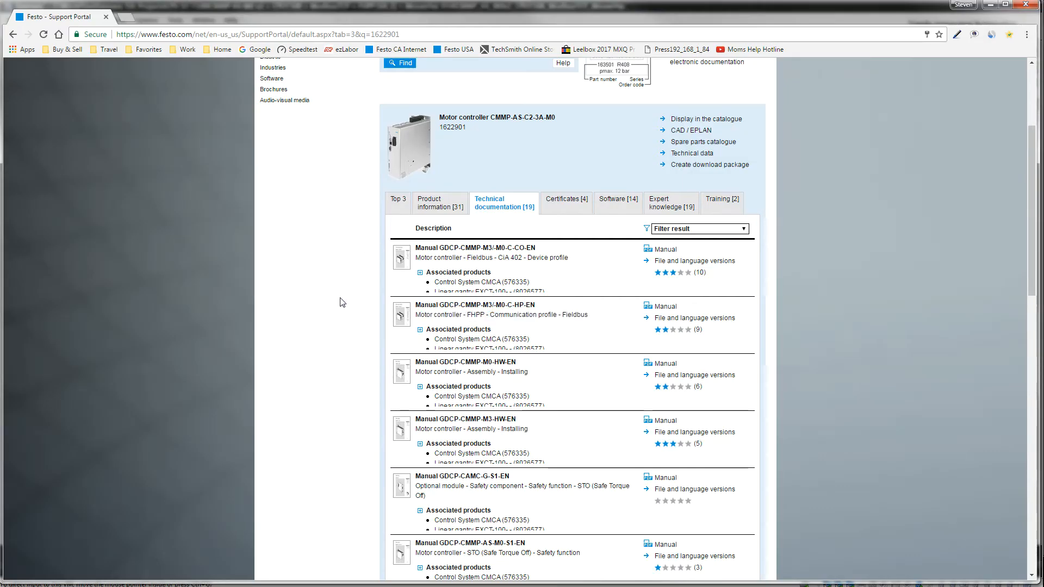
mouse_move(596, 320)
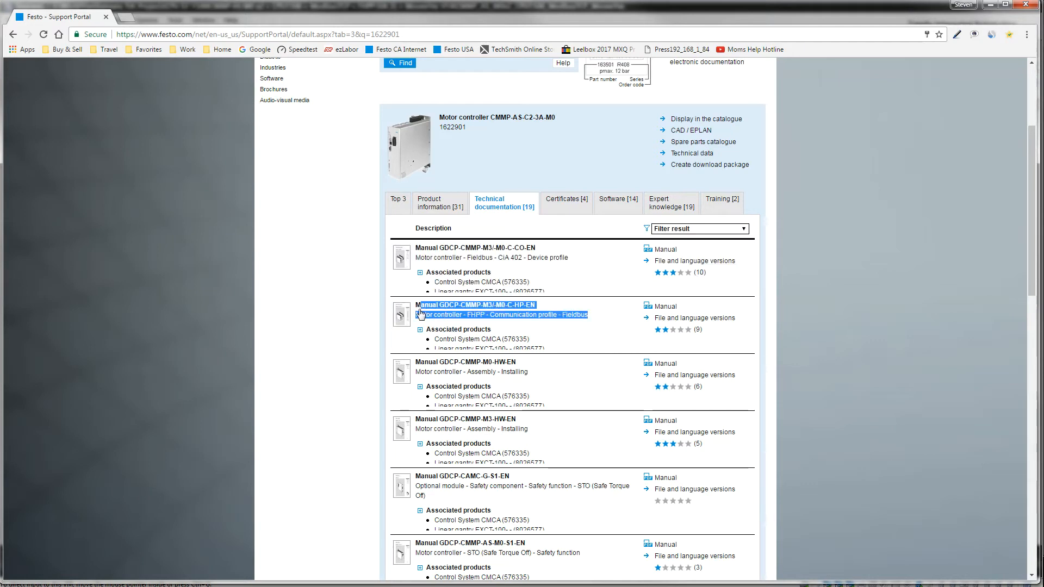
mouse_move(662, 307)
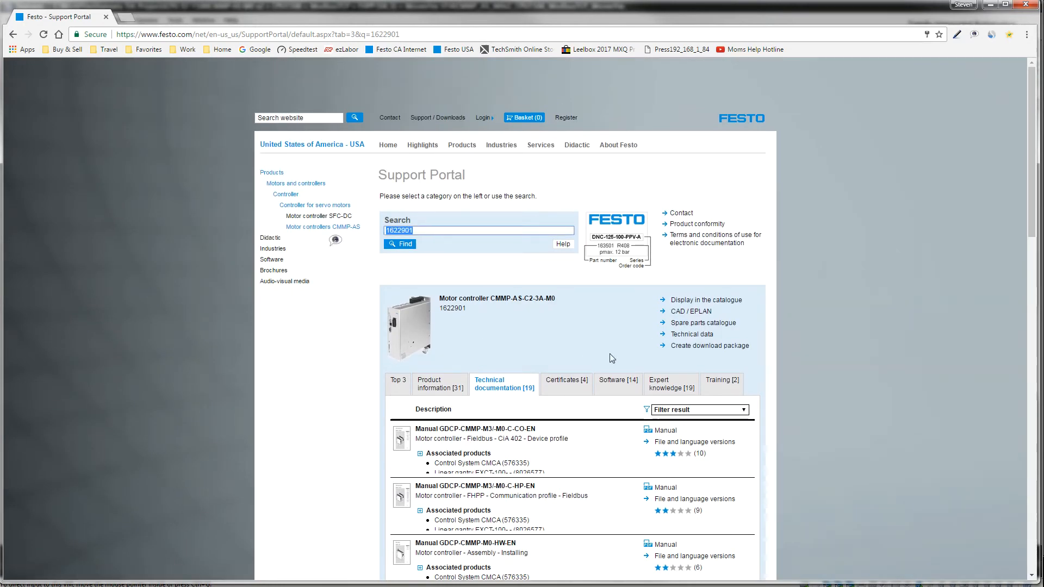
mouse_move(848, 287)
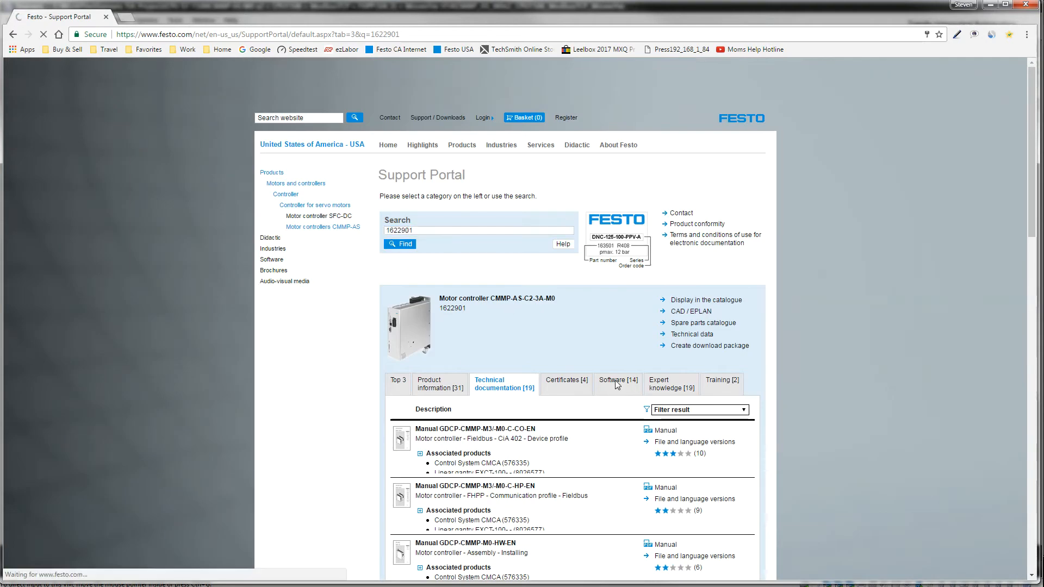
click(615, 383)
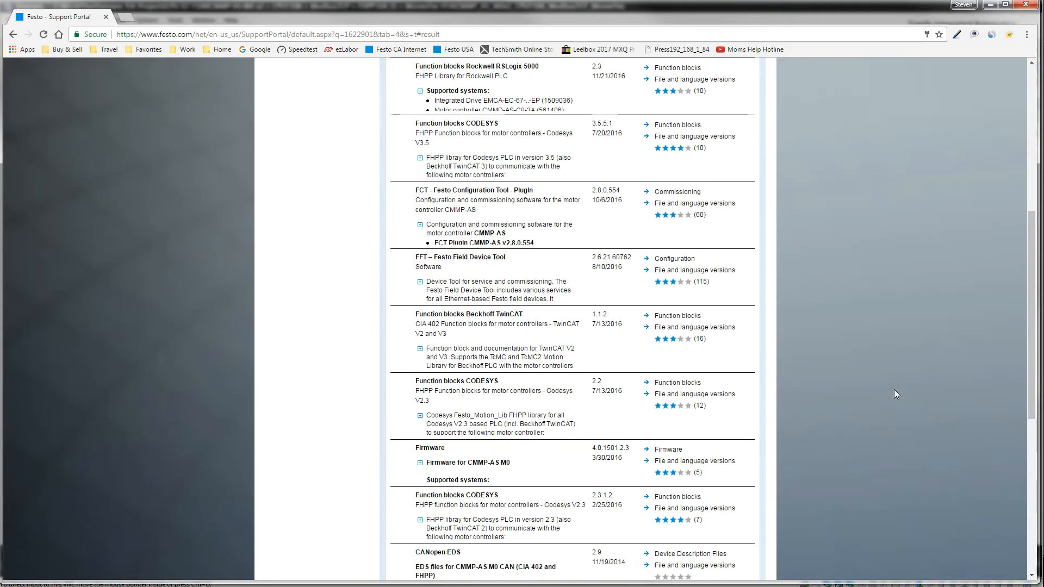
scroll(down, 3)
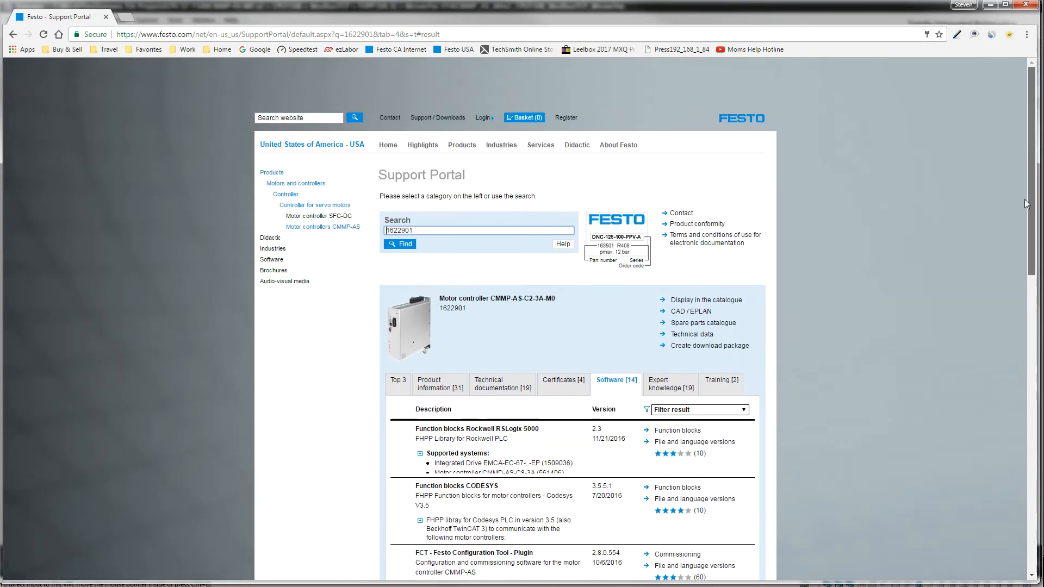
click(426, 230)
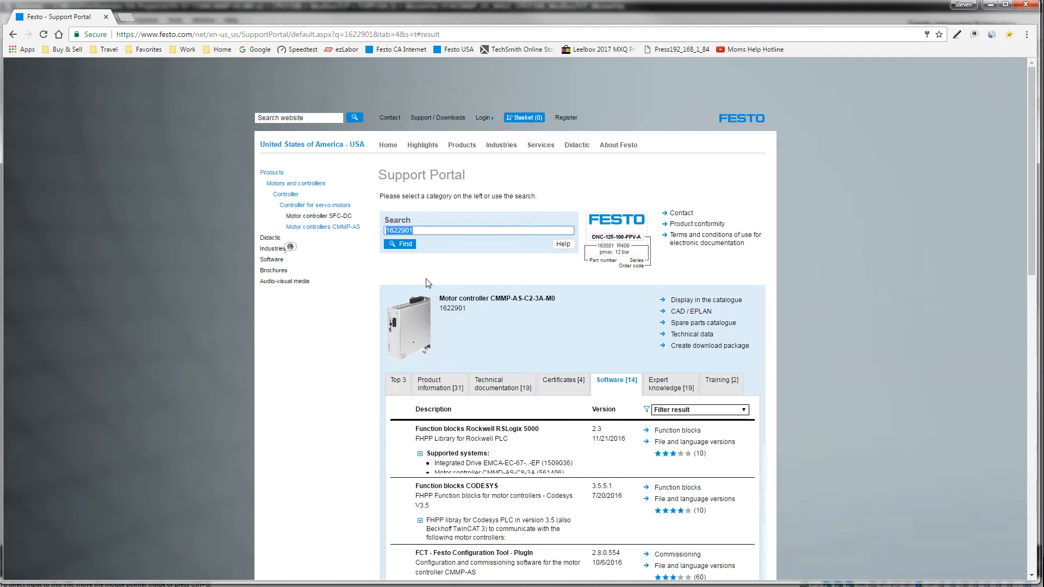
Search for 'siemens' and expand the Function blocks Siemens Step 7 version 4.3 entry.
text(siemens)
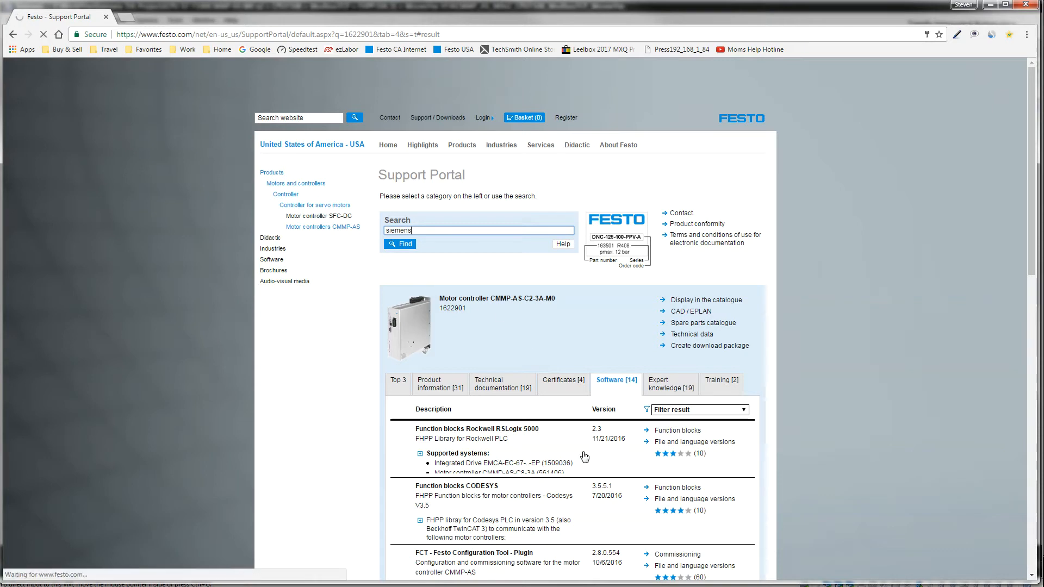
mouse_move(539, 519)
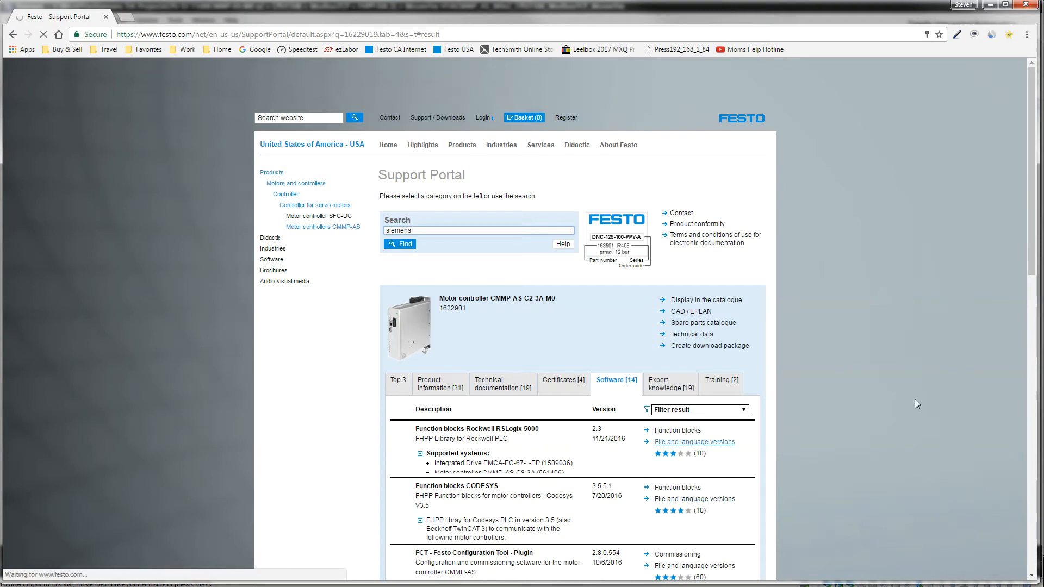
click(399, 243)
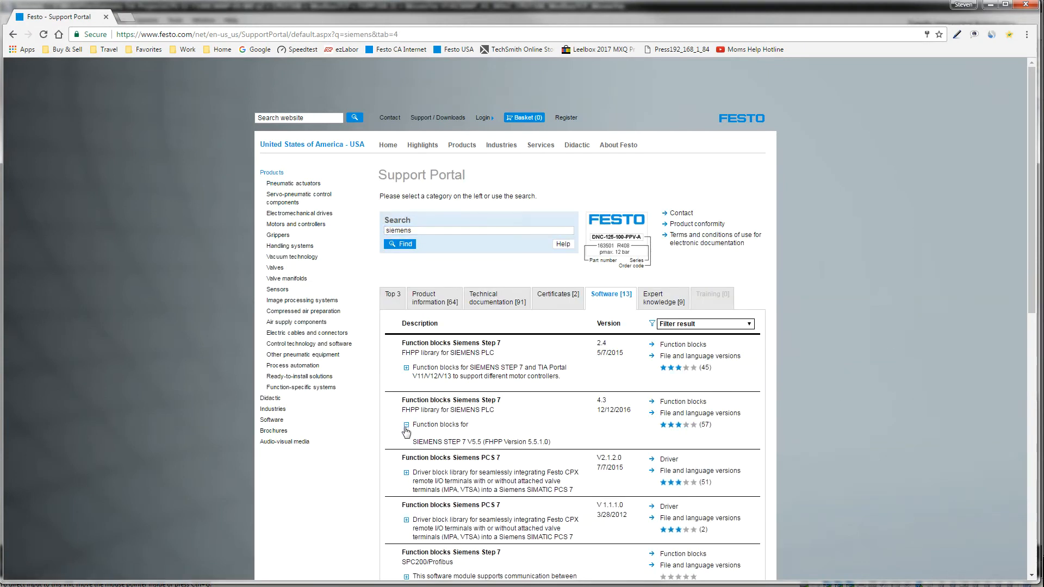
click(404, 425)
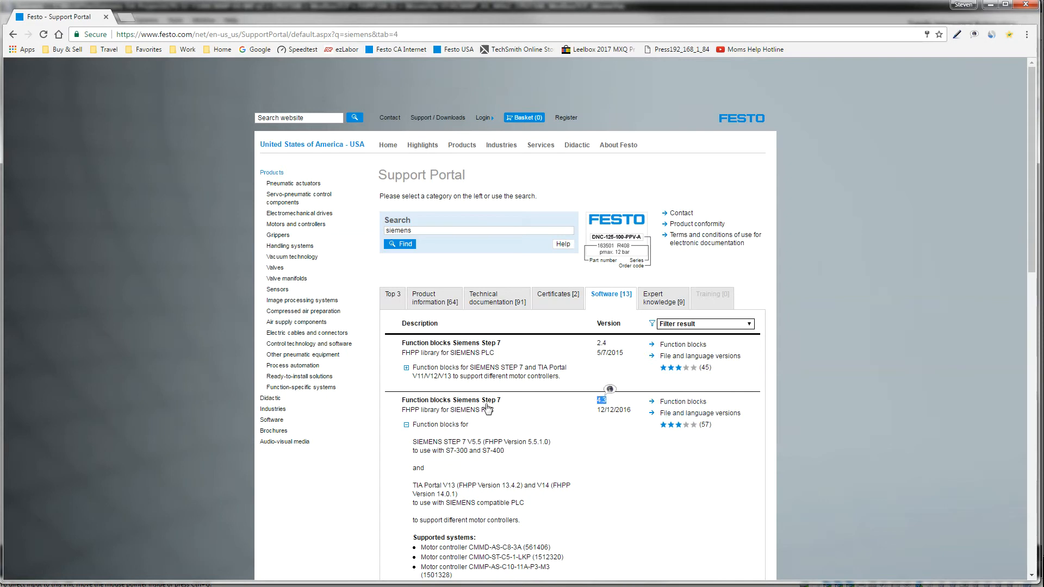
mouse_move(472, 466)
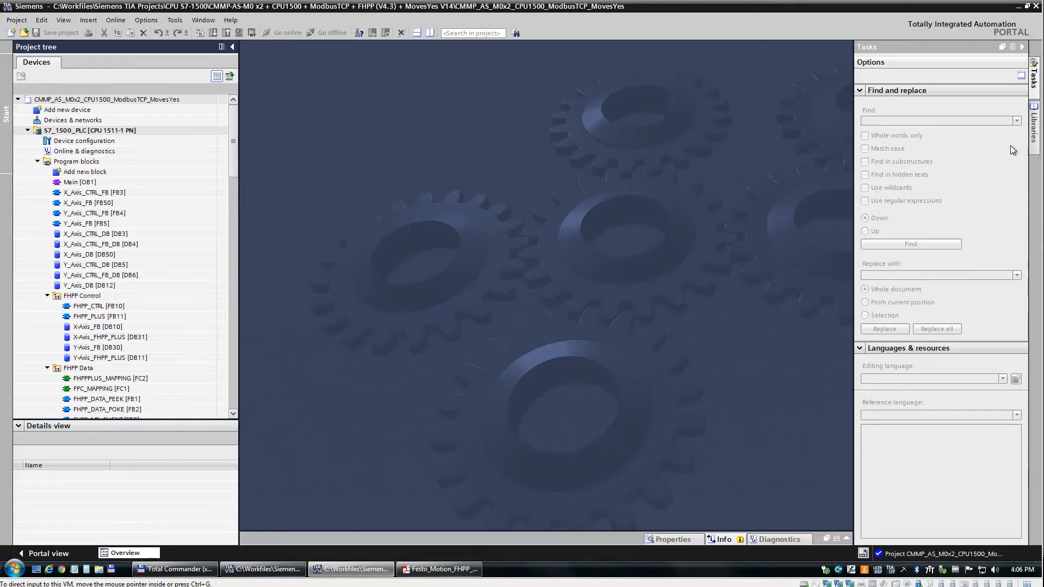
Select the FestoMotionFHPP_V14 global library, briefly browsing its folder on disk before cancelling.
click(1036, 122)
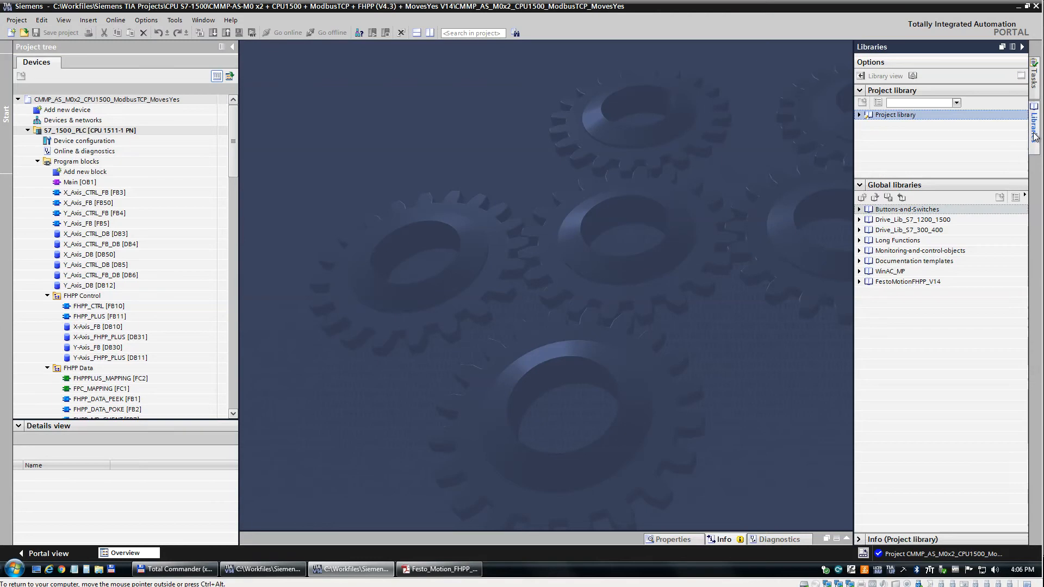
click(904, 281)
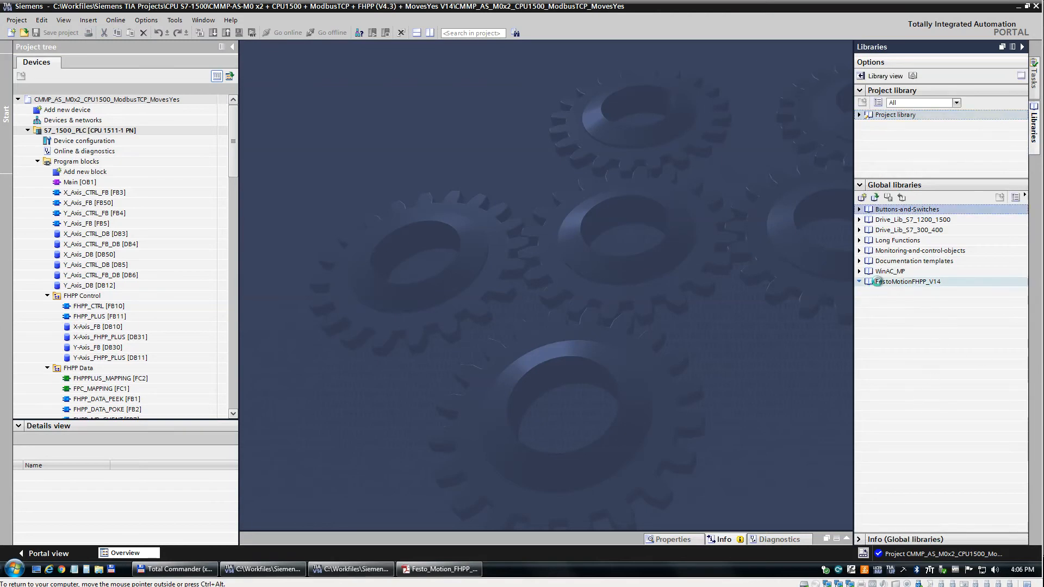
click(859, 280)
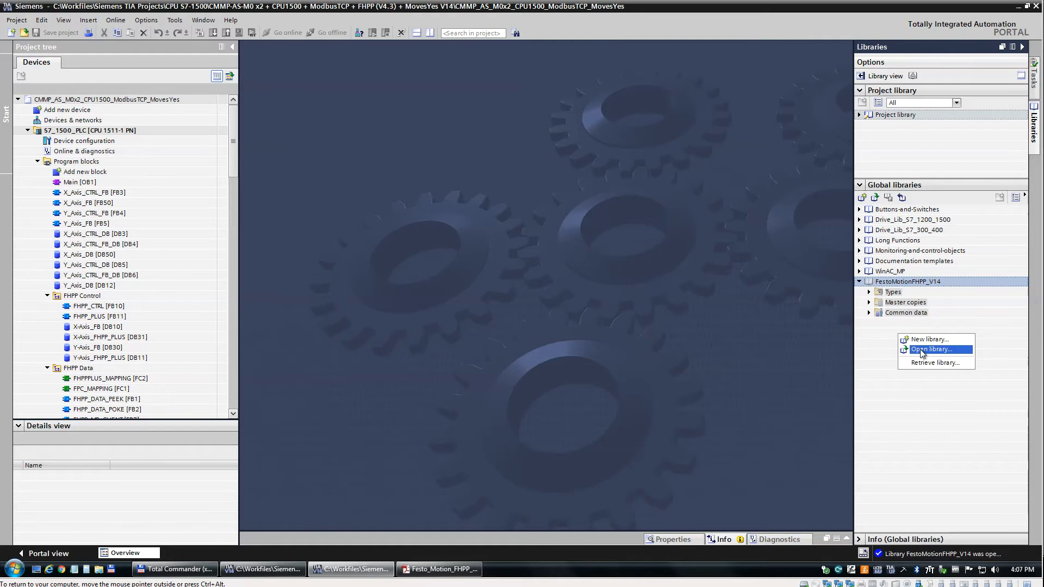
click(933, 349)
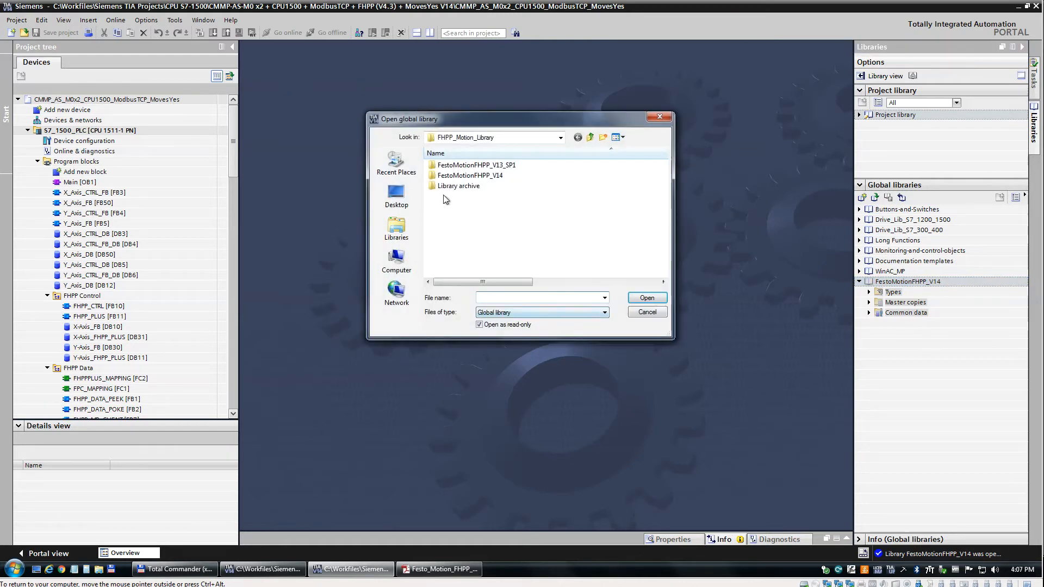
double_click(470, 175)
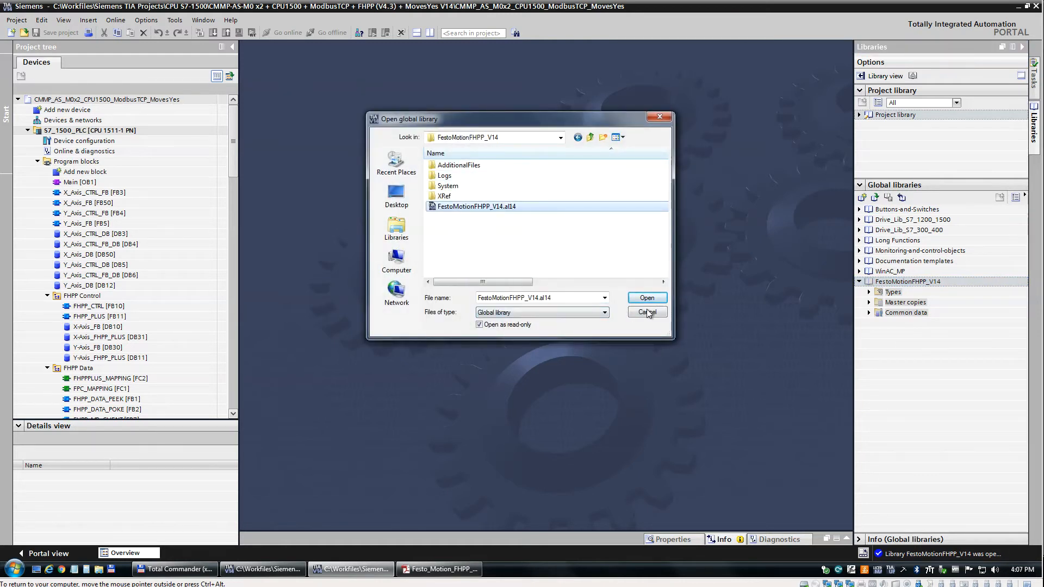
click(646, 312)
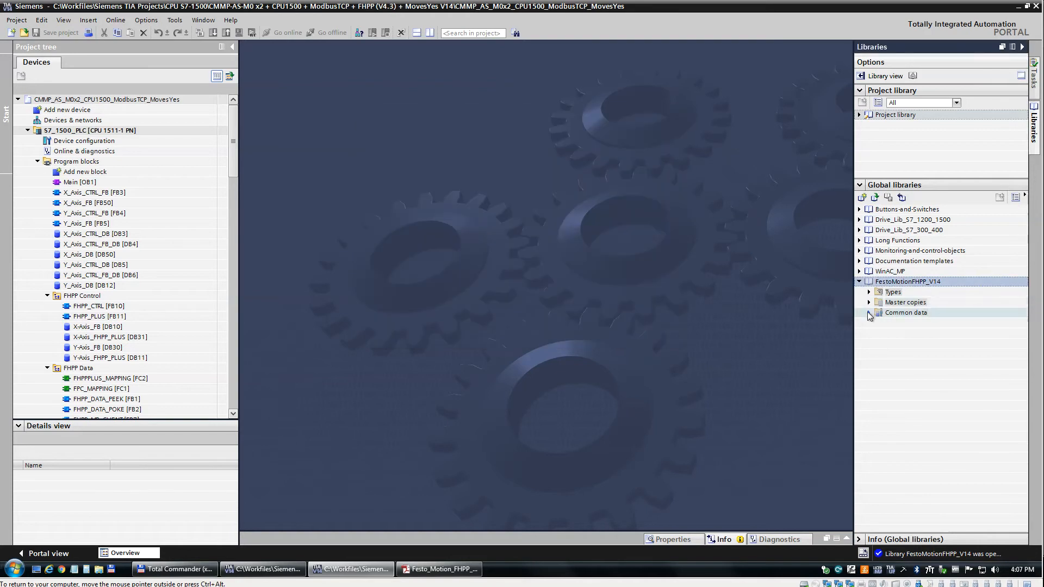
Expand the library's master copies down to the POU and FHPP CONTROL block folders.
click(868, 301)
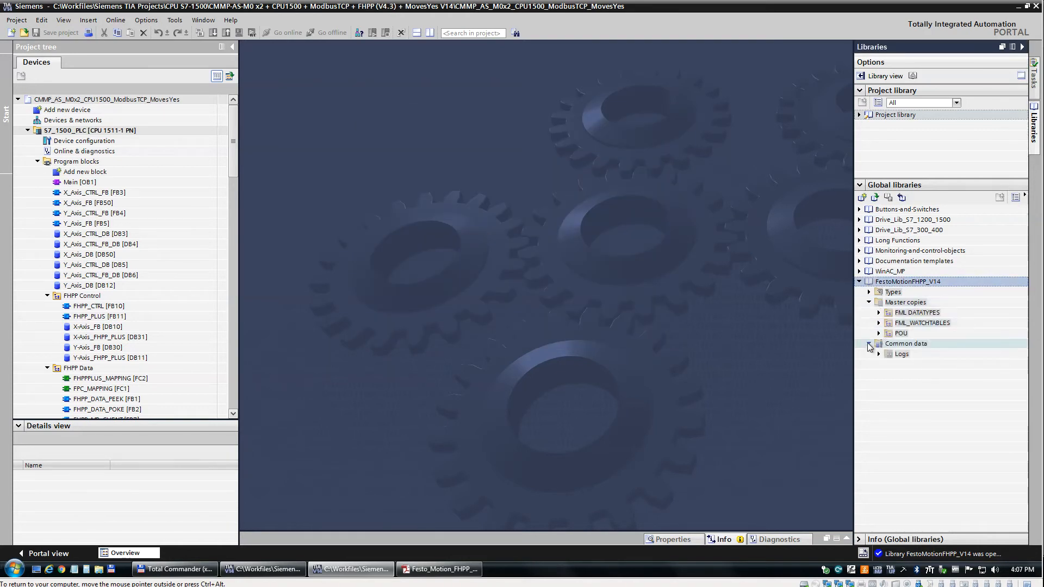
click(879, 332)
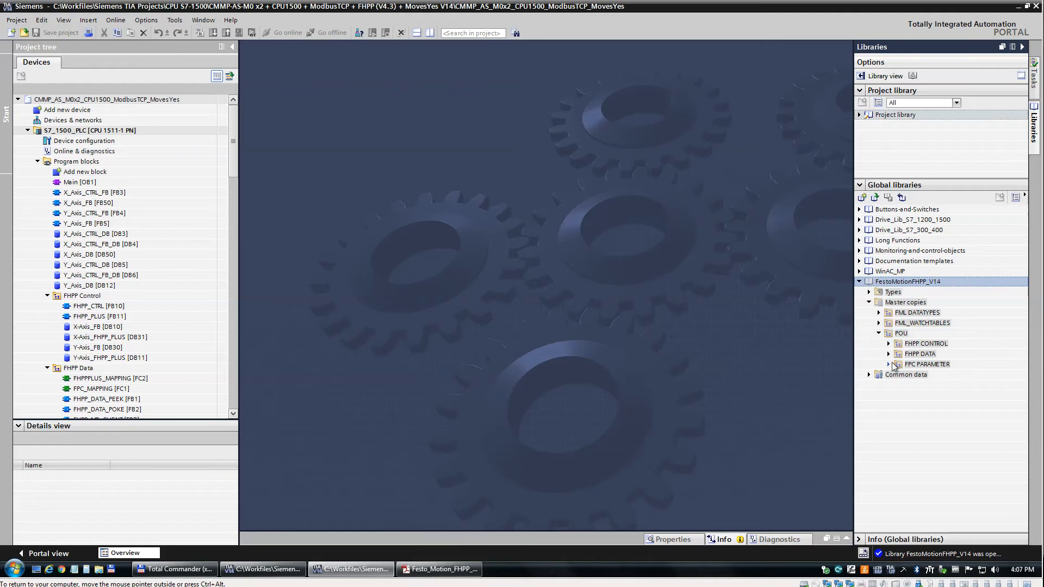
click(888, 365)
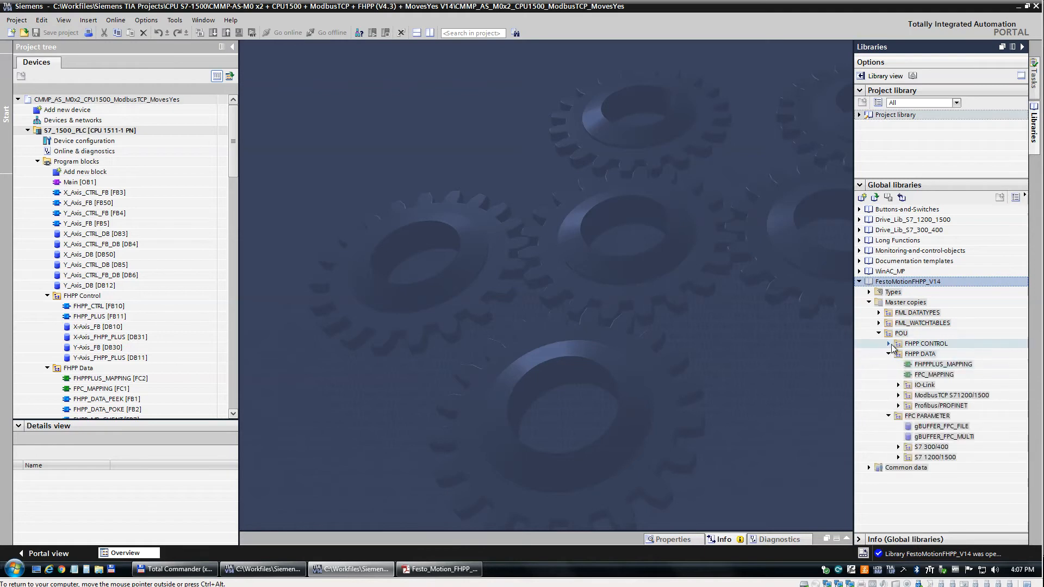
click(888, 343)
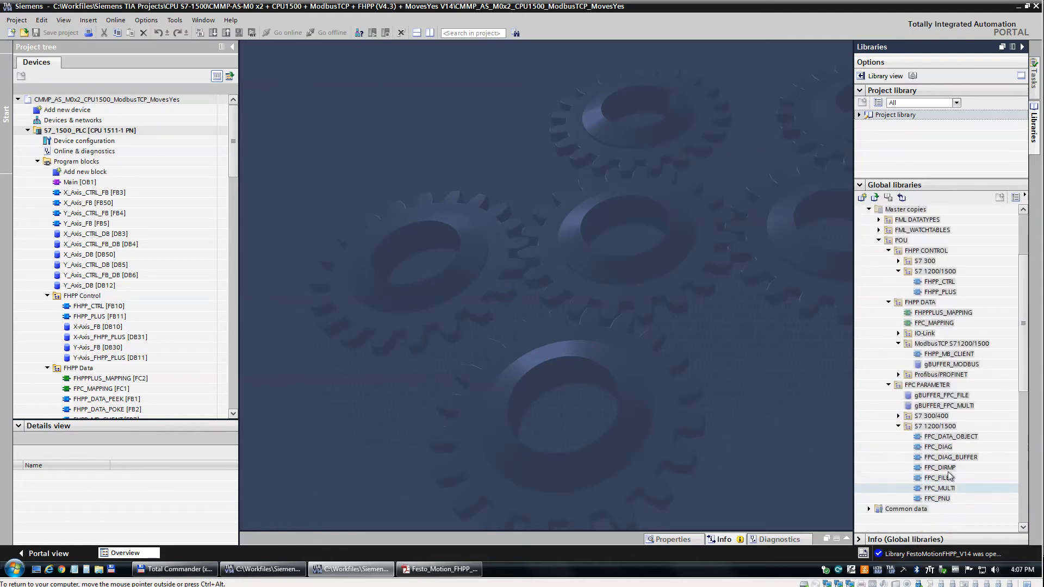
Expand the library's FML_WATCHTABLES and FML_DATATYPES folders and browse their contents.
click(878, 229)
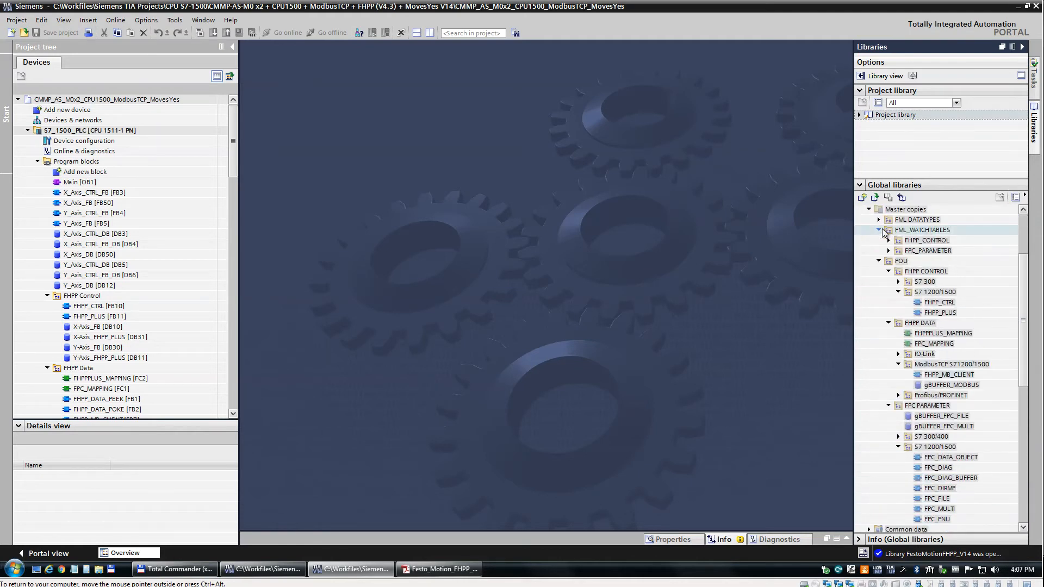
click(879, 219)
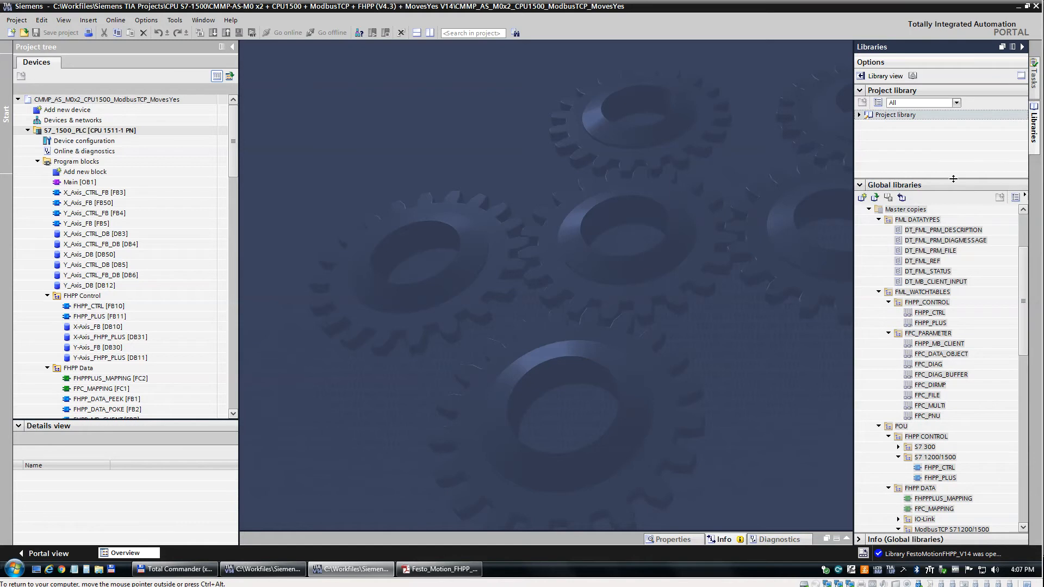
scroll(down, 3)
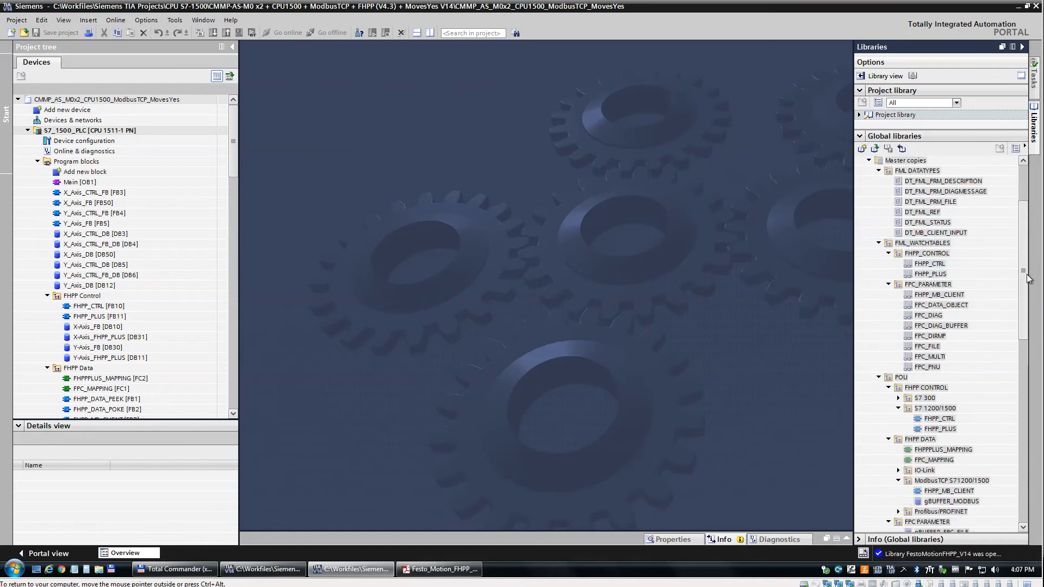
scroll(down, 3)
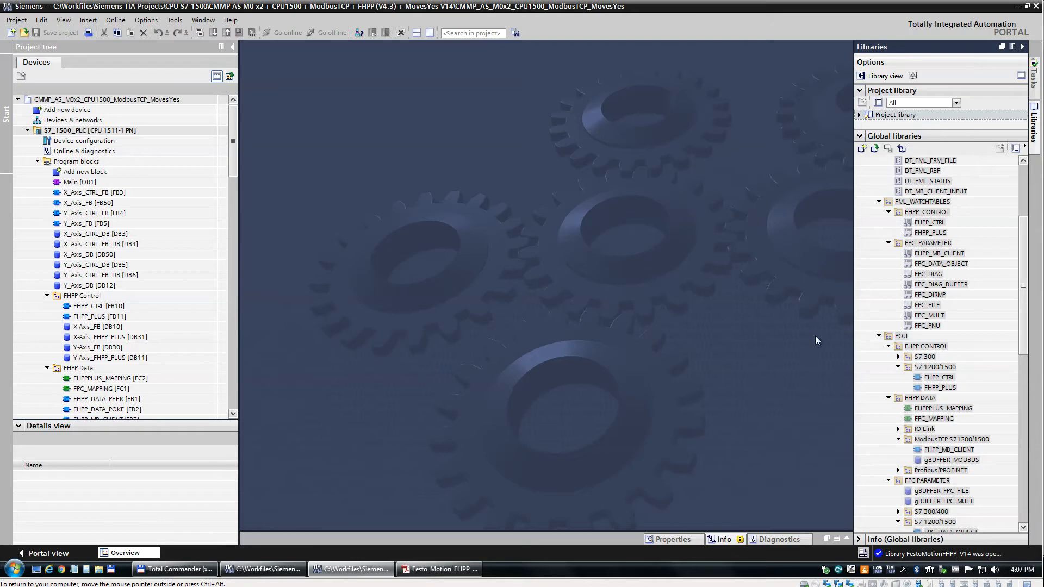
scroll(down, 3)
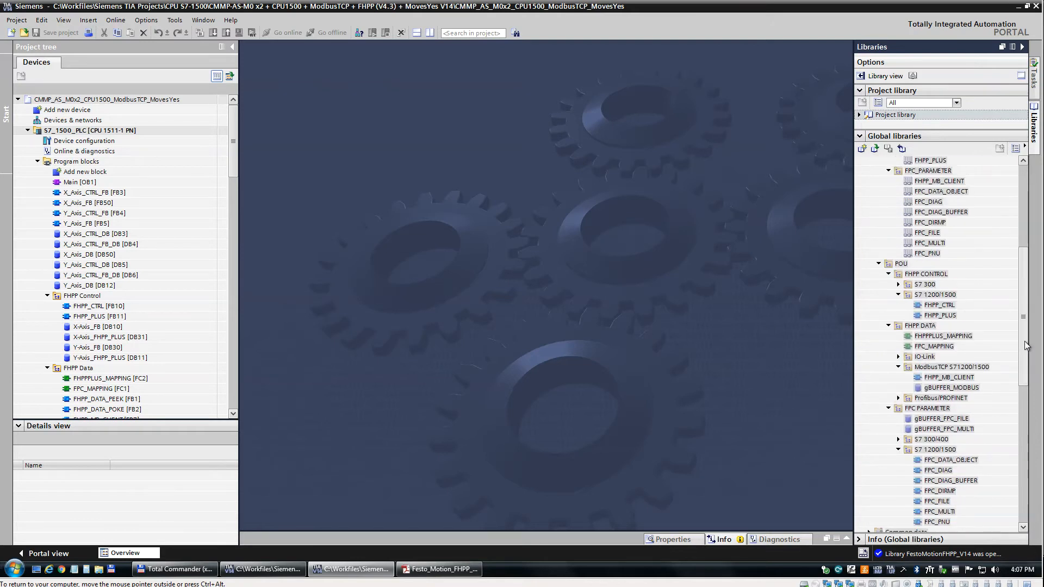
scroll(down, 3)
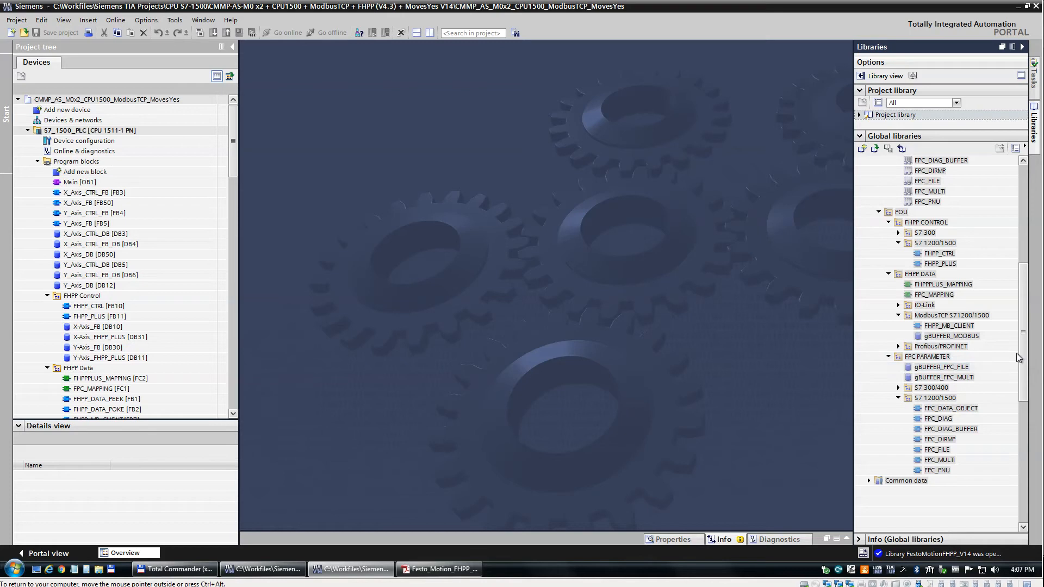
Select FHPP_MB_CLIENT and gBUFFER_MODBUS in the library and the matching blocks in the project tree.
click(948, 325)
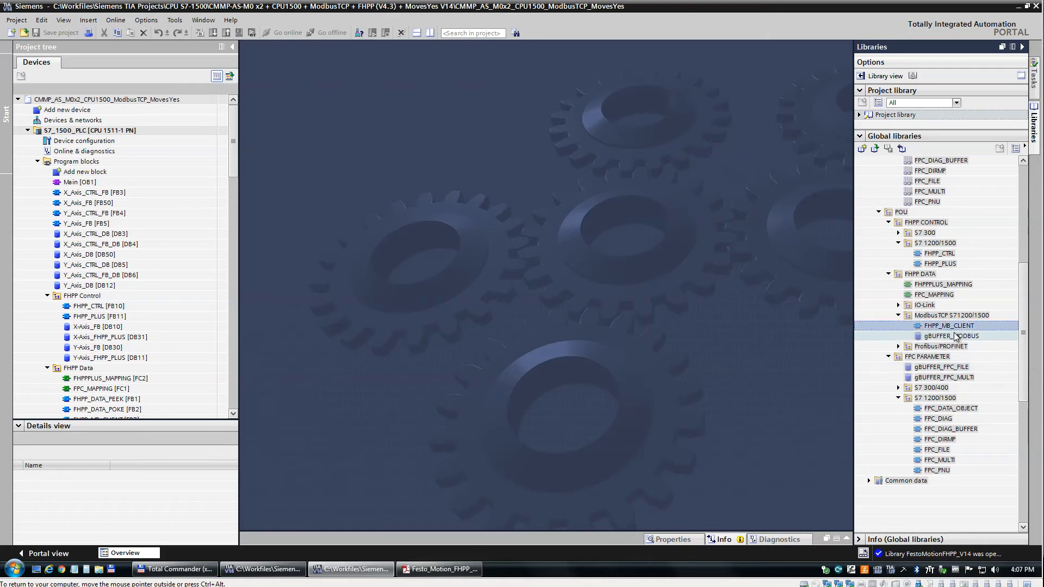
click(948, 335)
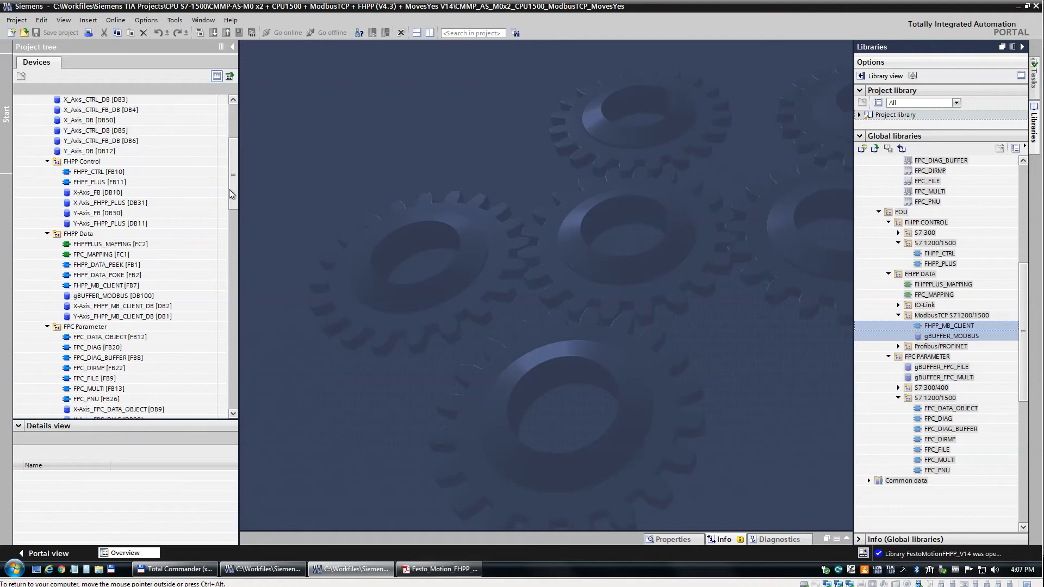
click(112, 295)
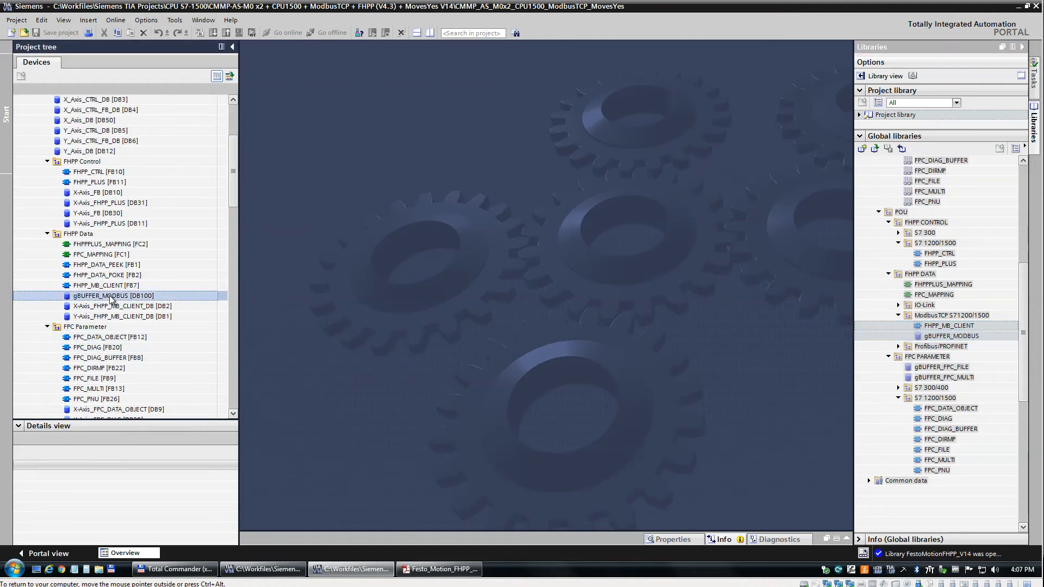
click(107, 285)
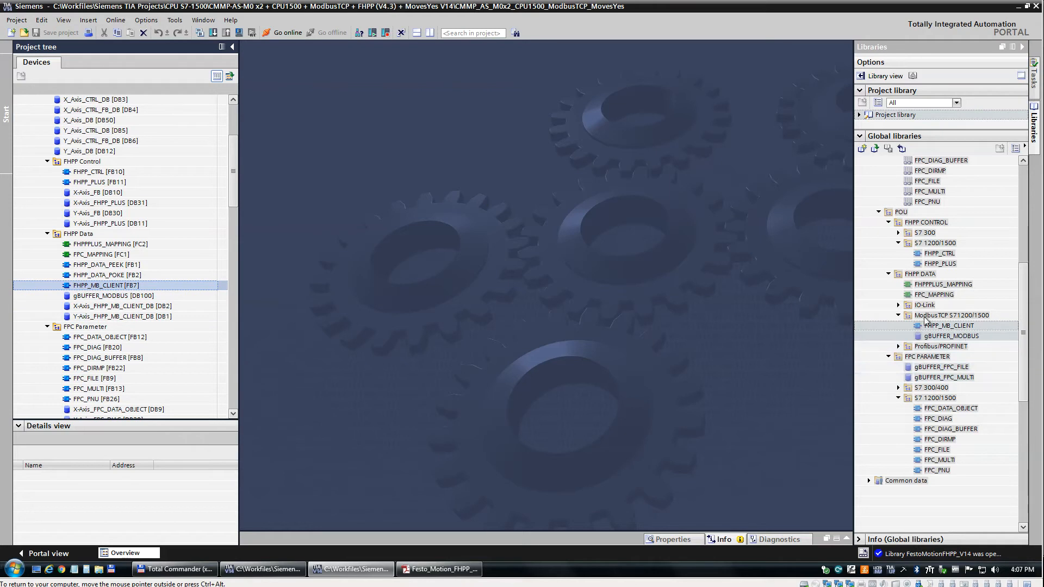
scroll(down, 3)
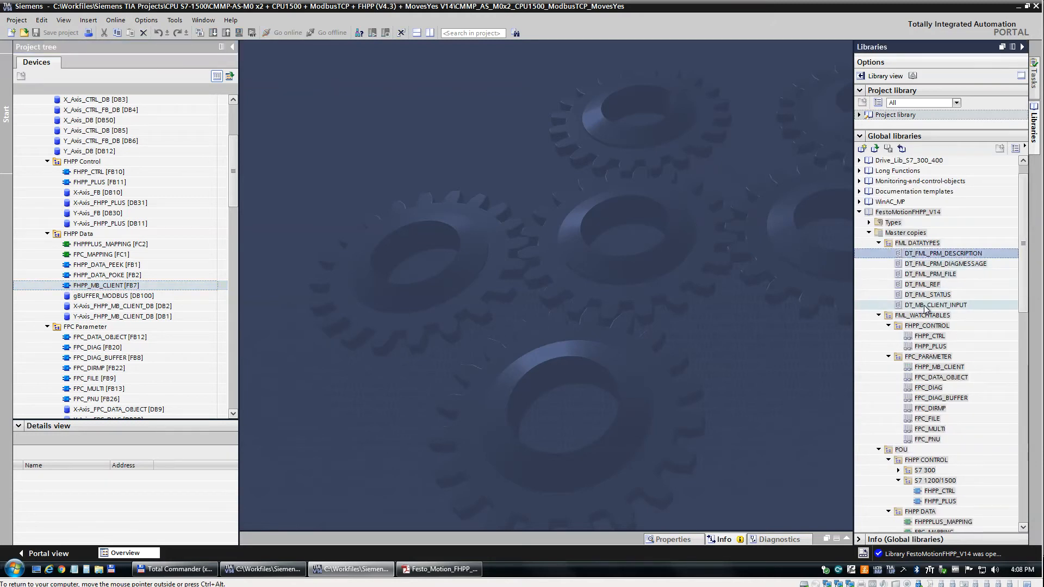
Select all six FML data types in the library and the same six under the project's FML Datatypes.
click(935, 304)
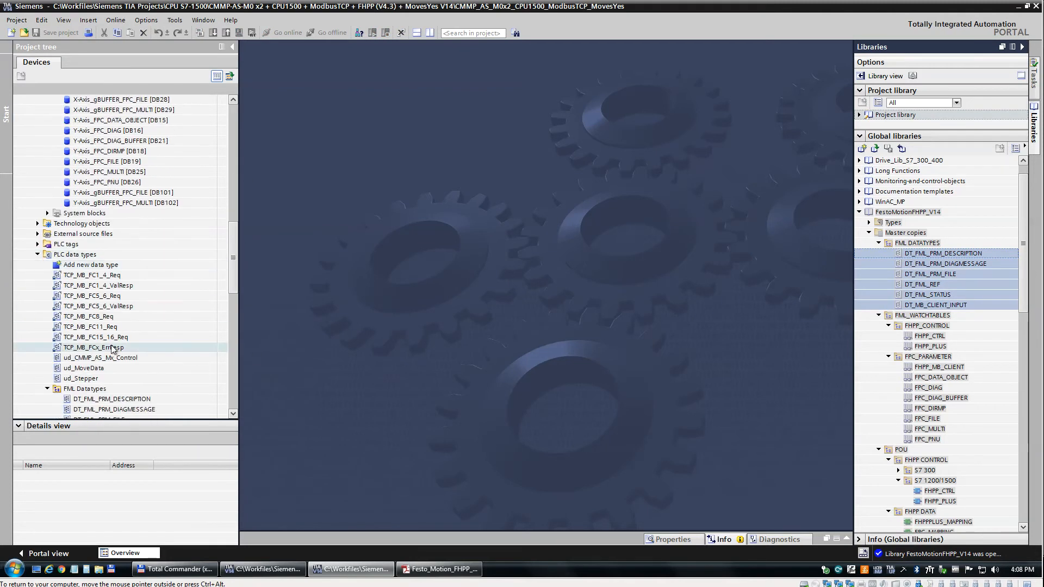
scroll(down, 3)
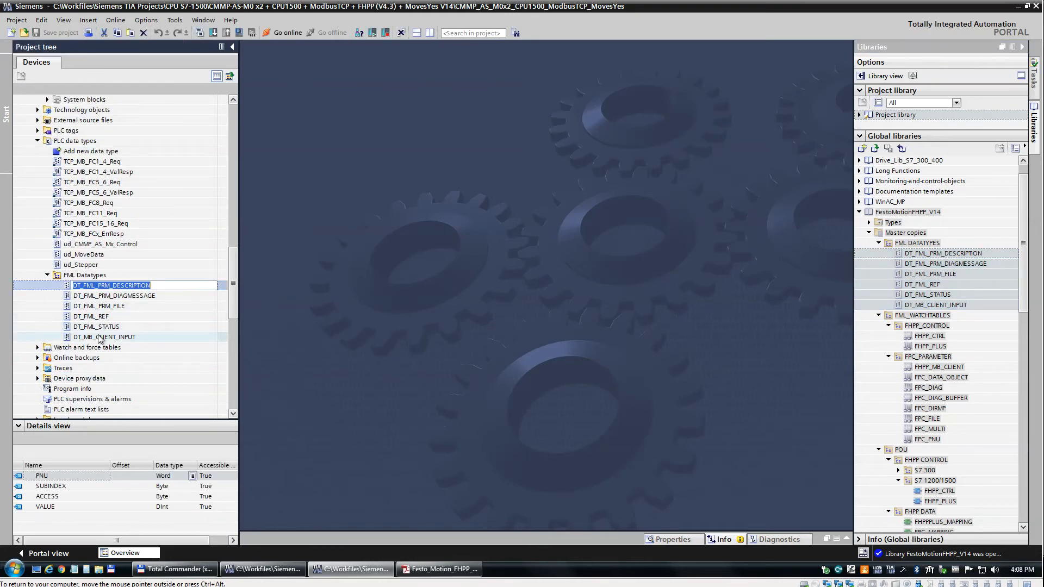
click(104, 336)
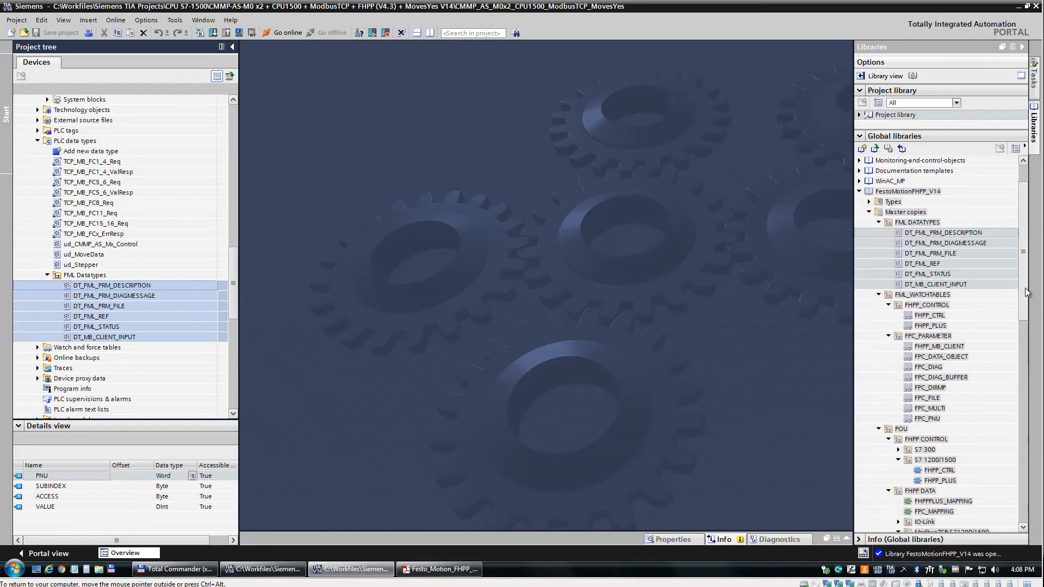
scroll(down, 3)
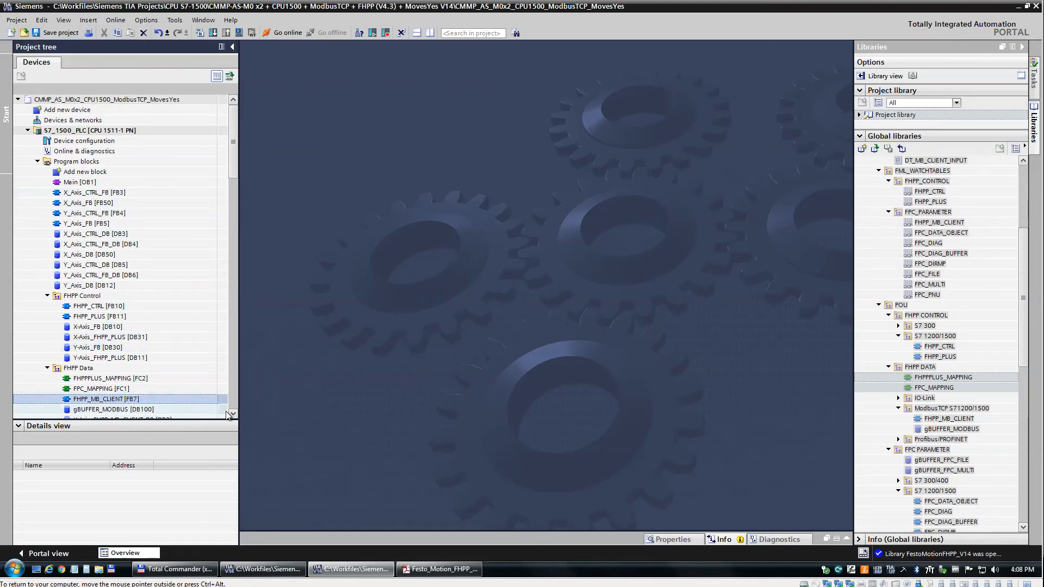
scroll(down, 3)
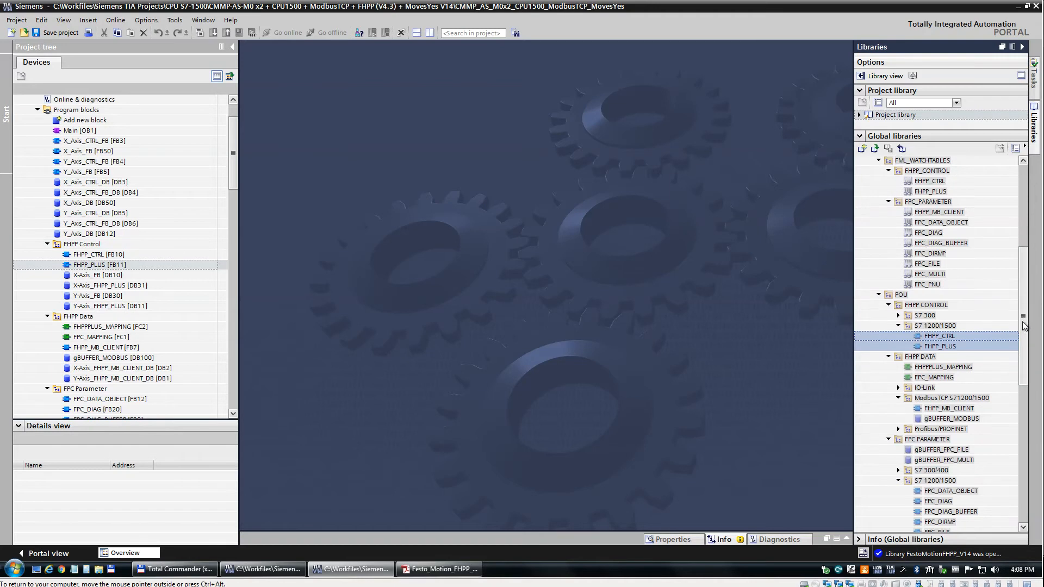
scroll(down, 3)
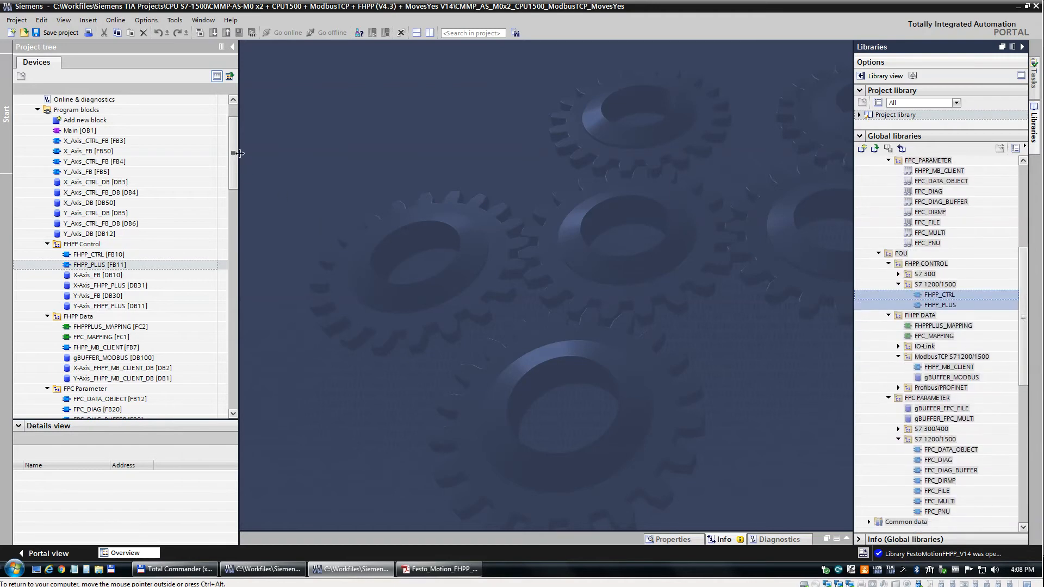
mouse_move(264, 290)
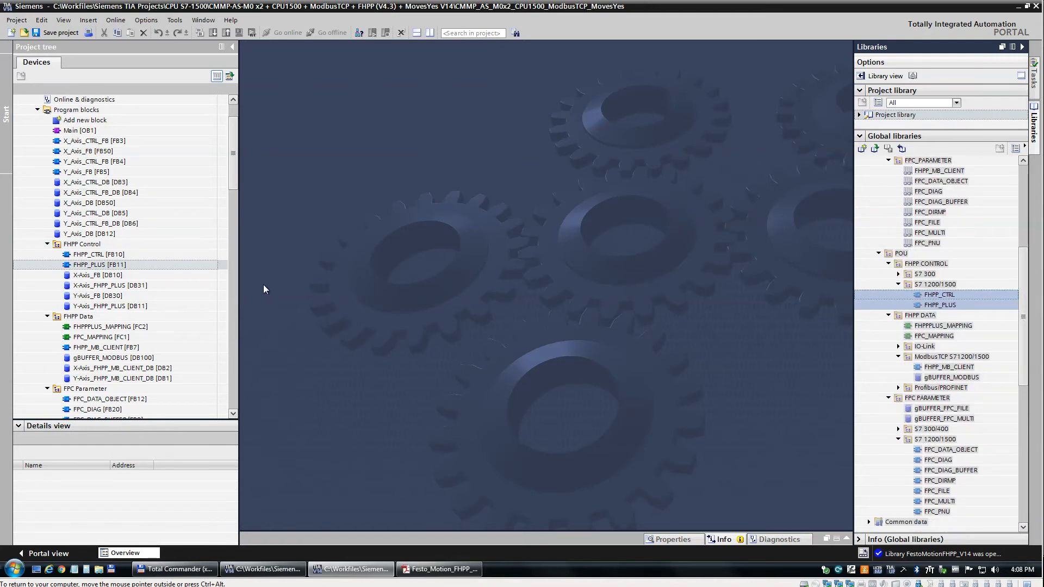
click(87, 151)
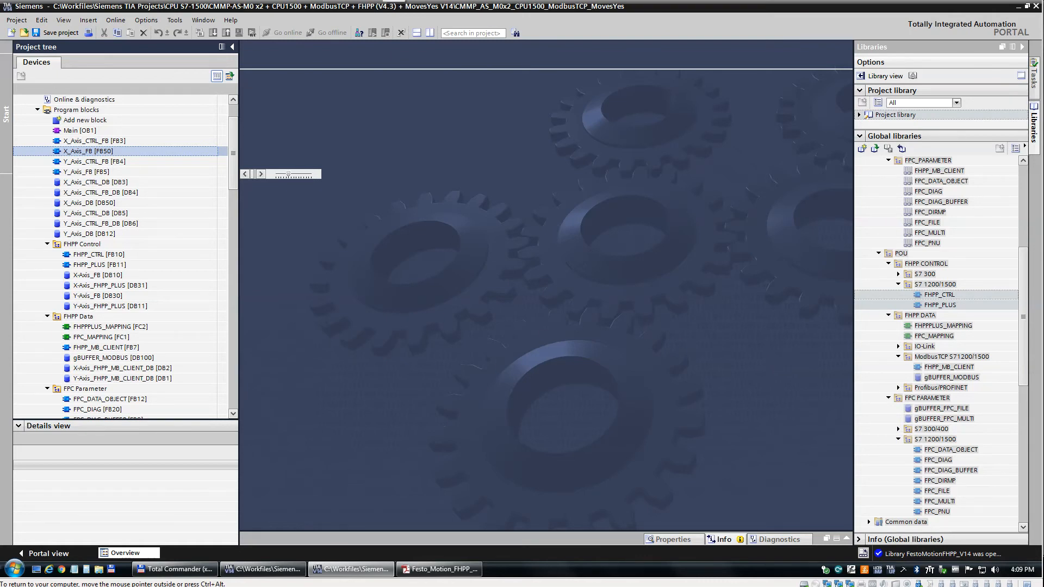
double_click(90, 151)
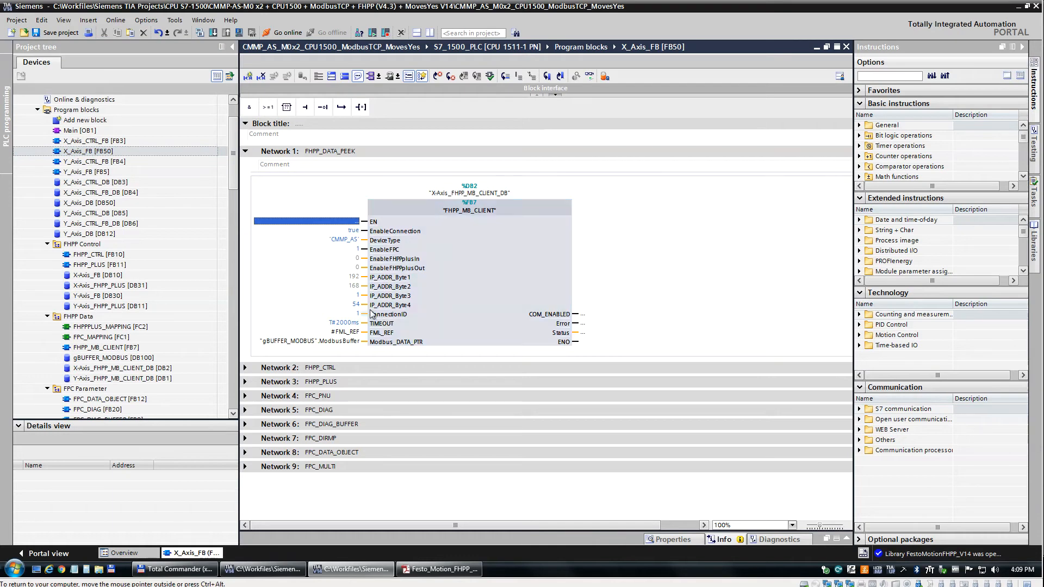
click(306, 286)
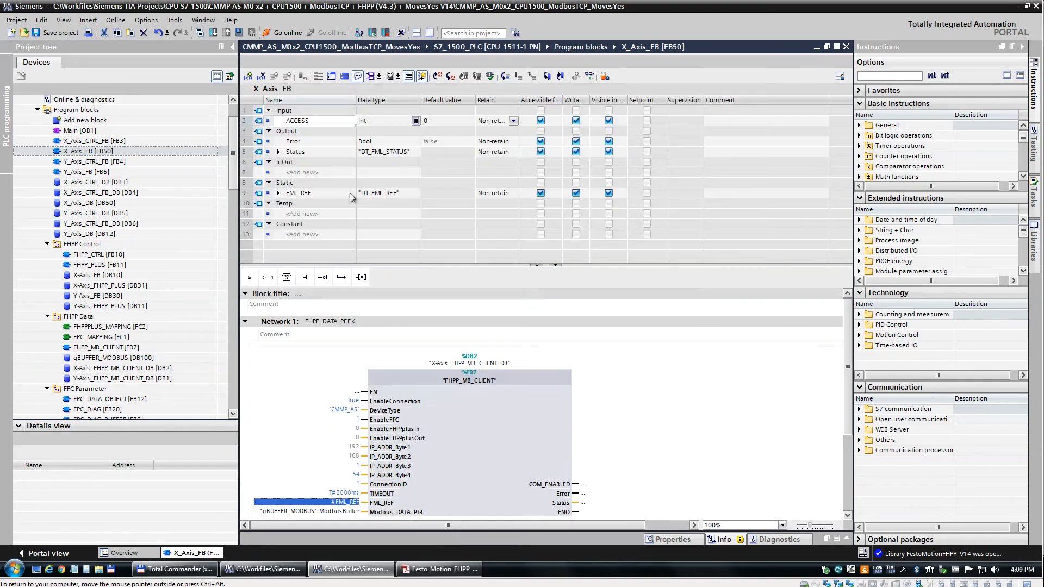
click(307, 193)
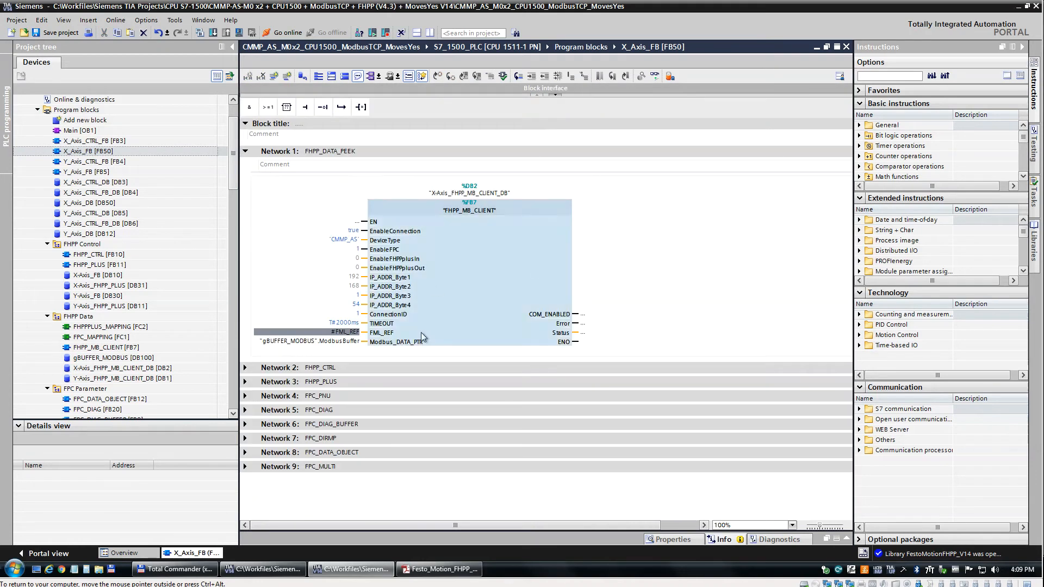
click(310, 341)
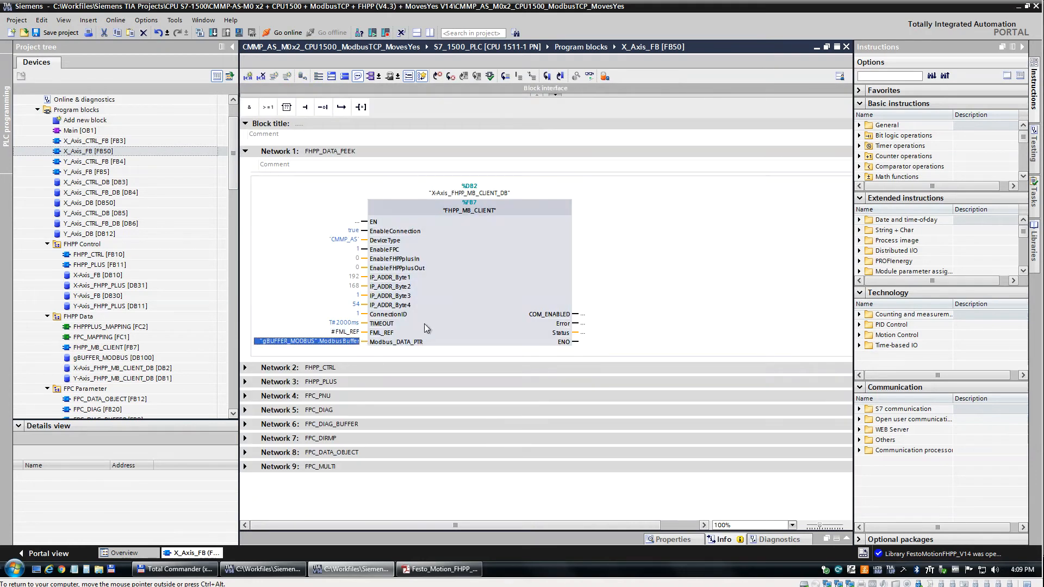
scroll(down, 3)
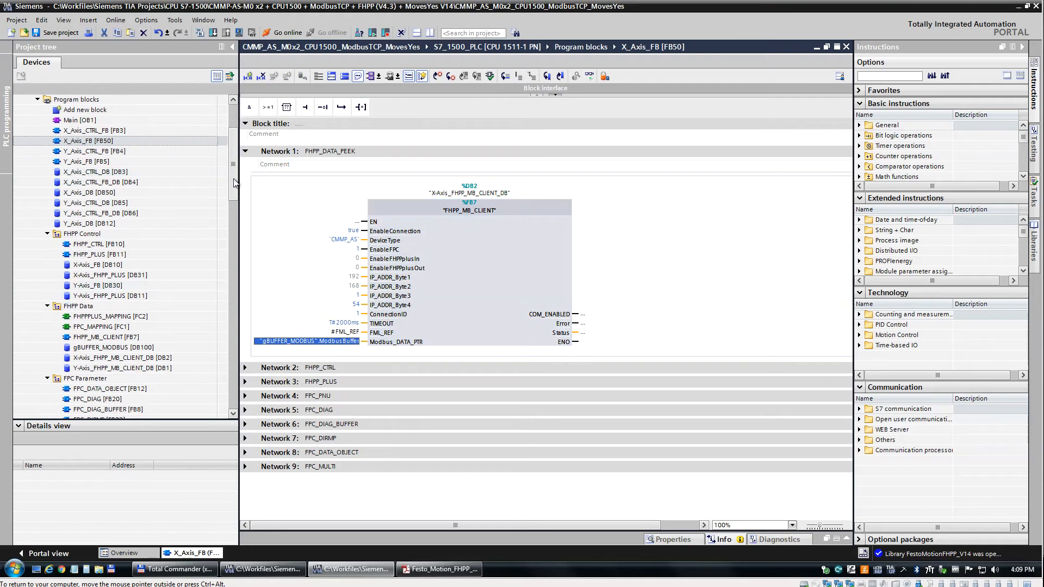
click(113, 284)
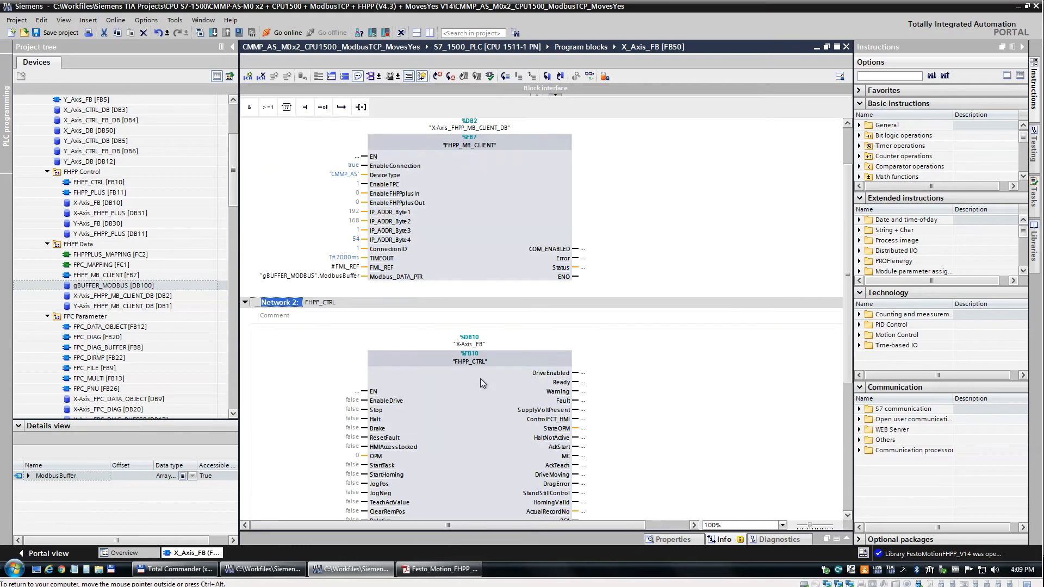
scroll(down, 3)
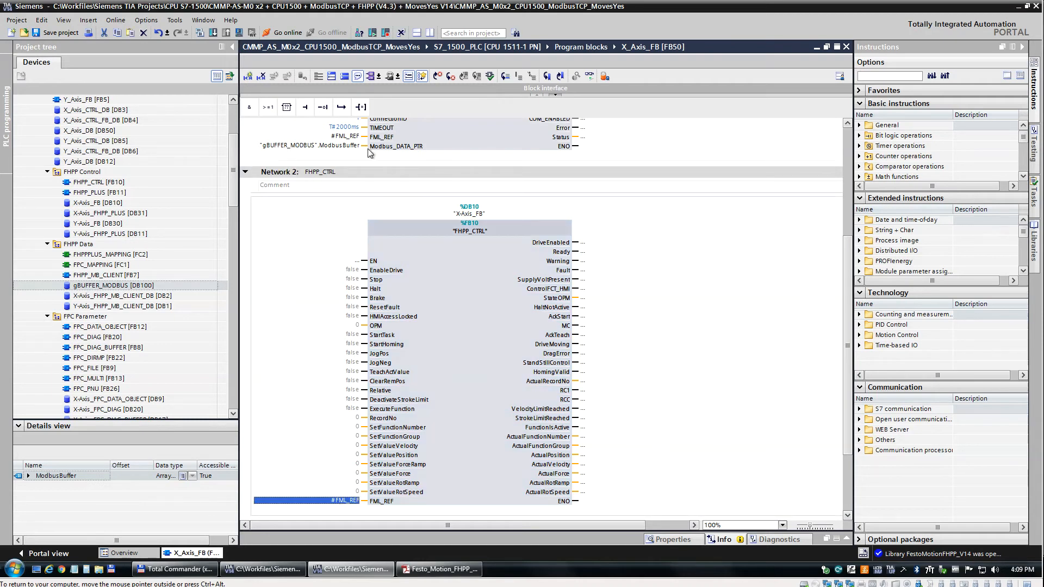
mouse_move(391, 322)
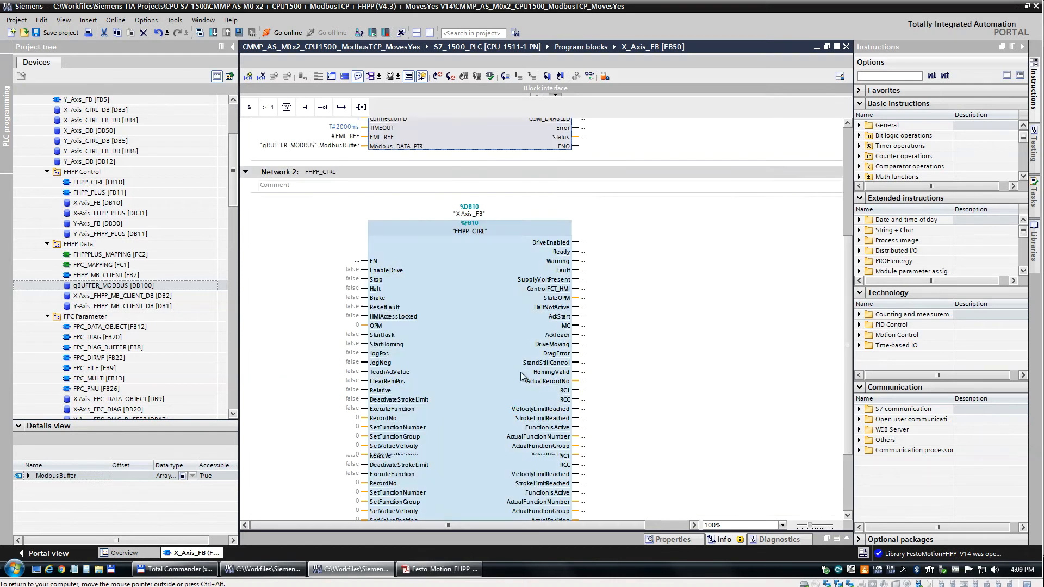
scroll(down, 3)
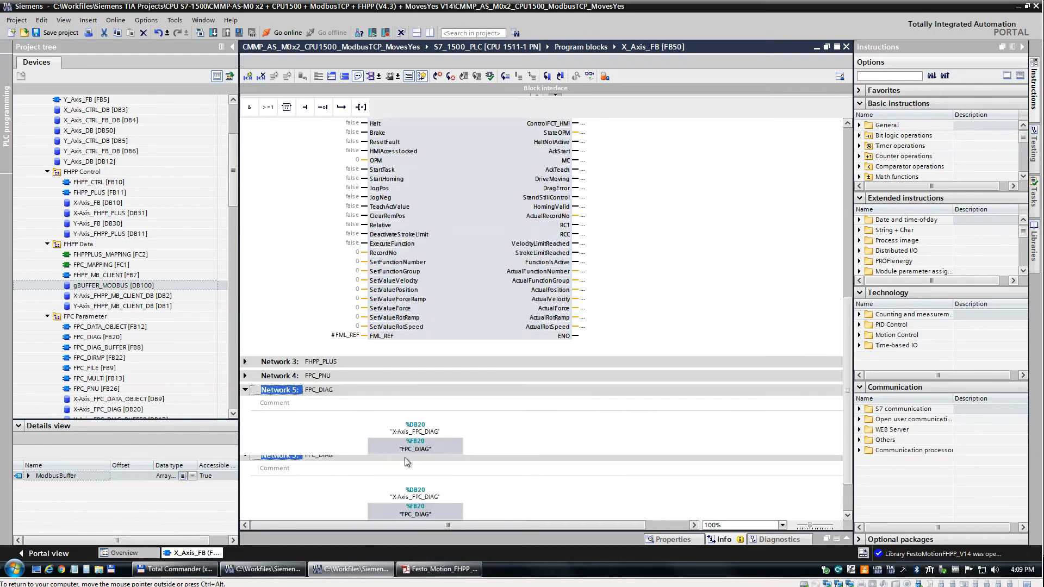
scroll(down, 3)
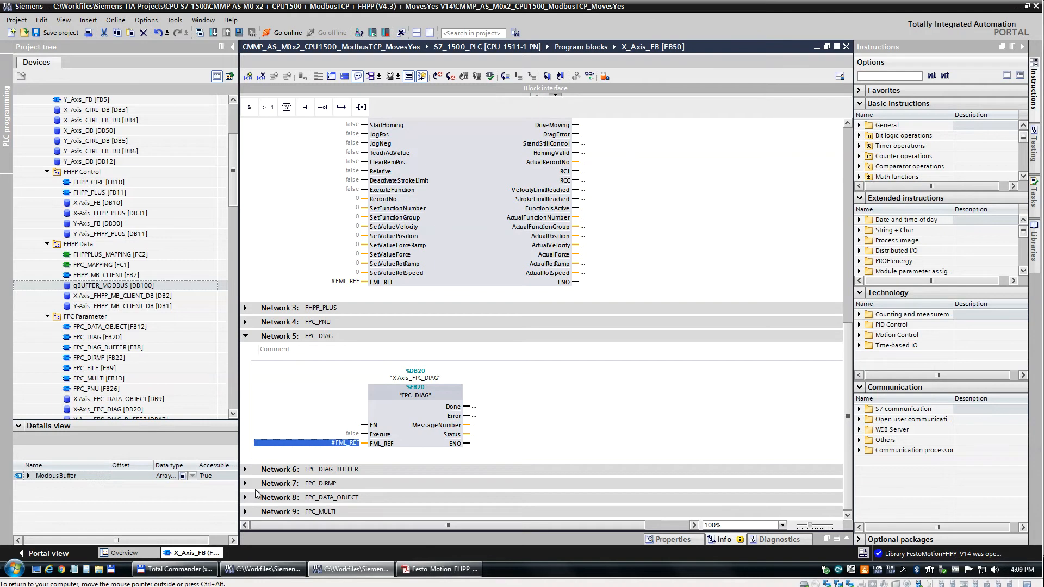
scroll(down, 3)
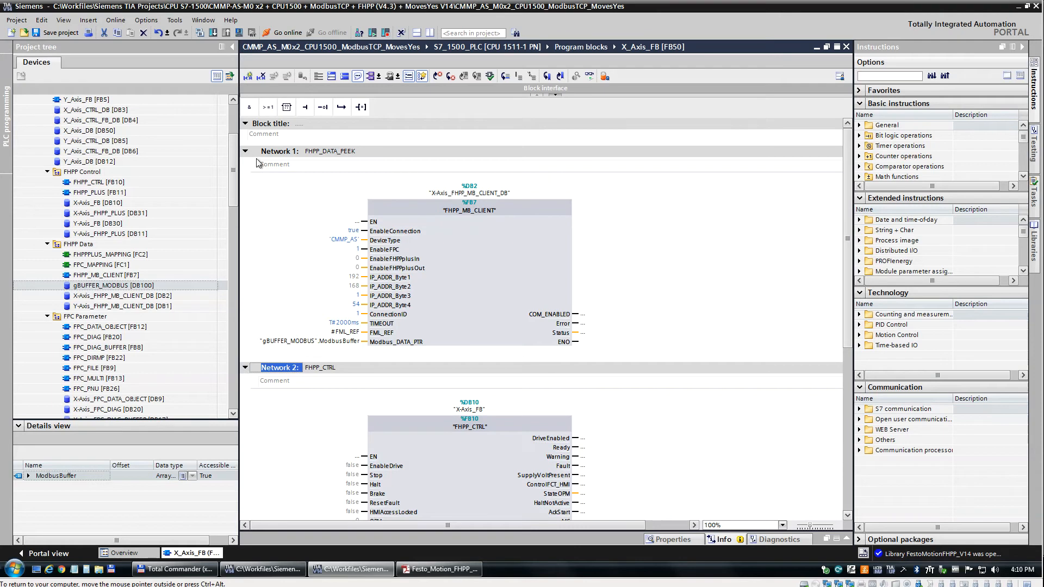
Collapse X_Axis_FB's networks to their titles and select Main [OB1] in the project tree.
click(245, 151)
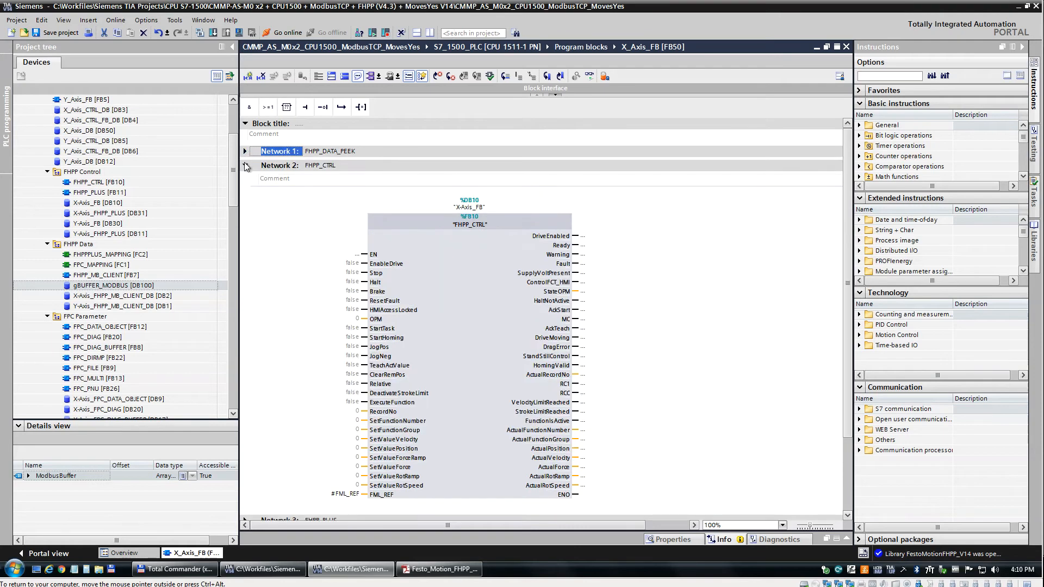
click(244, 166)
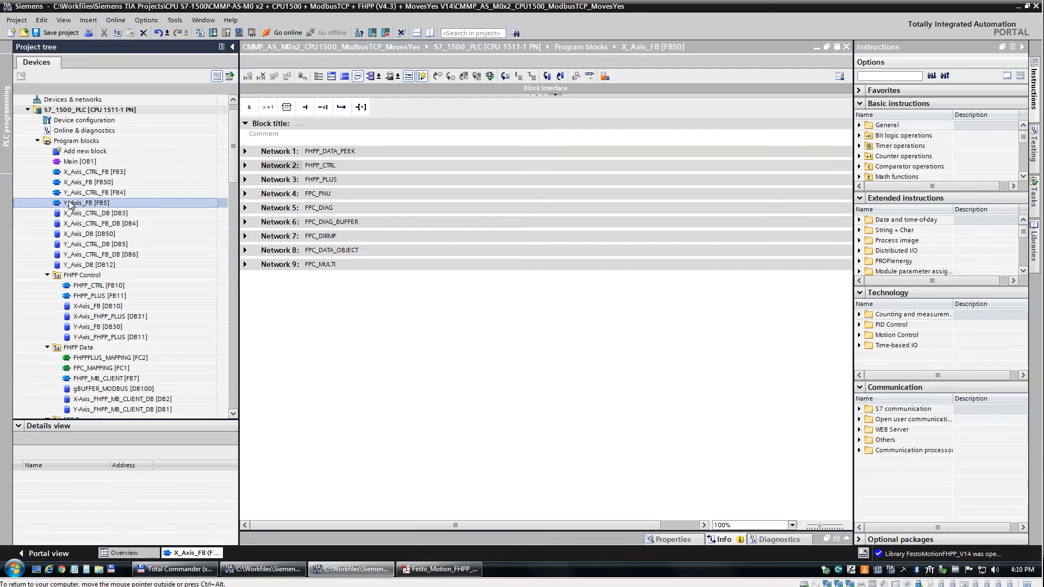
double_click(85, 202)
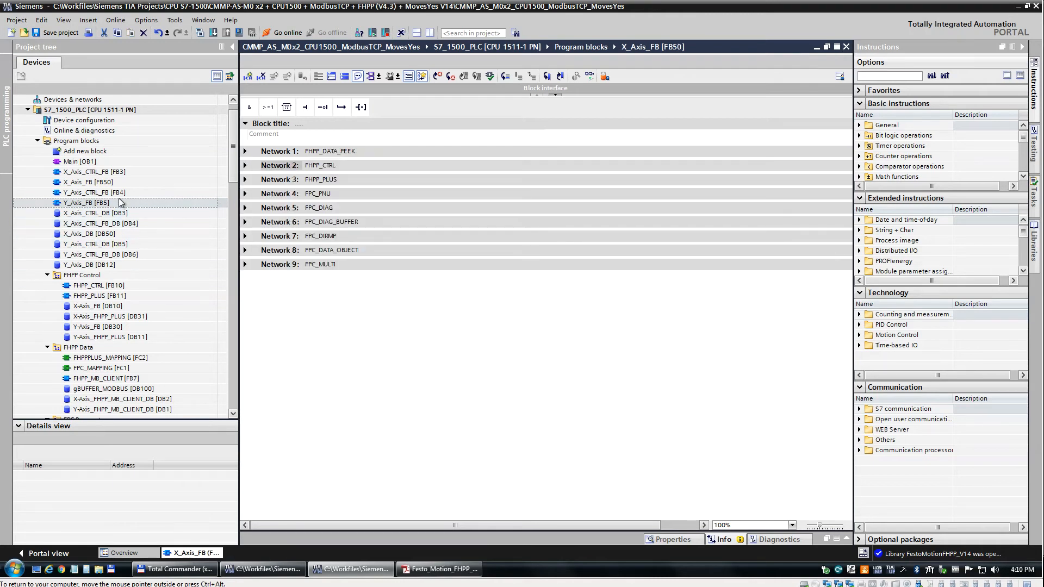
click(80, 161)
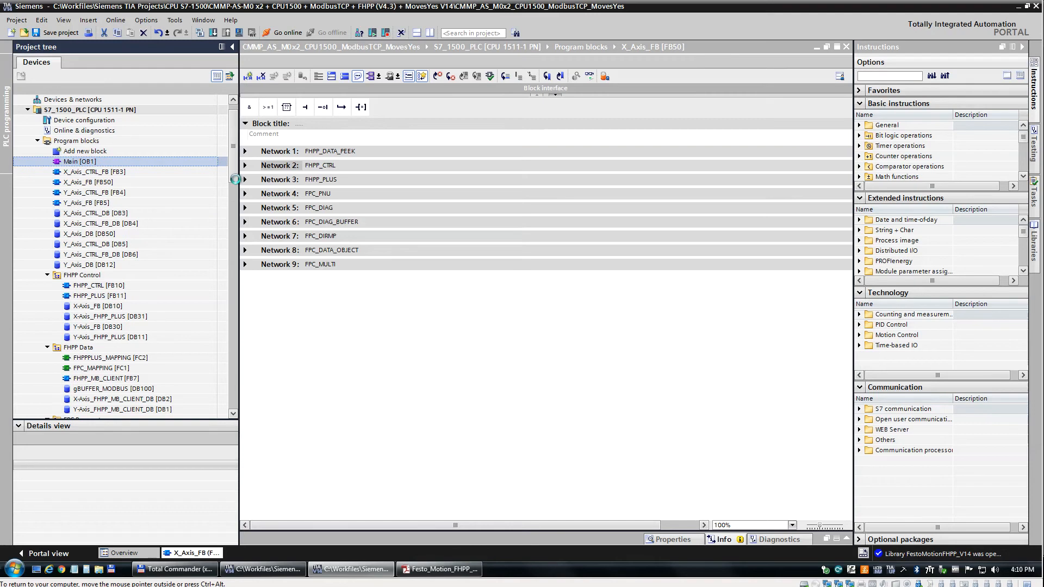
double_click(79, 161)
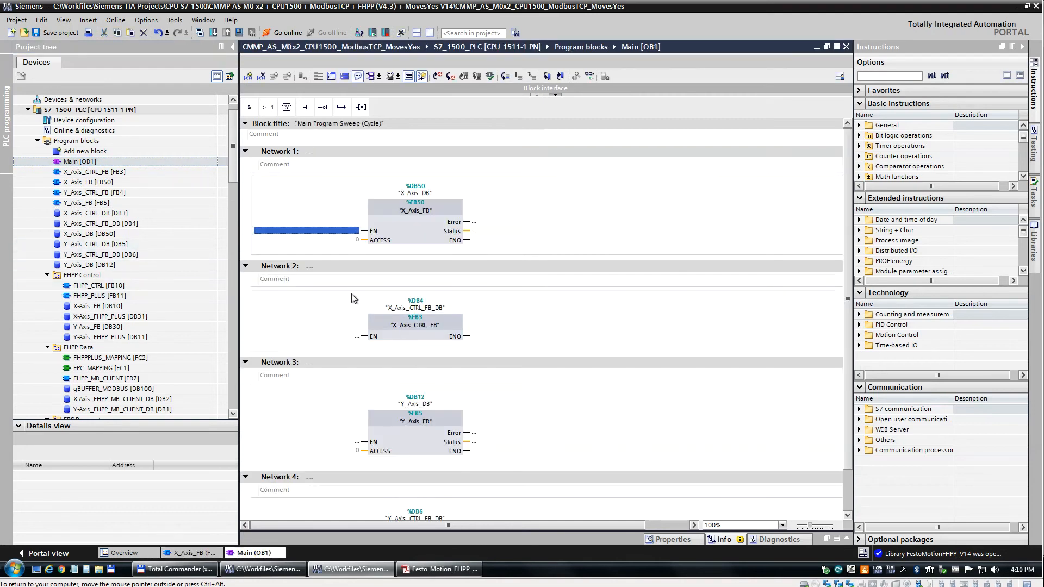
mouse_move(530, 272)
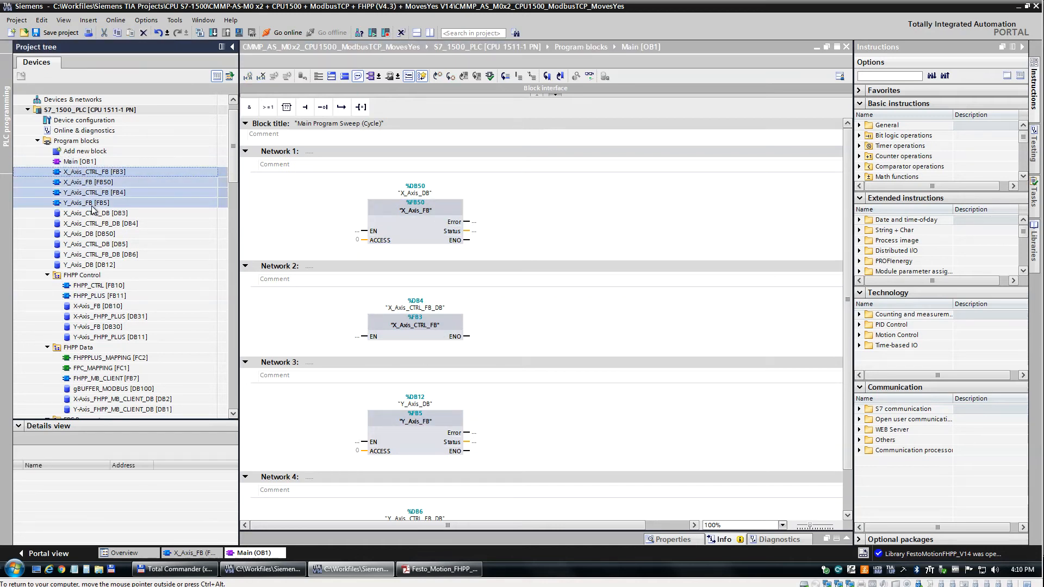
click(96, 171)
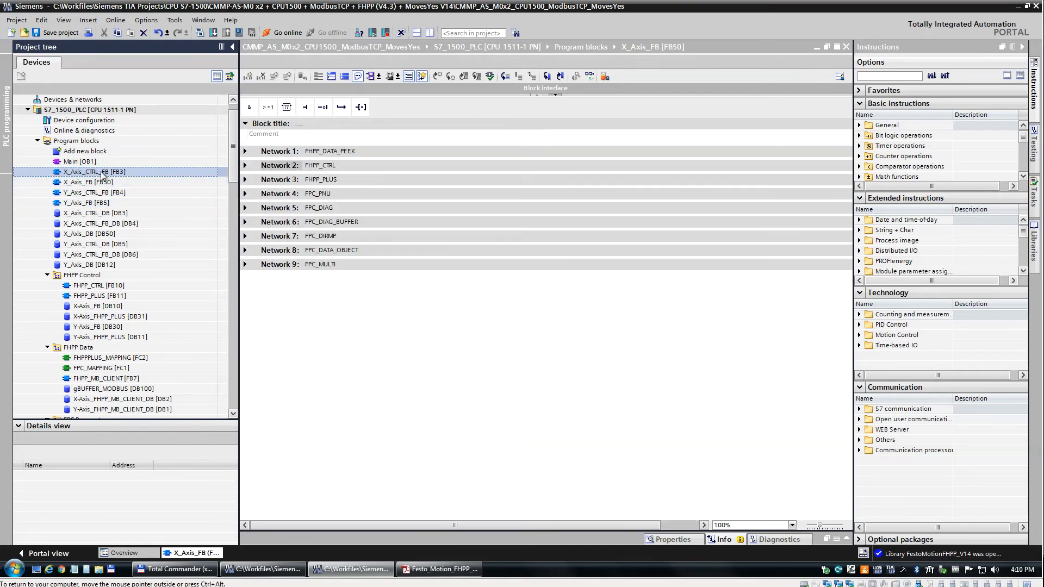
Open X_Axis_CTRL_FB [FB3], check the S7_1500_PLC device actions and return to X_Axis_FB.
double_click(93, 172)
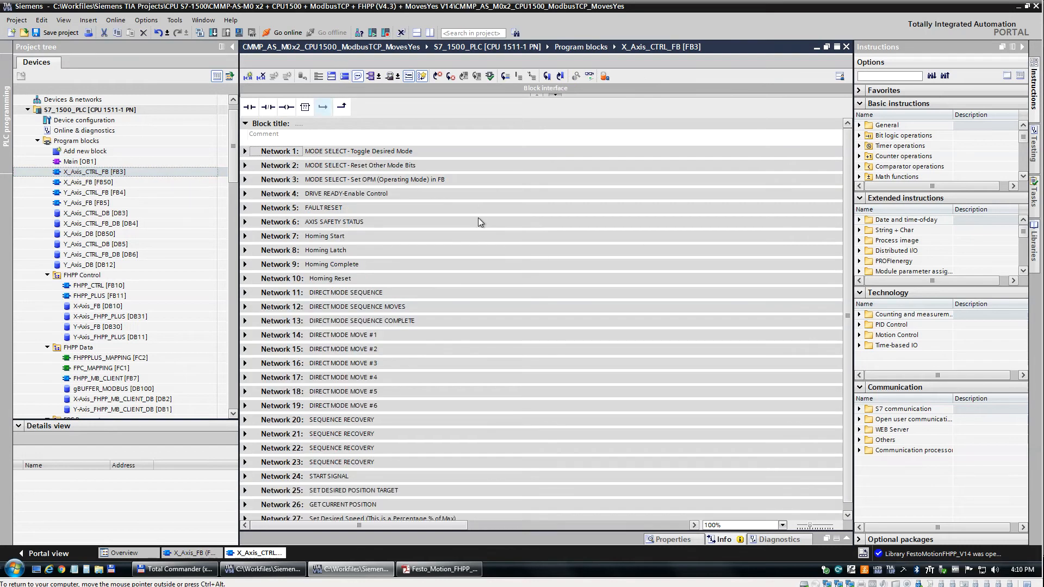
mouse_move(445, 431)
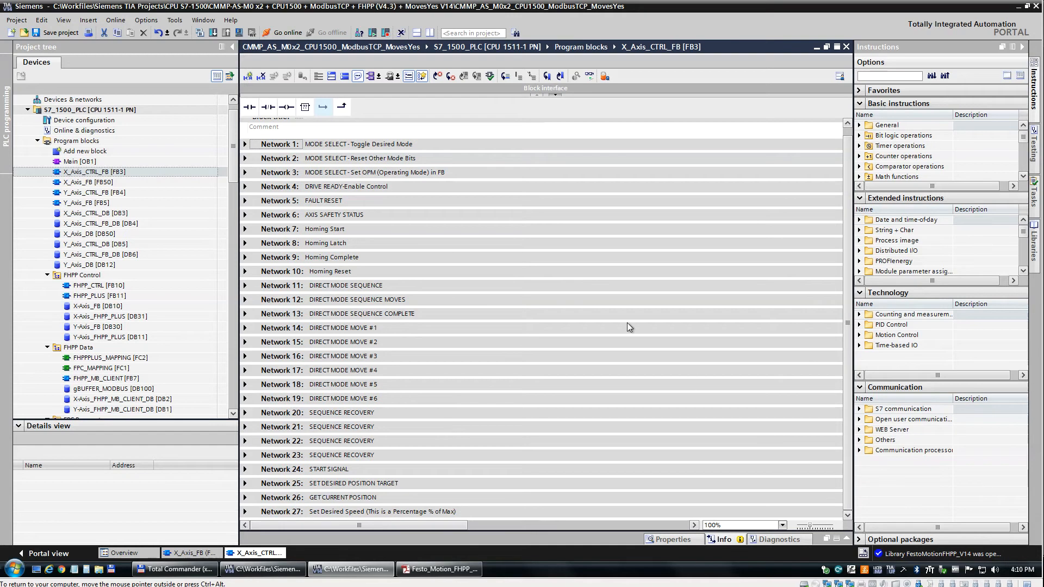
mouse_move(339, 137)
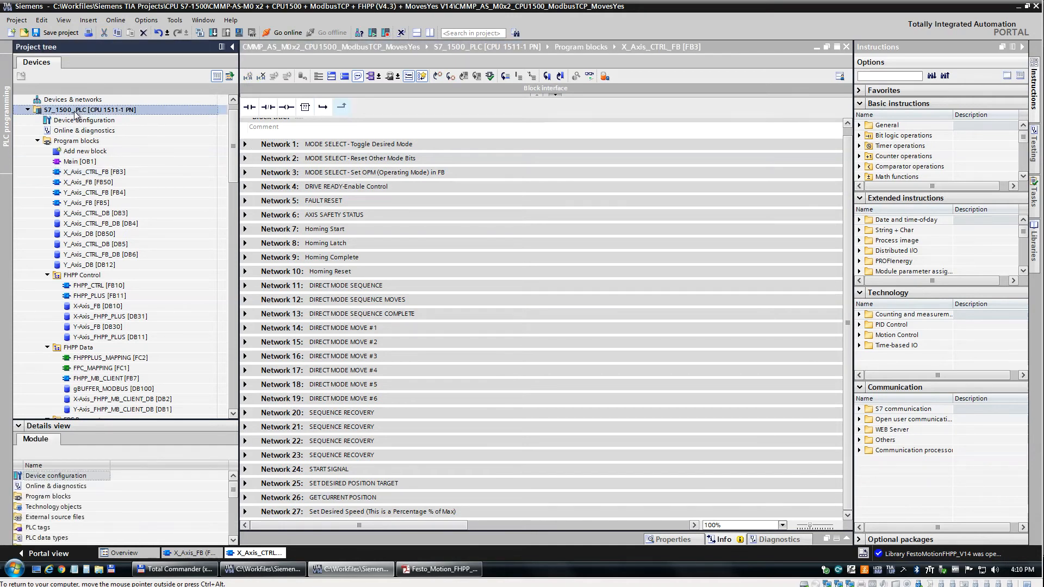
right_click(91, 109)
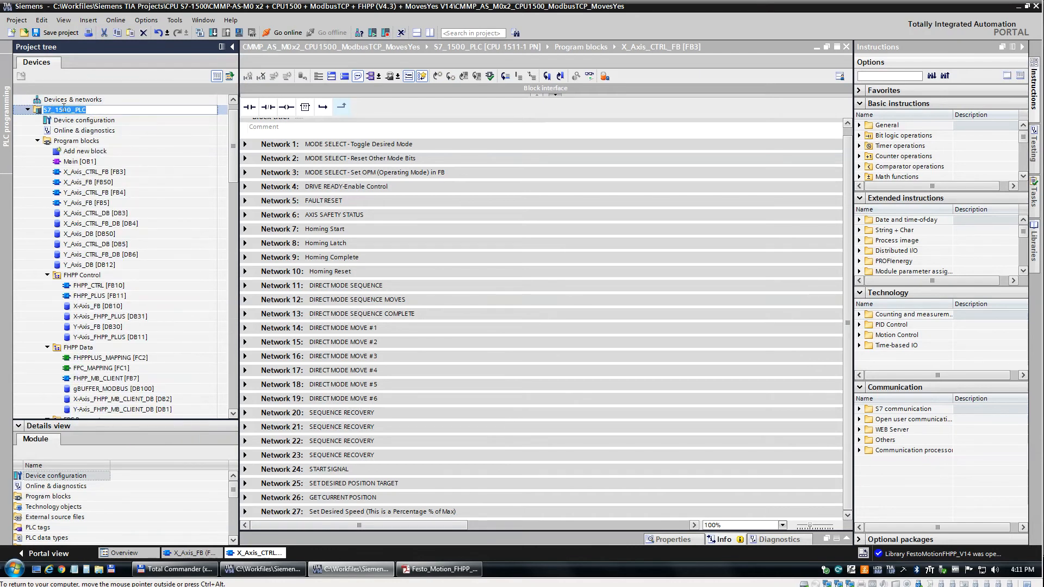
click(101, 223)
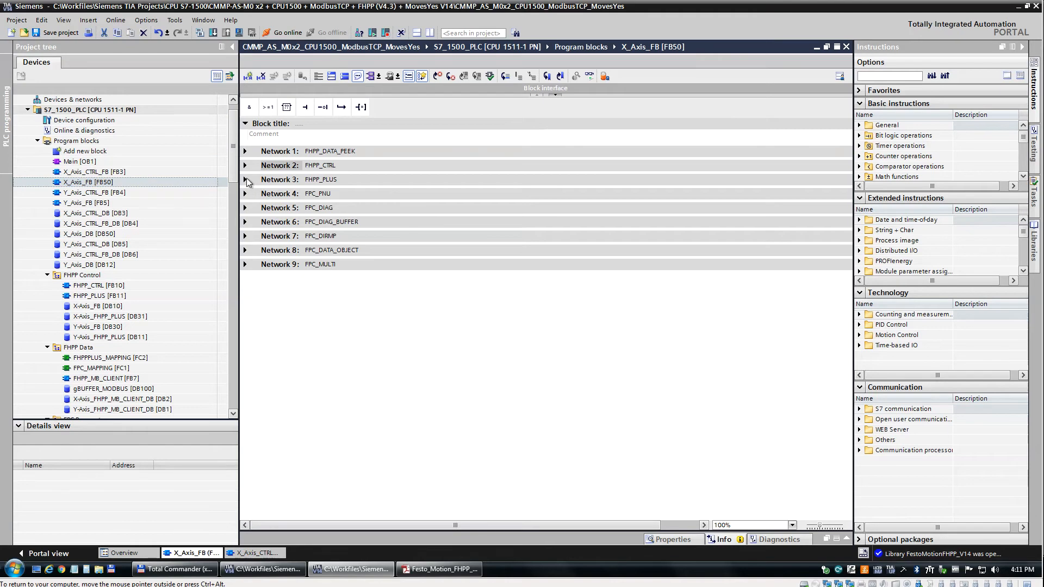
Expand Network 3 FHPP_PLUS and show the fields of an X-Axis FPC parameter block.
click(244, 180)
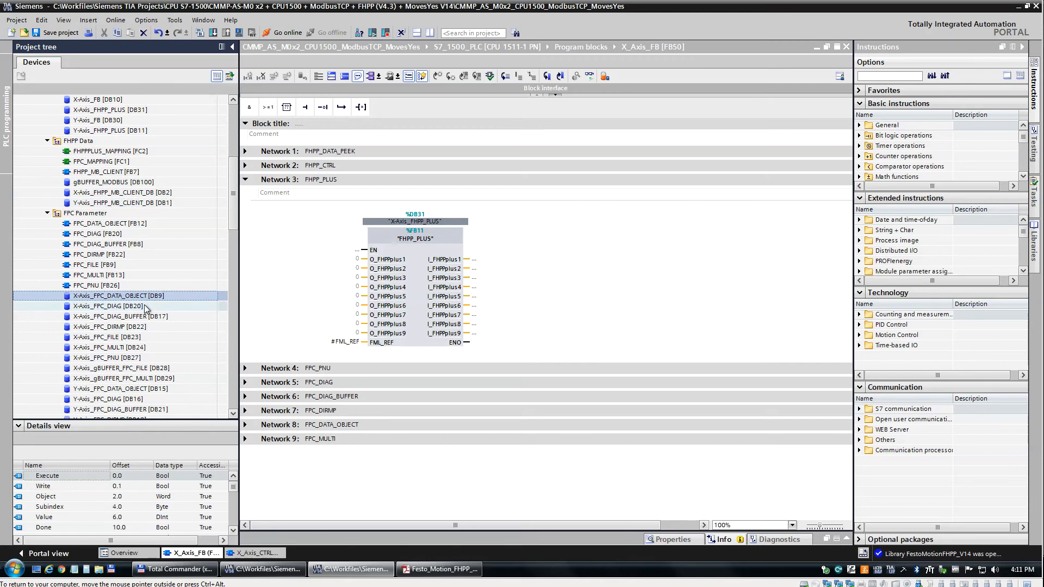
click(109, 327)
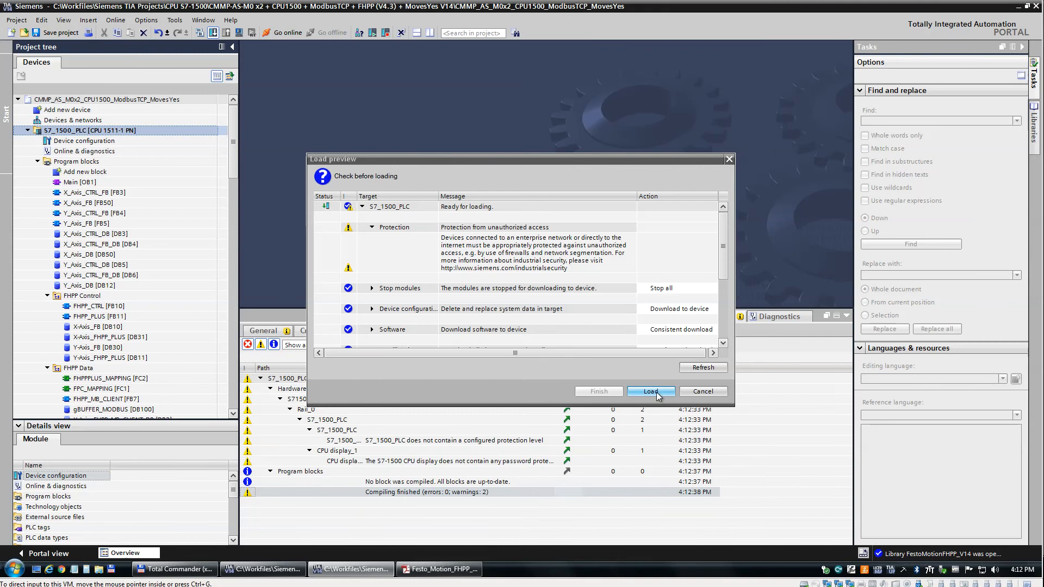
Load the configuration and program to S7_1500_PLC with Start all checked and finish.
click(650, 390)
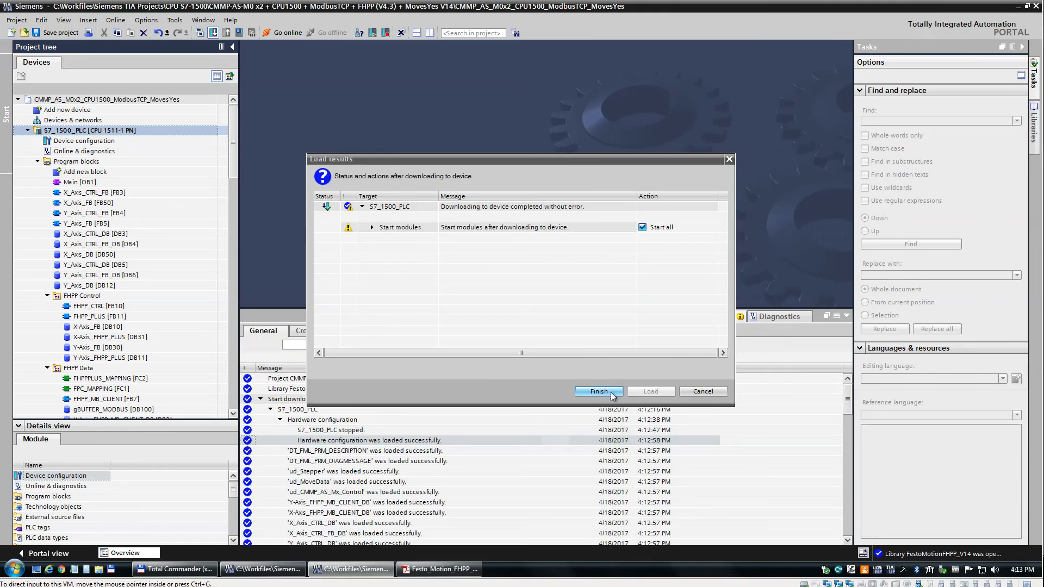
click(596, 390)
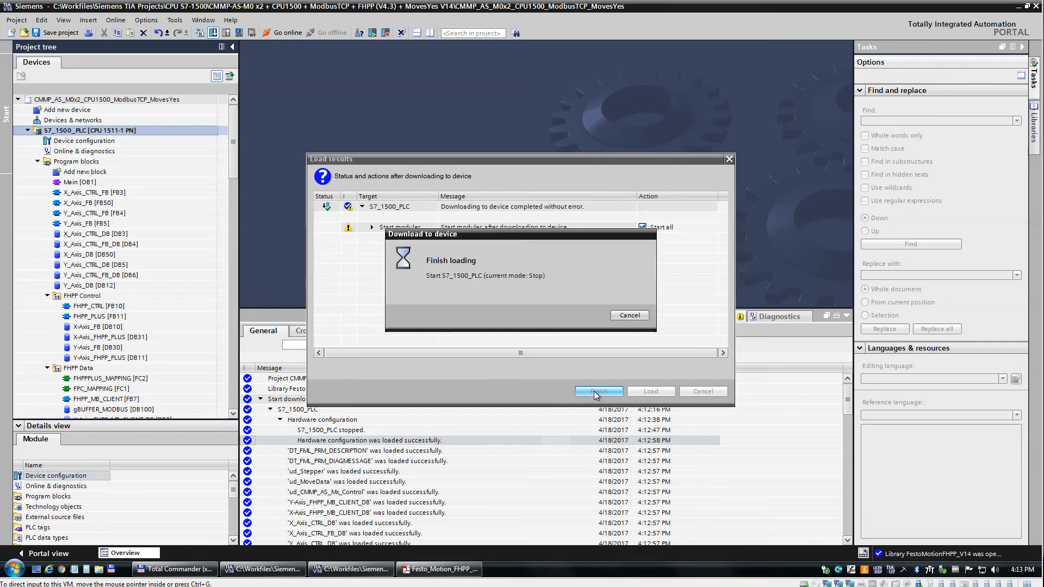
click(598, 391)
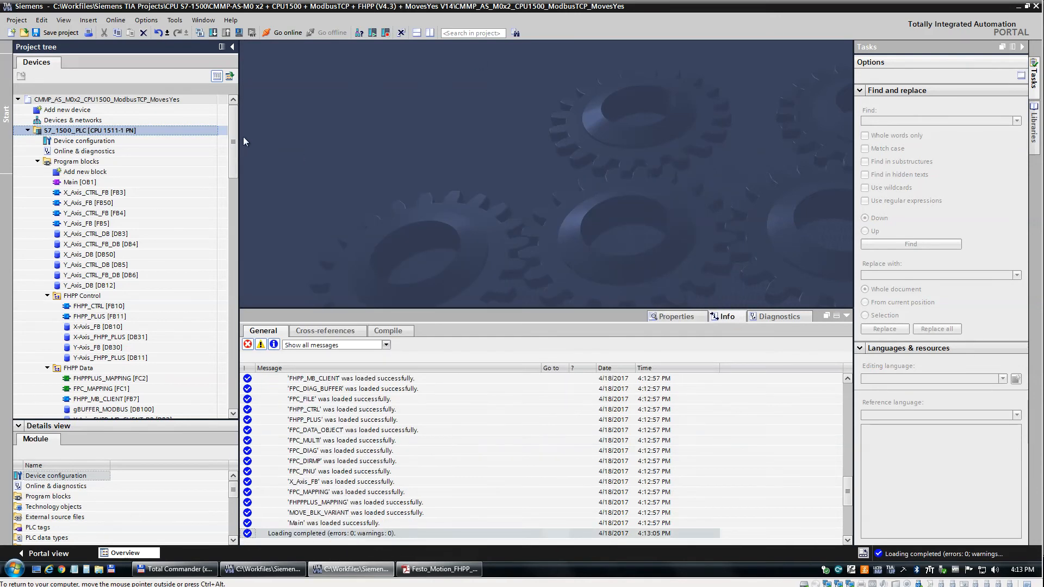
mouse_move(432, 143)
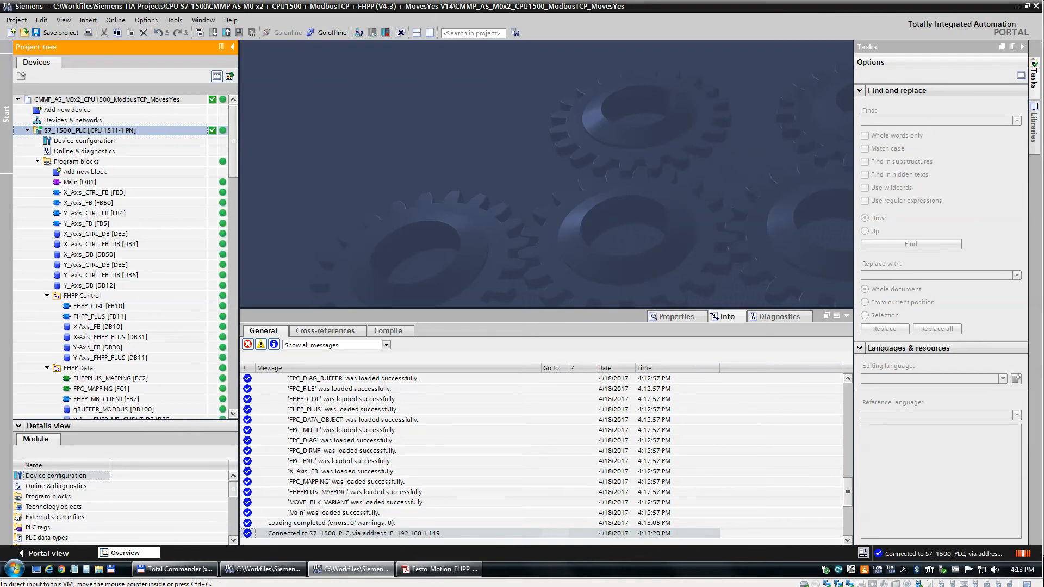
mouse_move(130, 222)
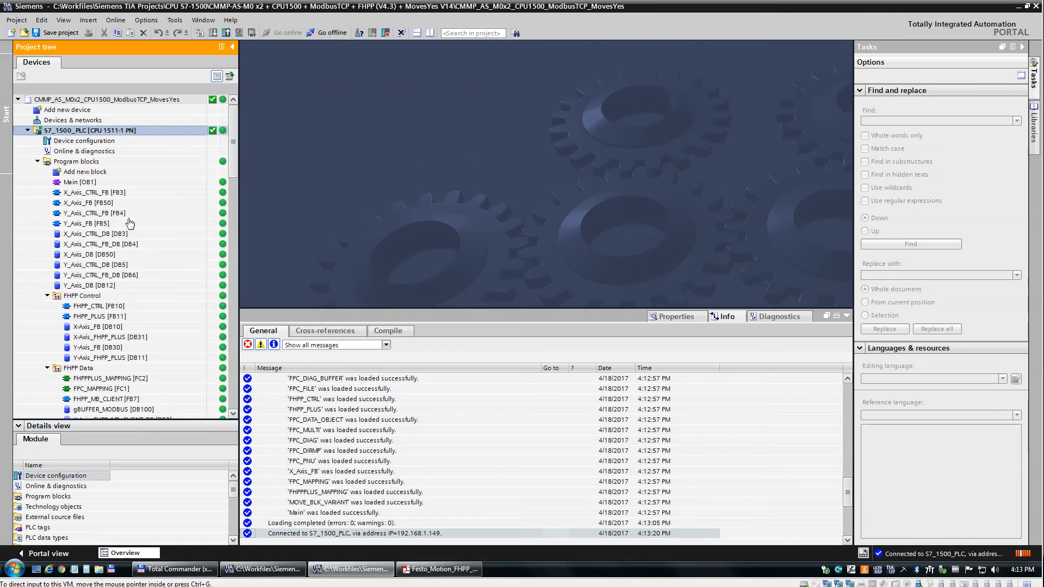
Go online with S7_1500_PLC and reopen X_Axis_CTRL_FB [FB3].
click(80, 182)
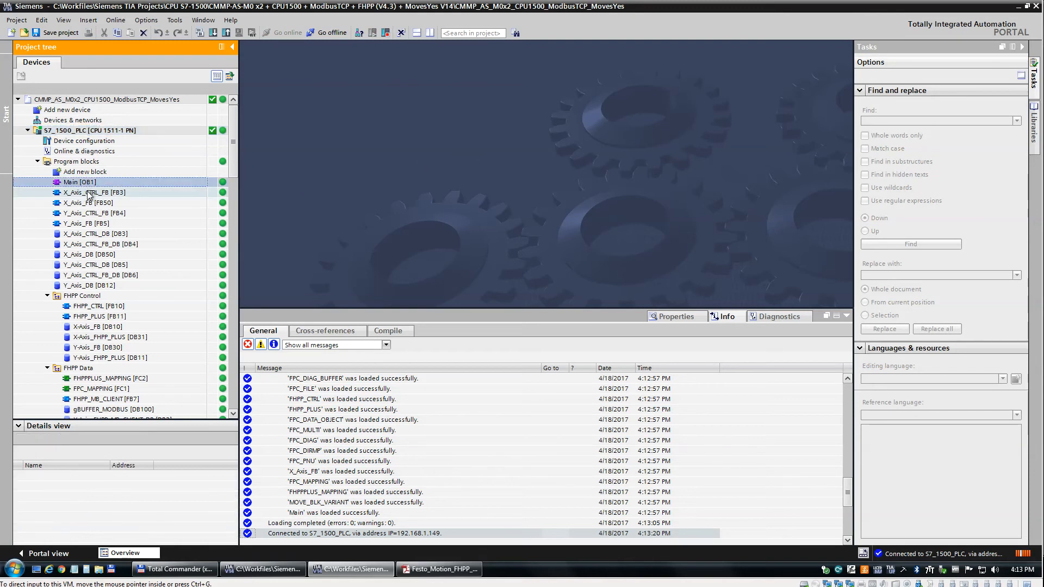
double_click(94, 192)
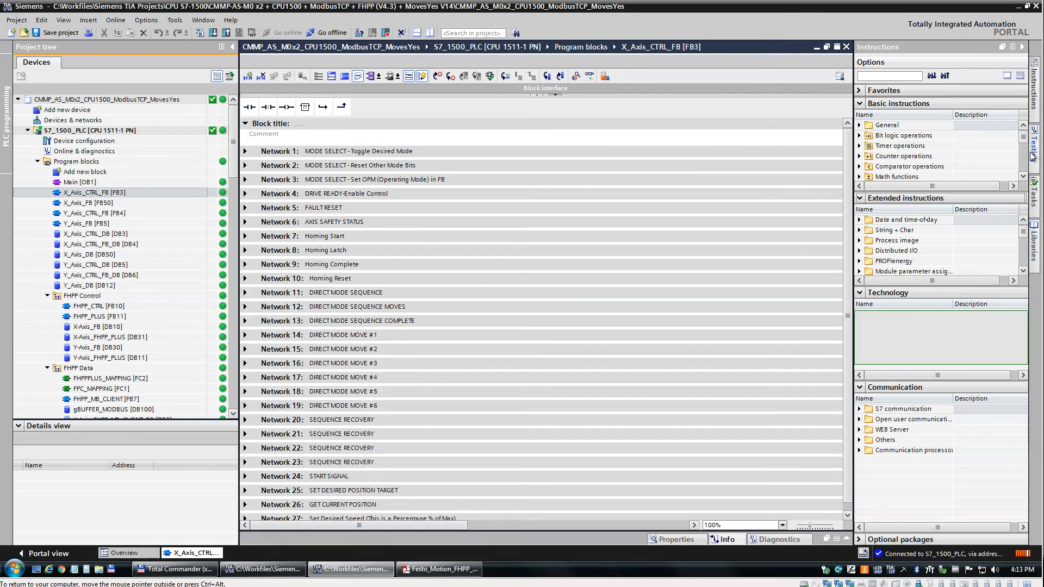
Bring up the CPU operator panel for testing S7_1500_PLC.
click(939, 132)
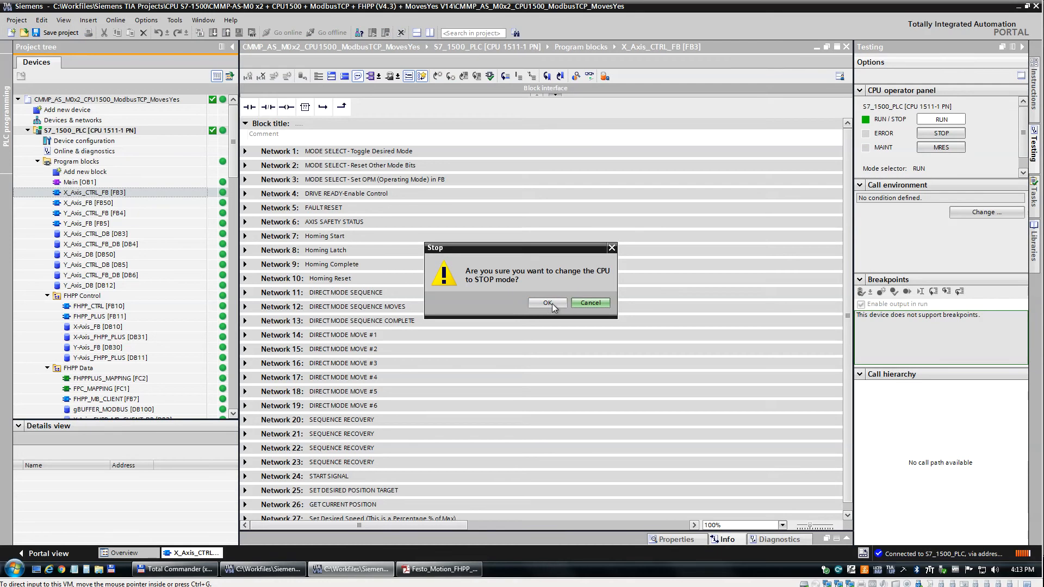
mouse_move(624, 254)
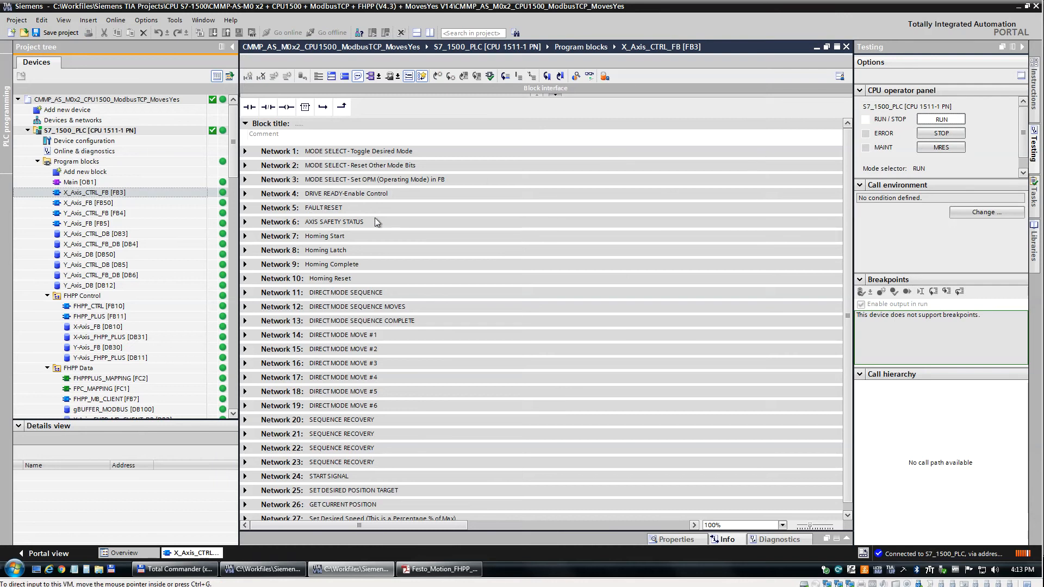
mouse_move(476, 257)
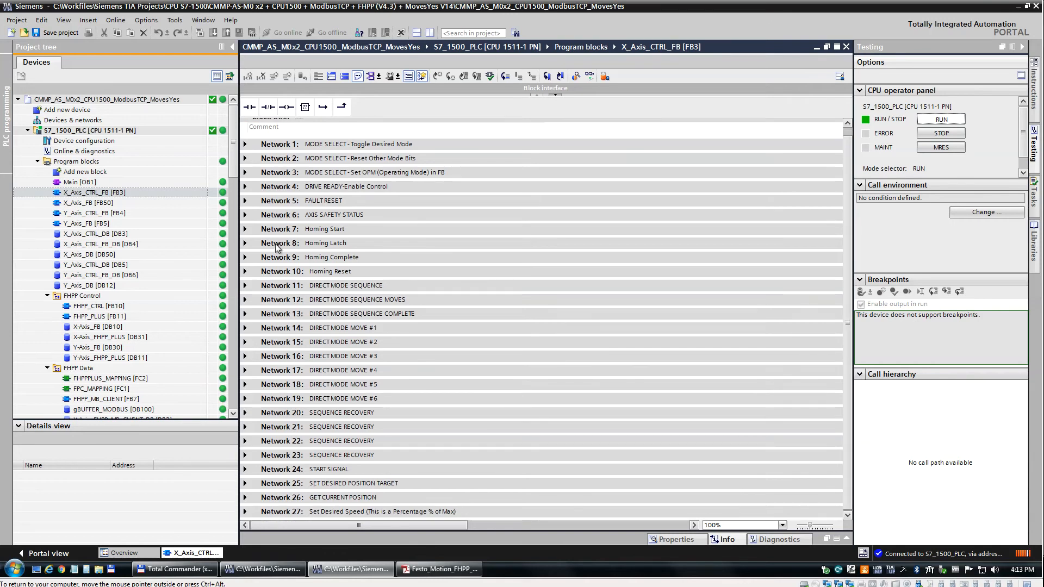
mouse_move(396, 182)
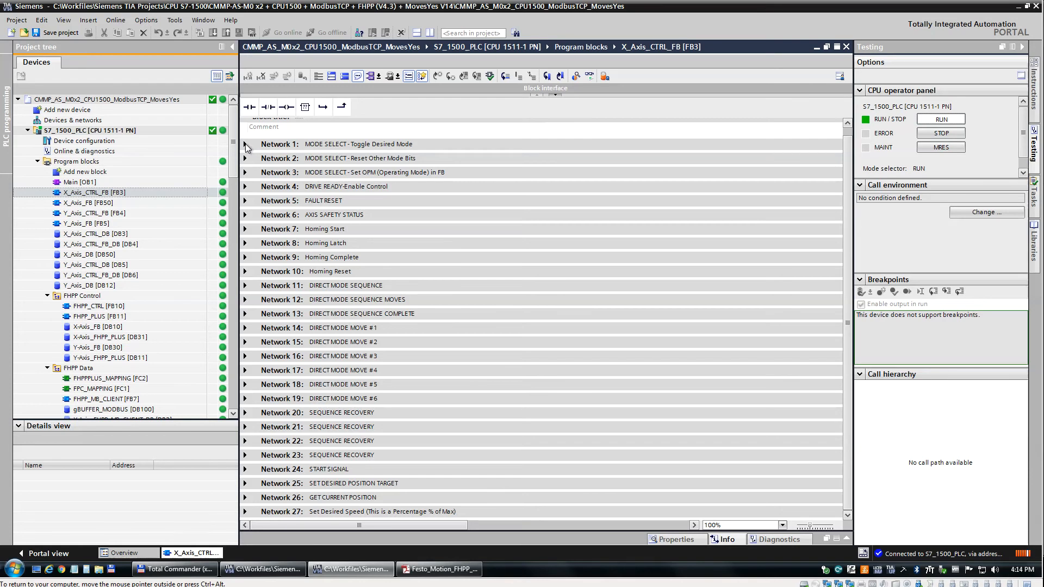
Expand the Toggle Desired Mode, DRIVE READY-Enable Control and Homing Start networks in FB3.
click(244, 144)
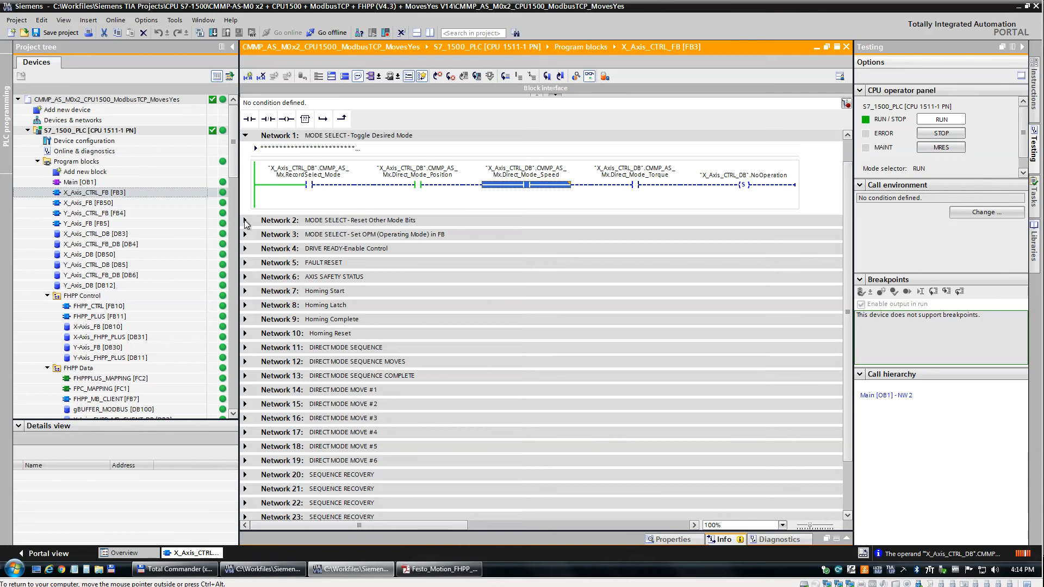
click(279, 221)
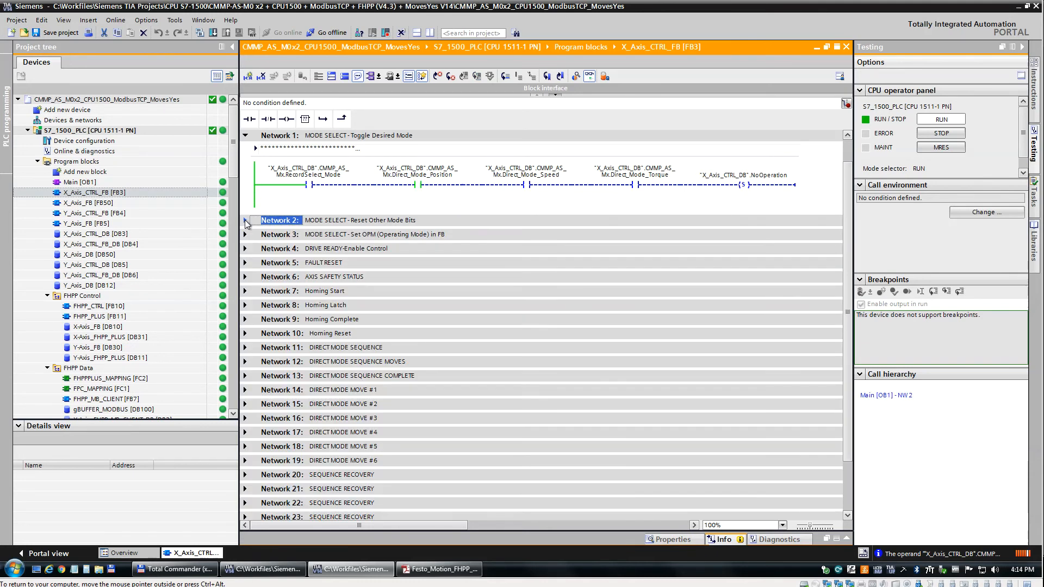
click(245, 248)
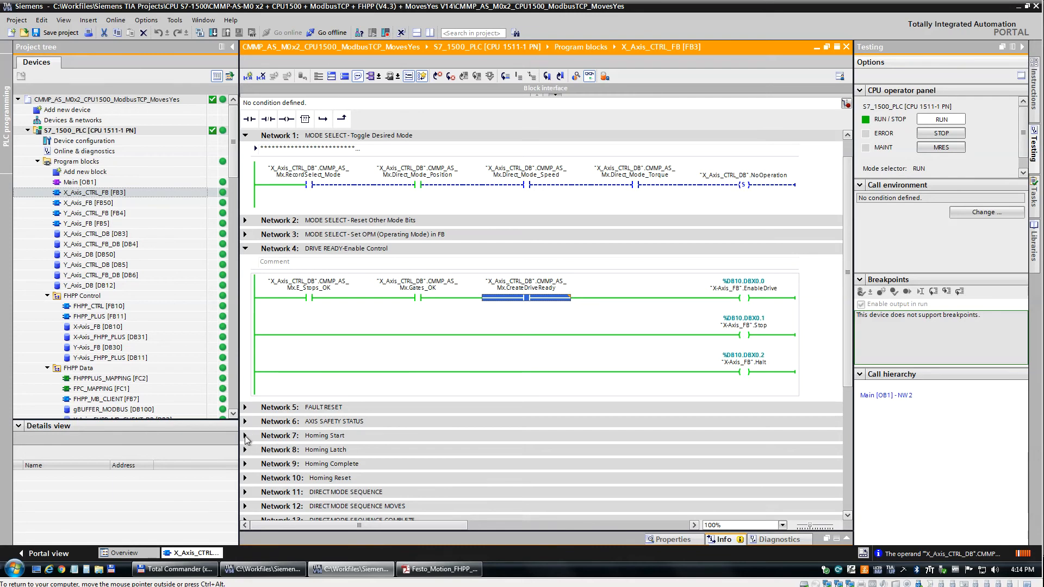
click(245, 435)
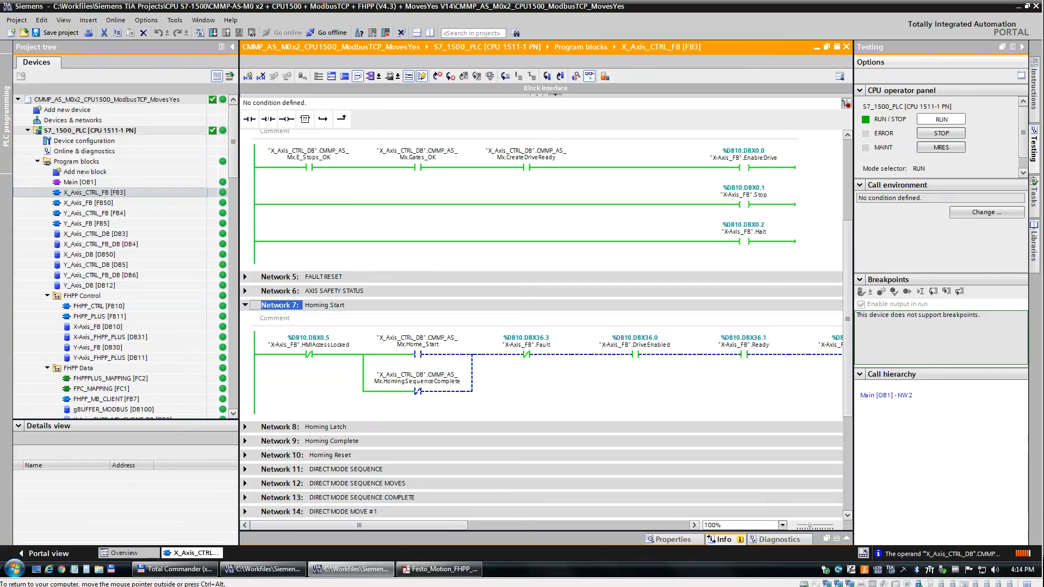
click(437, 568)
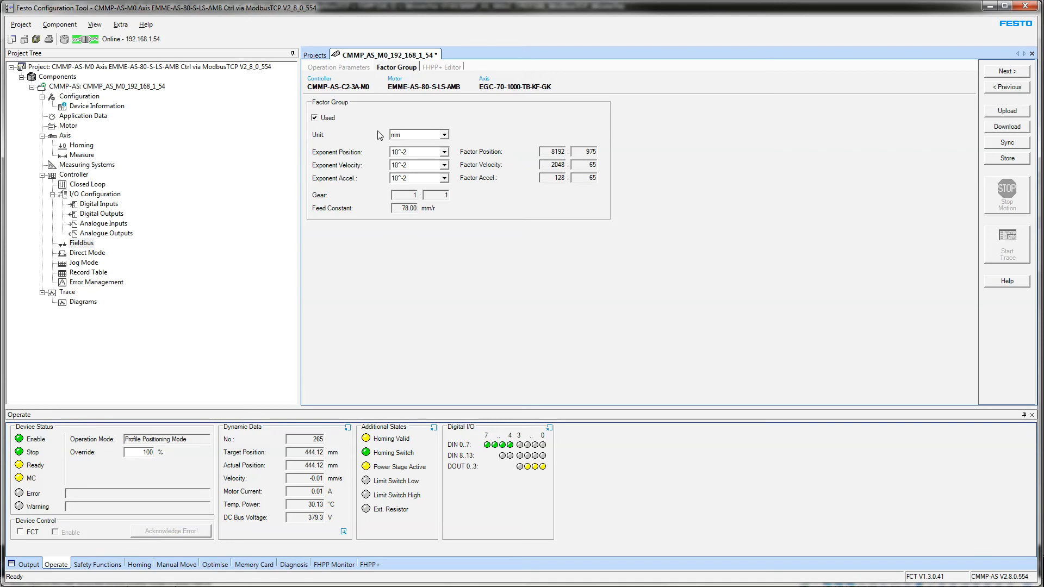
mouse_move(354, 269)
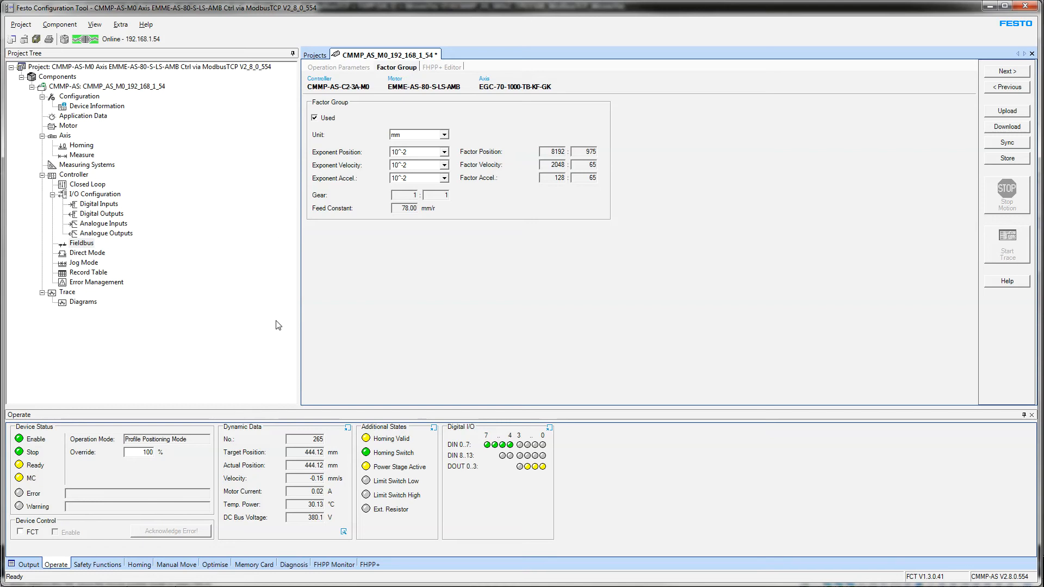
mouse_move(367, 322)
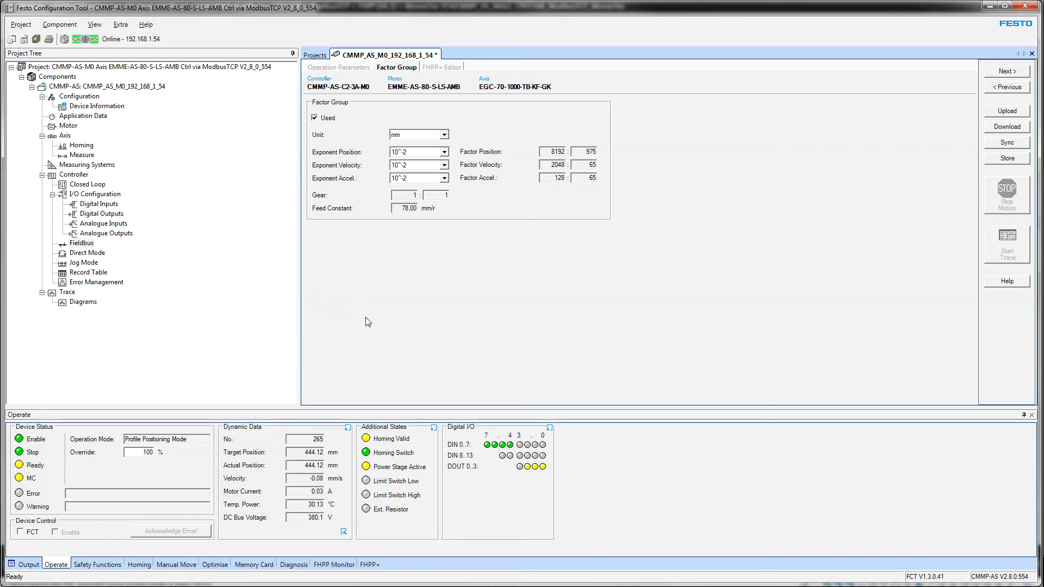
Show the Drive Configuration overview with CMMP-AS controller, EMME-AS motor and EGC-70 axis.
click(79, 96)
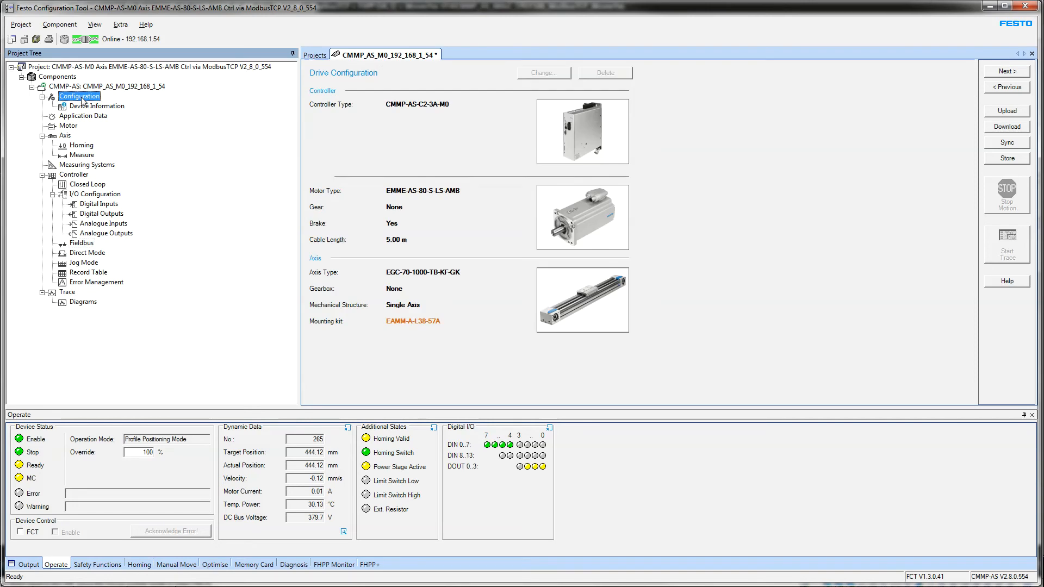
Review Device Information with firmware version, then Application Data with the total load value.
click(106, 86)
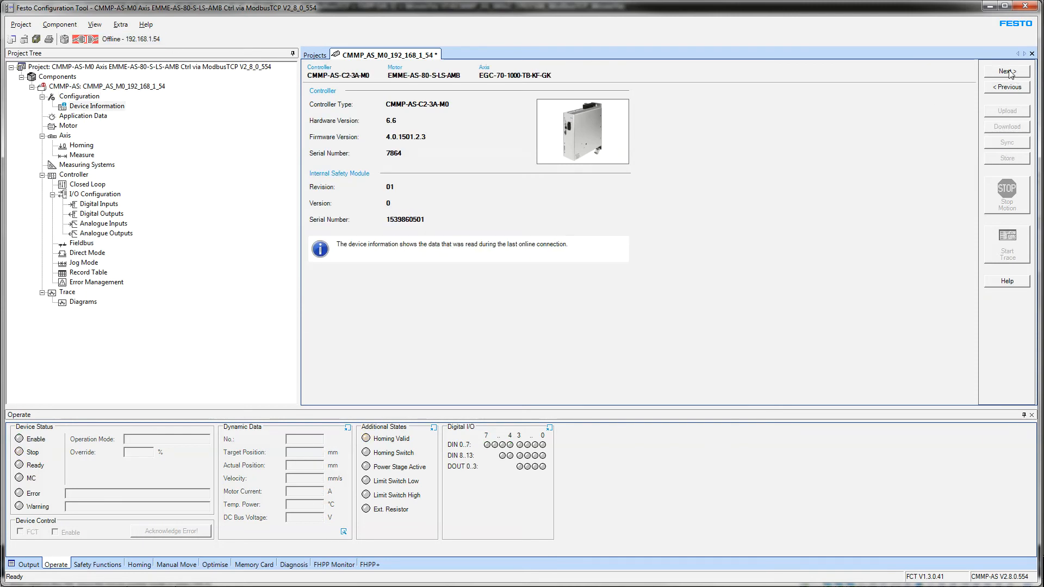
double_click(404, 137)
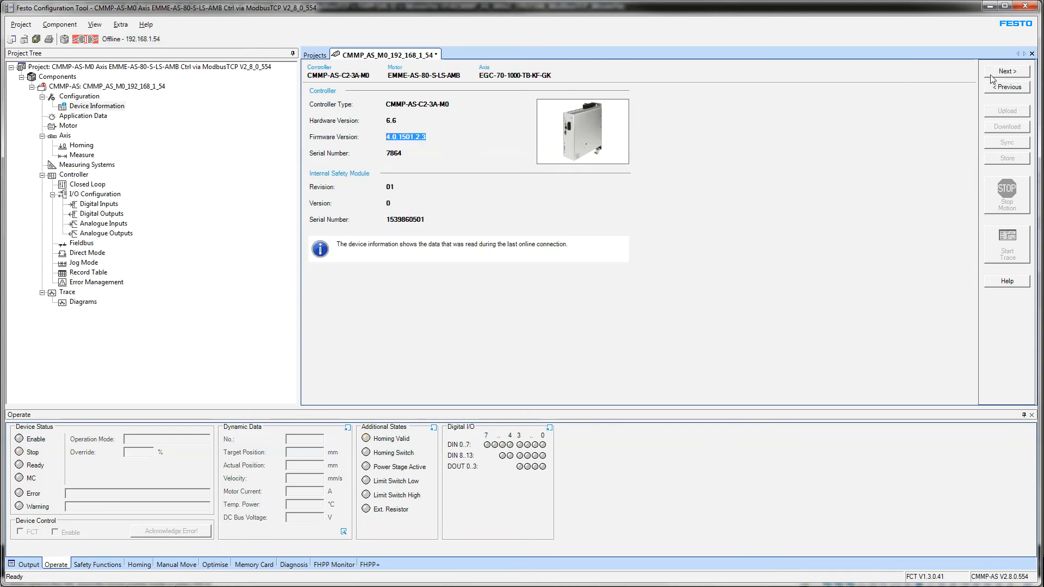
click(506, 105)
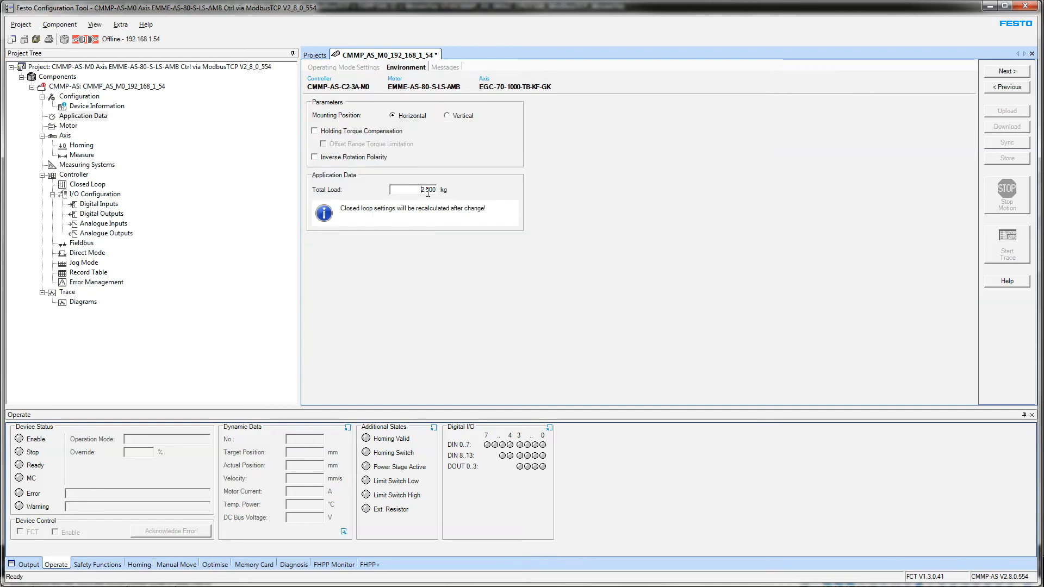
triple_click(426, 189)
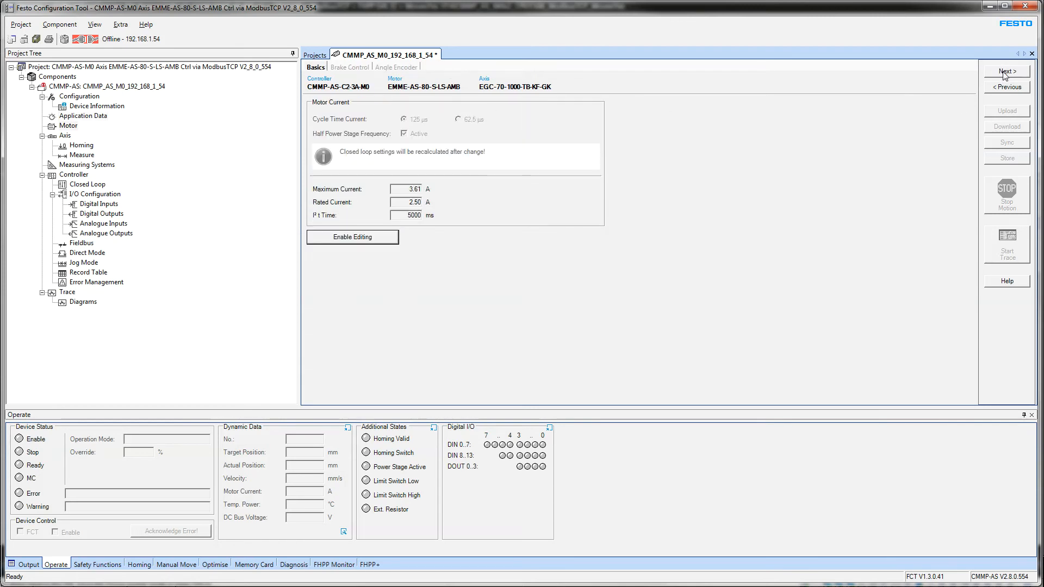
Page through Motor, Axis, Homing and Measuring Systems to reach the Modbus/TCP parameters.
click(396, 67)
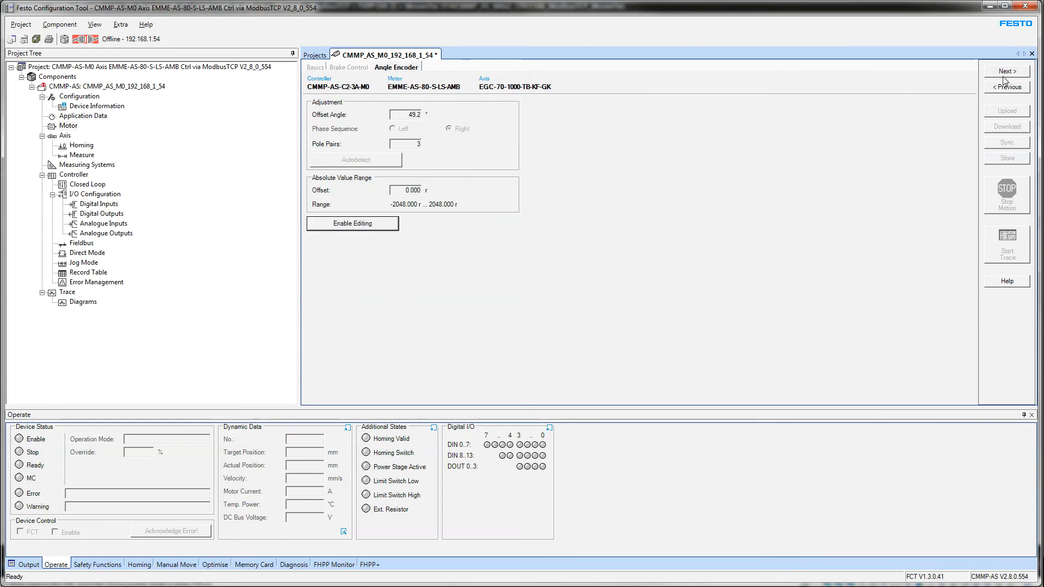
click(1006, 72)
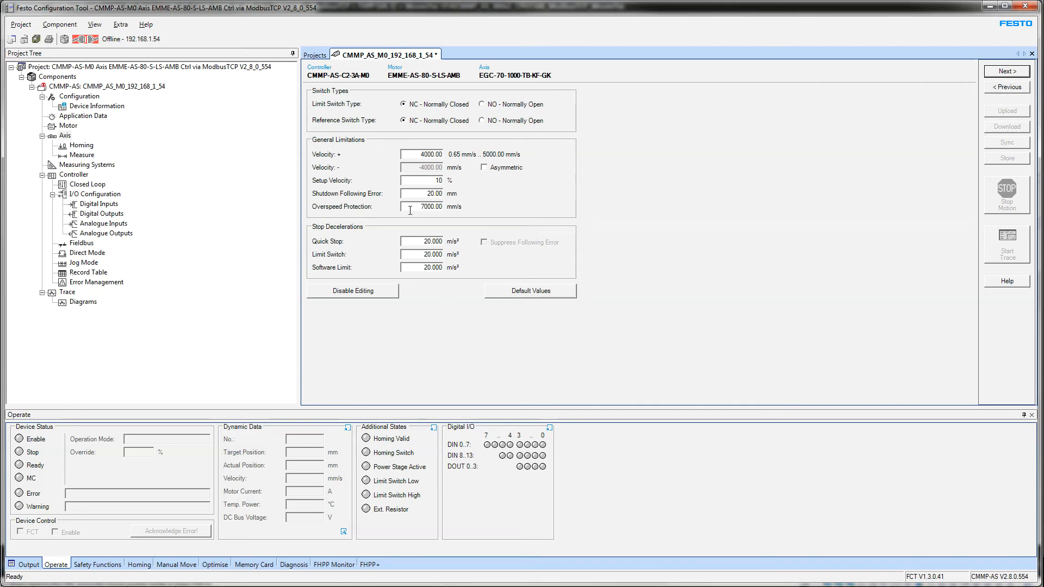
click(82, 144)
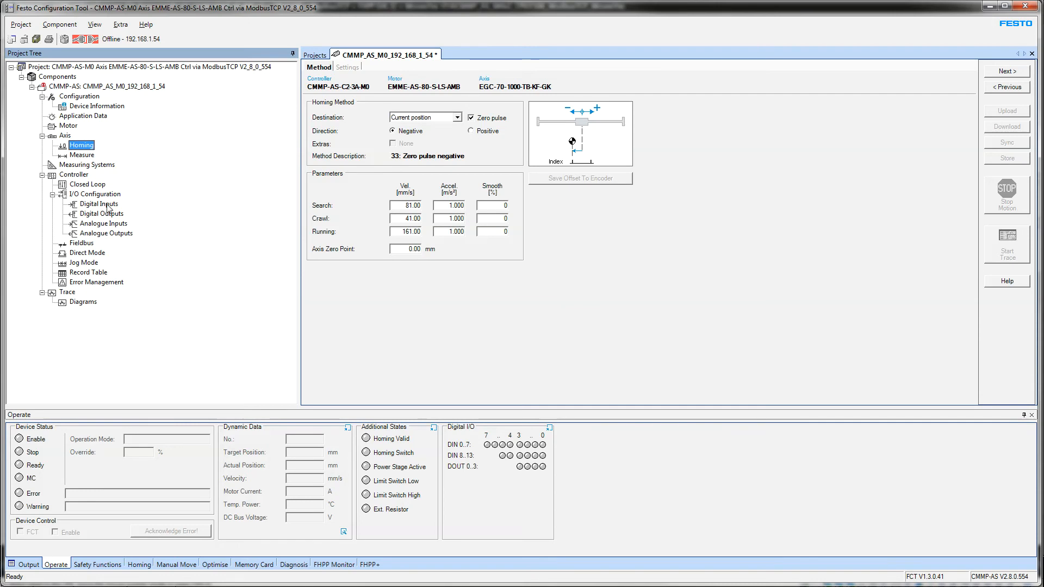
click(88, 165)
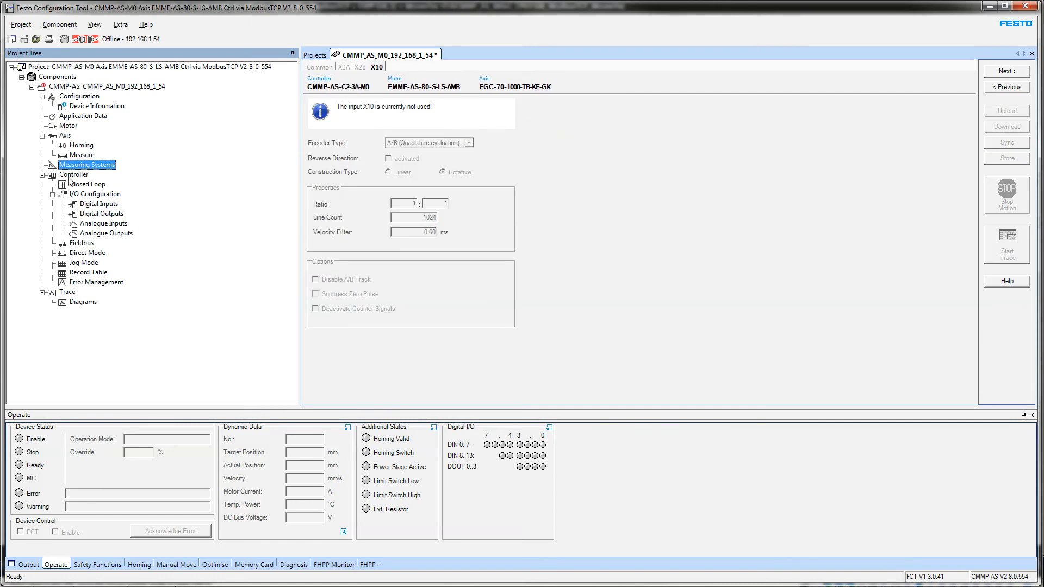
click(79, 243)
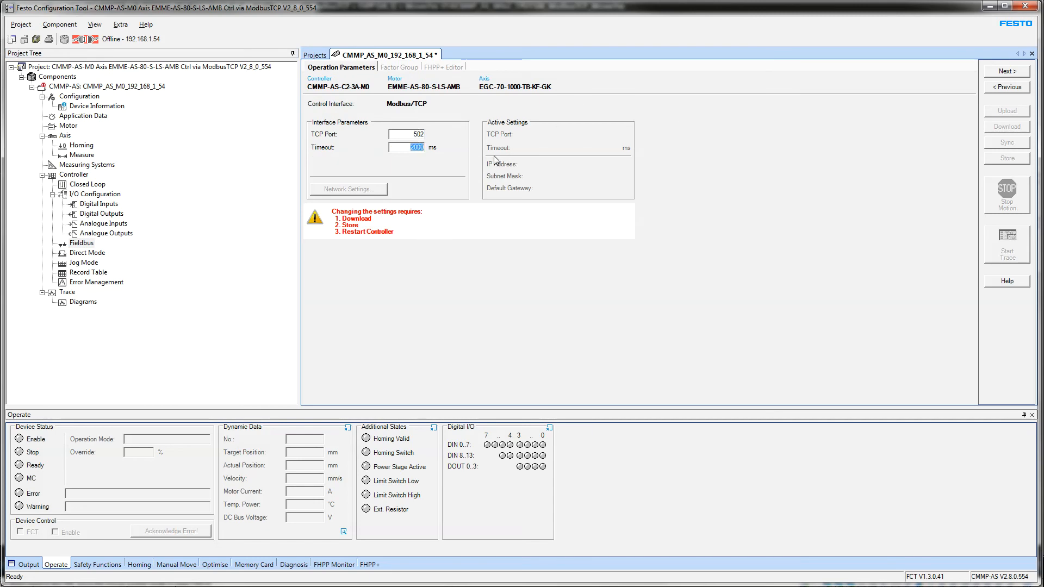
mouse_move(496, 160)
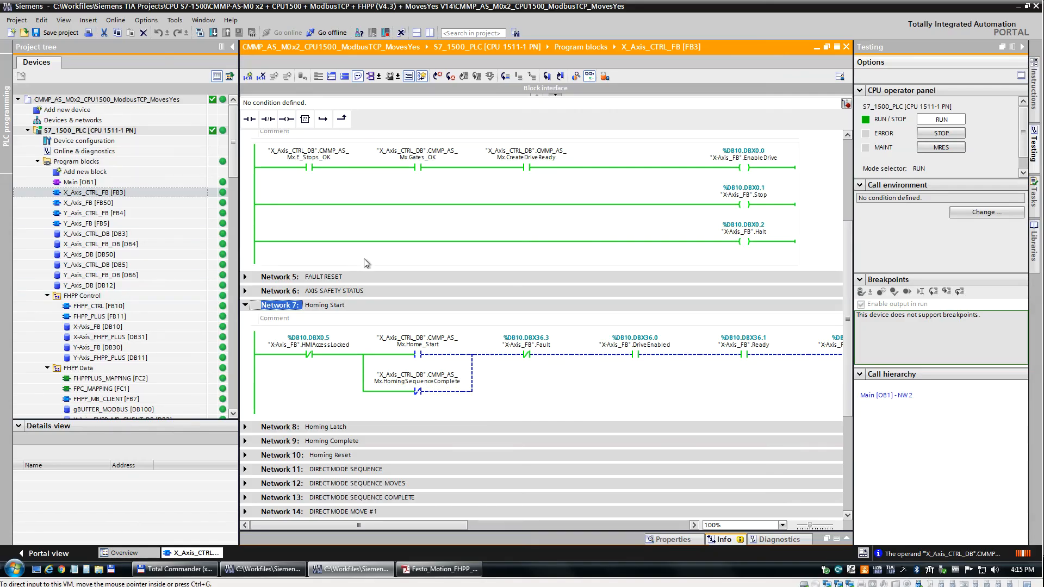
Show X_Axis_FB [FB50] with networks collapsed and the FHPP_DATA_PEEK network expanded.
click(87, 202)
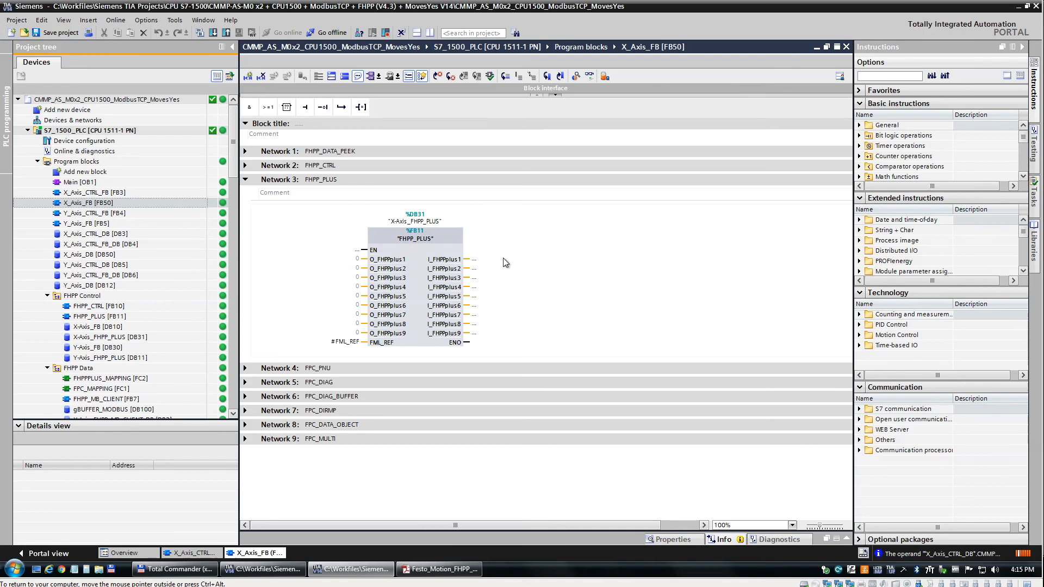
click(245, 179)
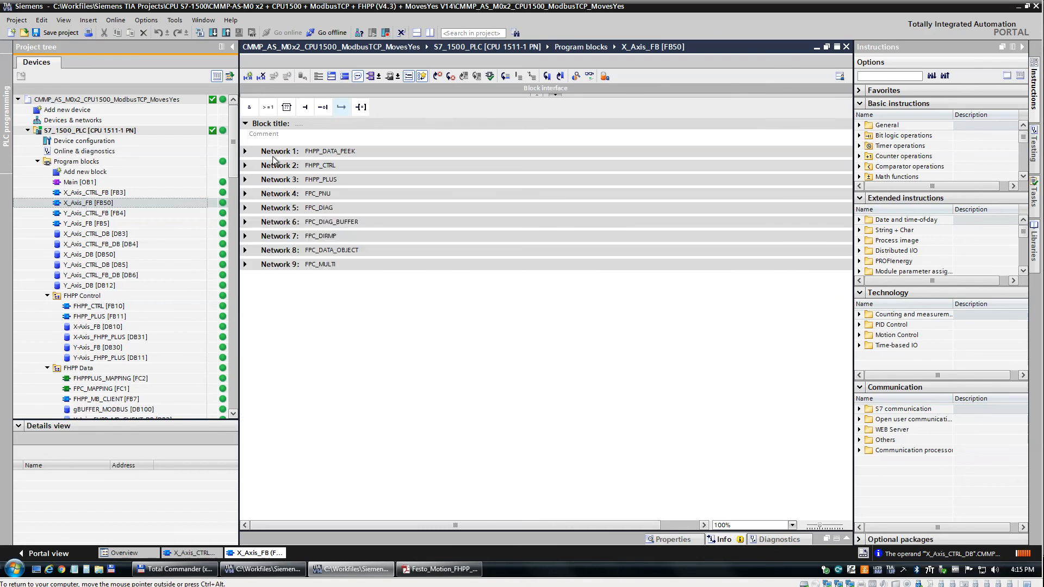
click(244, 151)
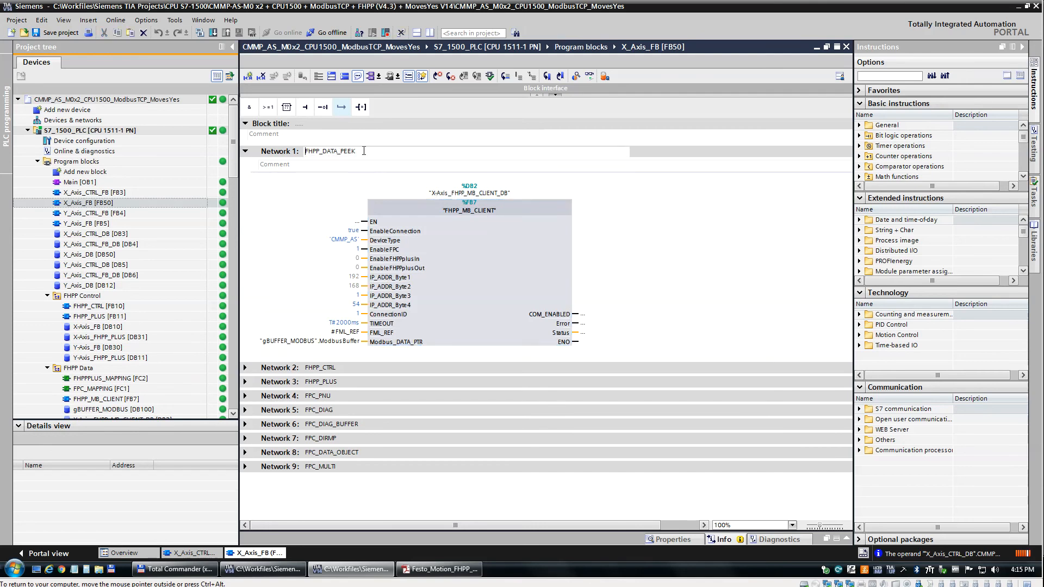
Rename network 1 from FHPP_DATA_PEEK to FHPP_MB_CLIENT.
double_click(338, 151)
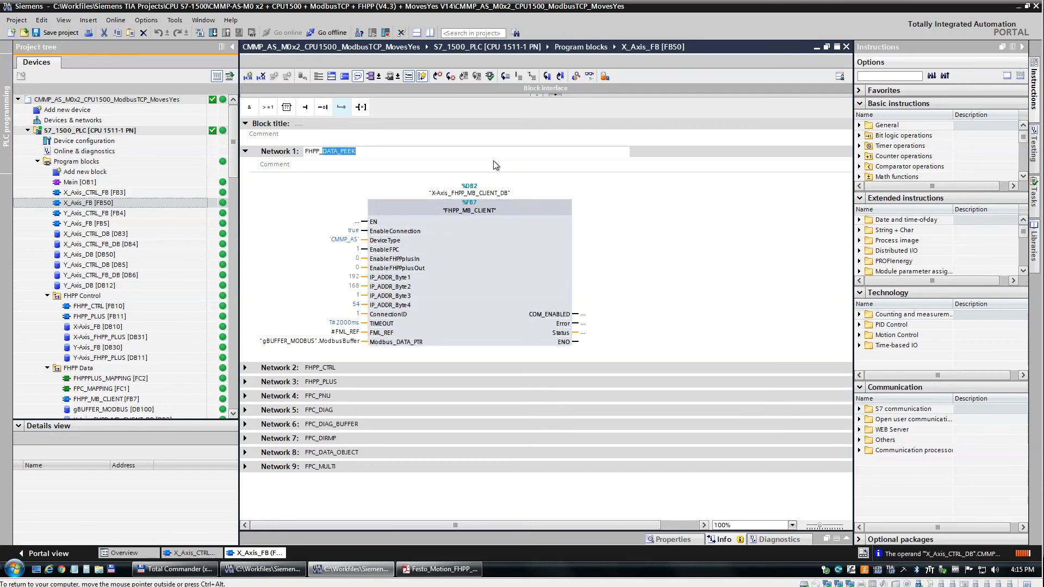
text(FHPP_mb_)
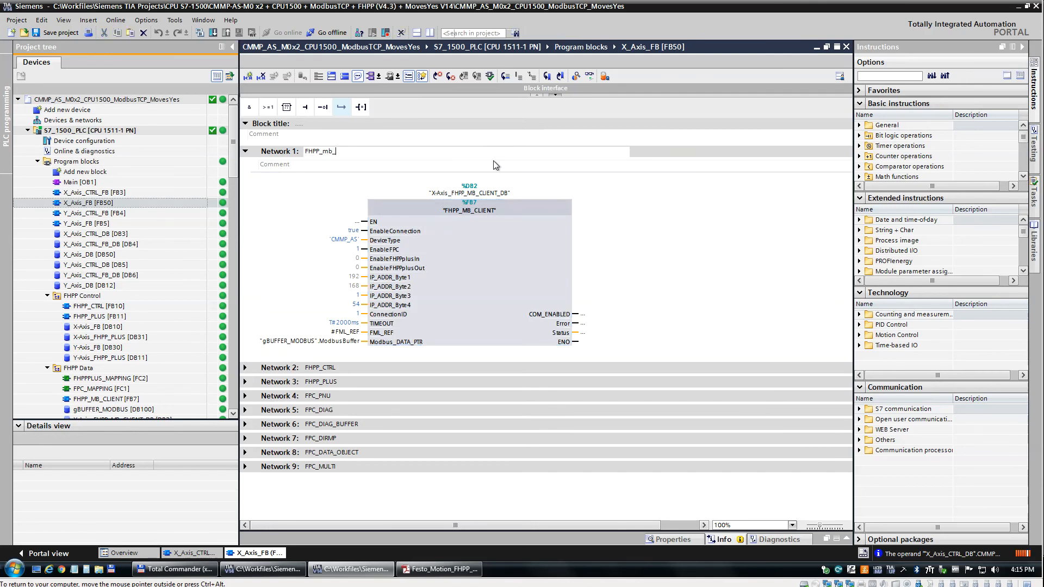
text(client)
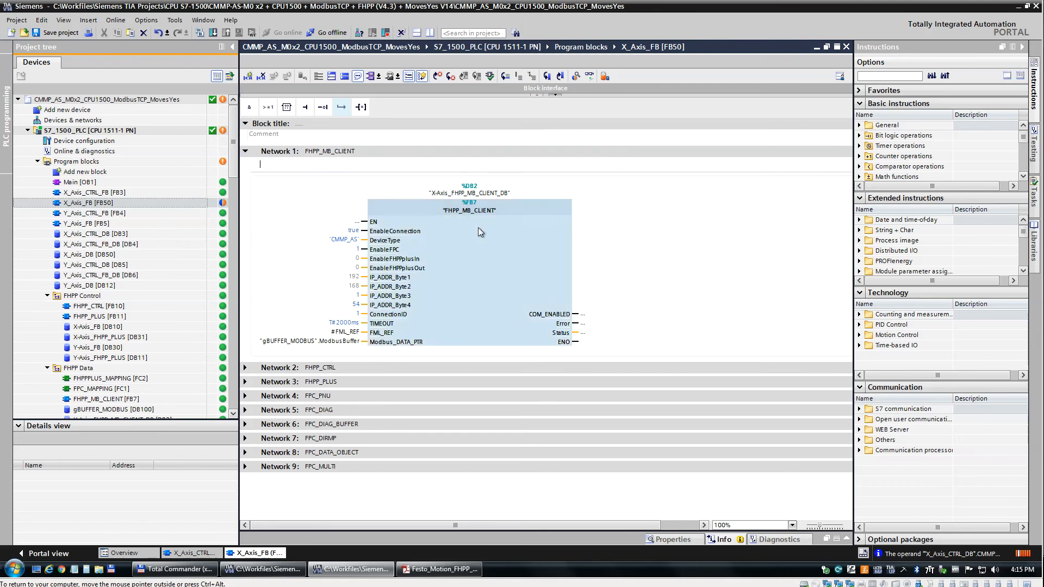
click(342, 322)
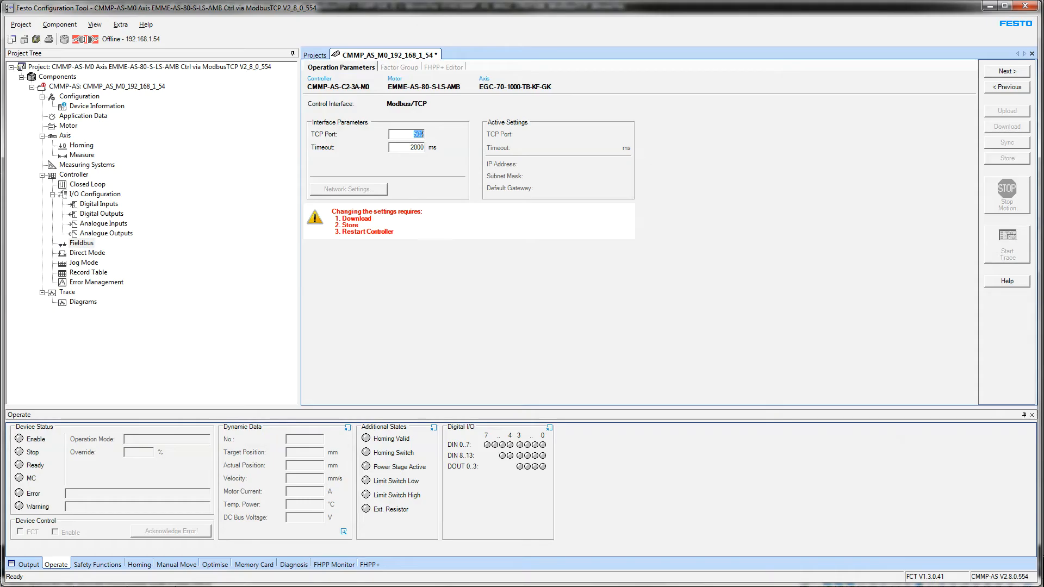
View the millimetre Factor Group settings, then the FHPP+ Editor with Use Parameter Channel ticked.
click(395, 66)
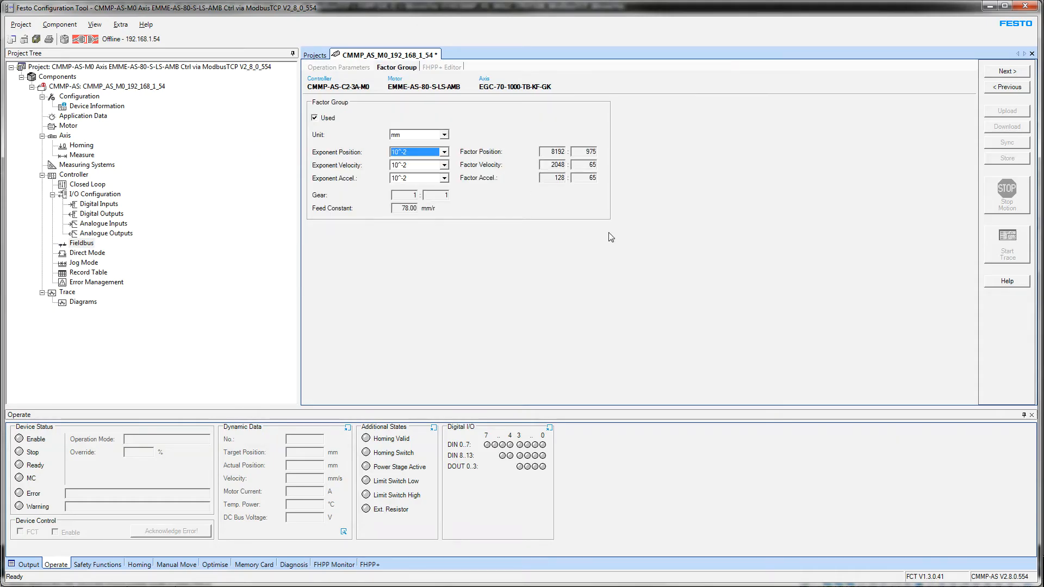
mouse_move(505, 308)
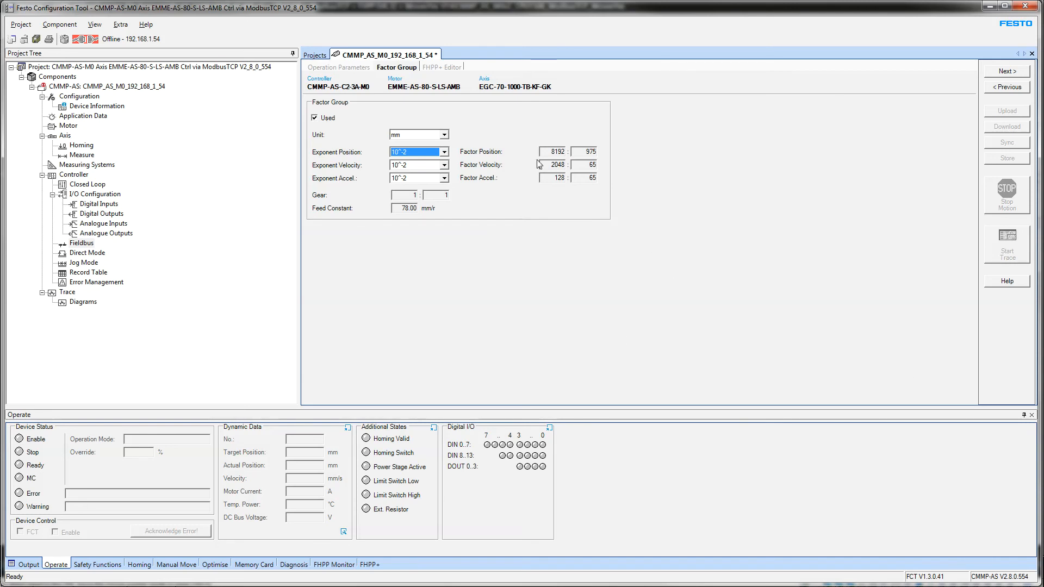
click(442, 66)
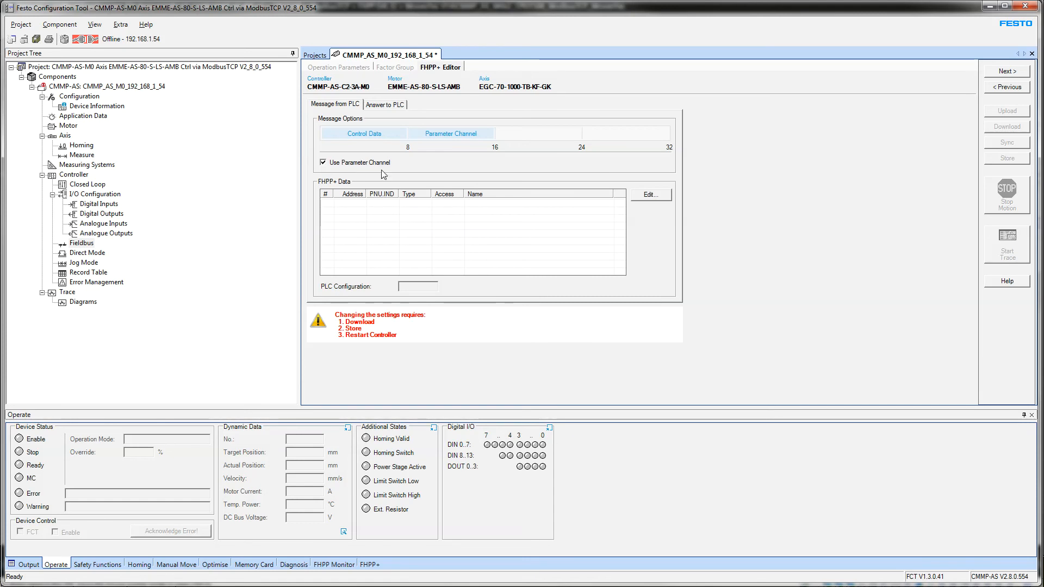
mouse_move(383, 174)
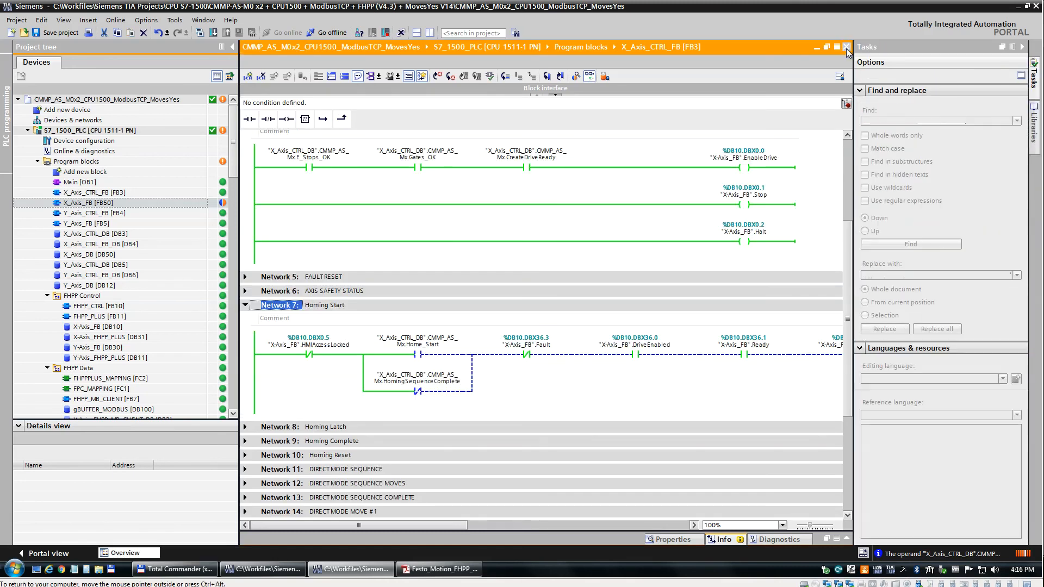
Reopen X_Axis_CTRL_FB [FB3] online and collapse its networks to a title list.
click(846, 47)
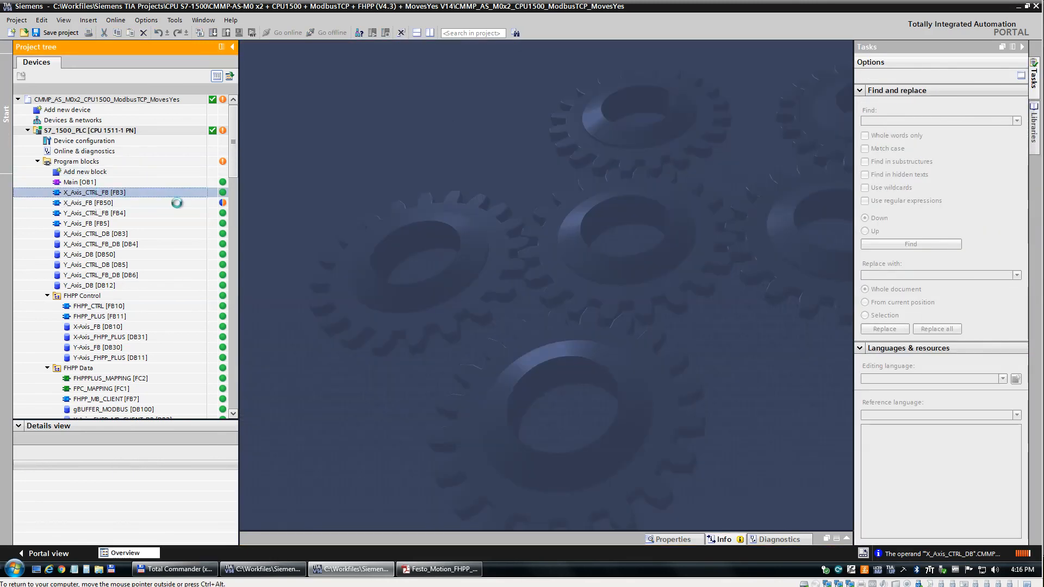
double_click(87, 192)
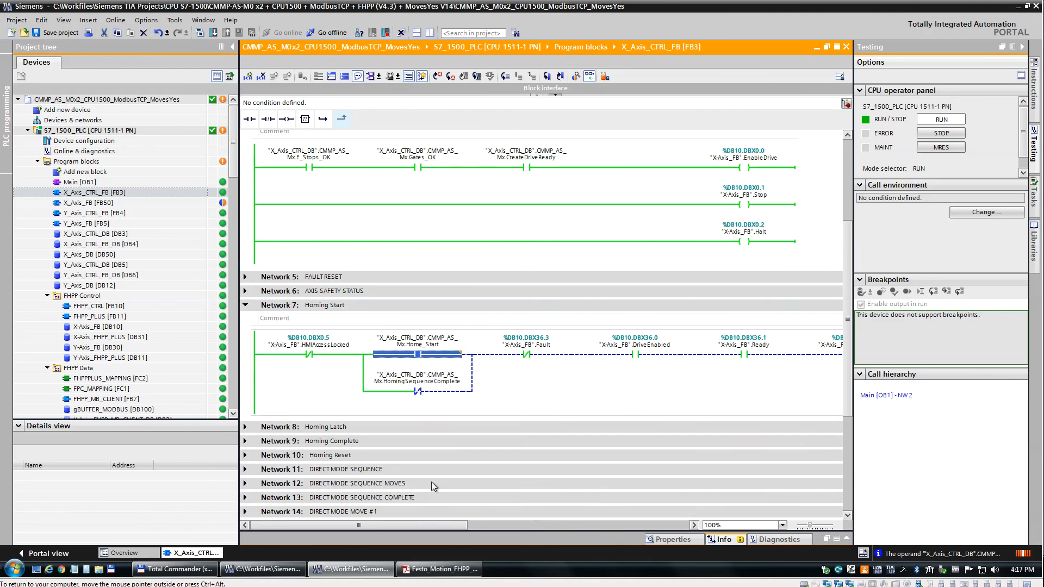
mouse_move(435, 474)
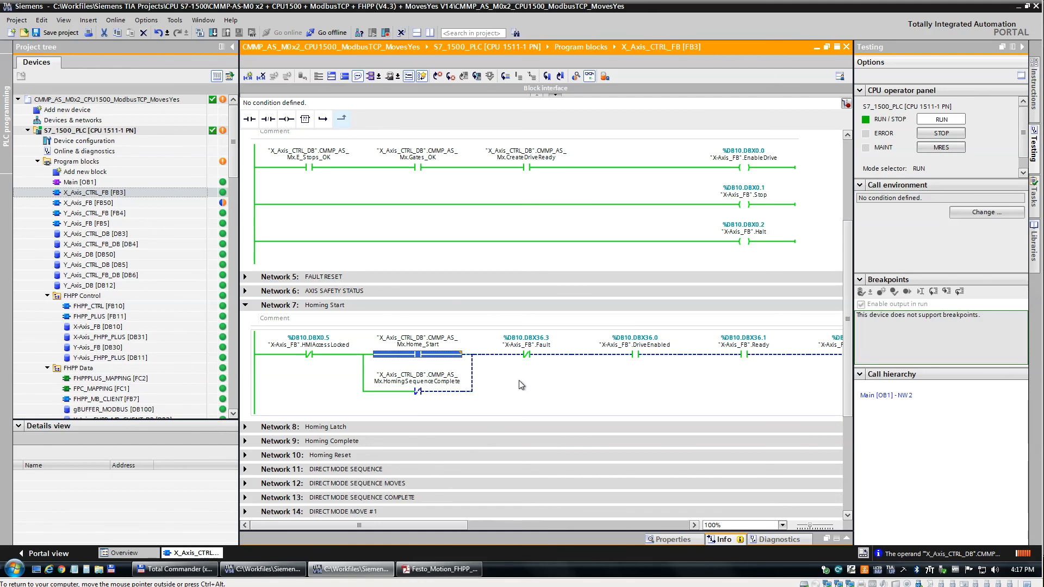
scroll(down, 3)
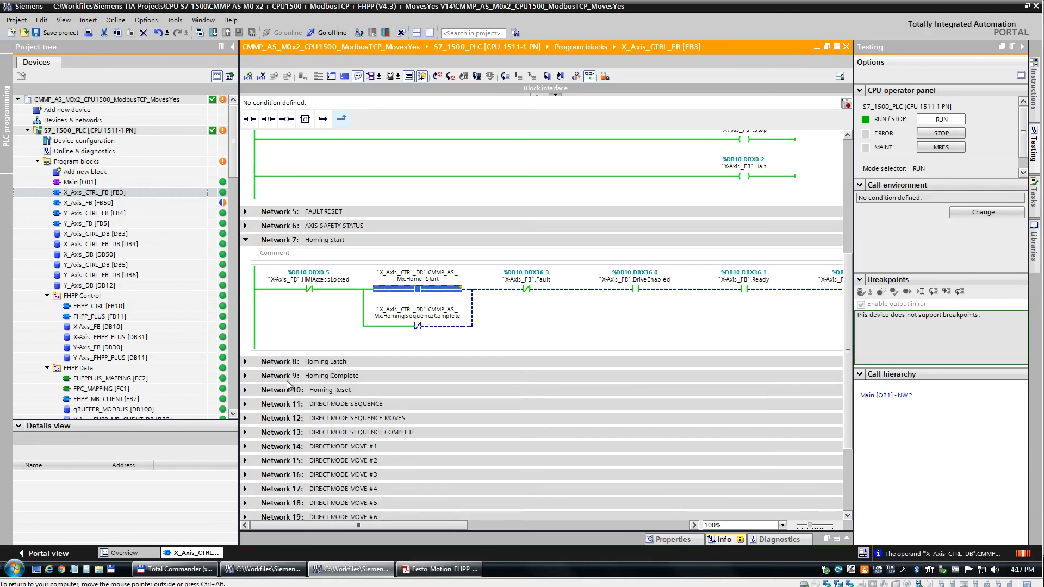
click(244, 375)
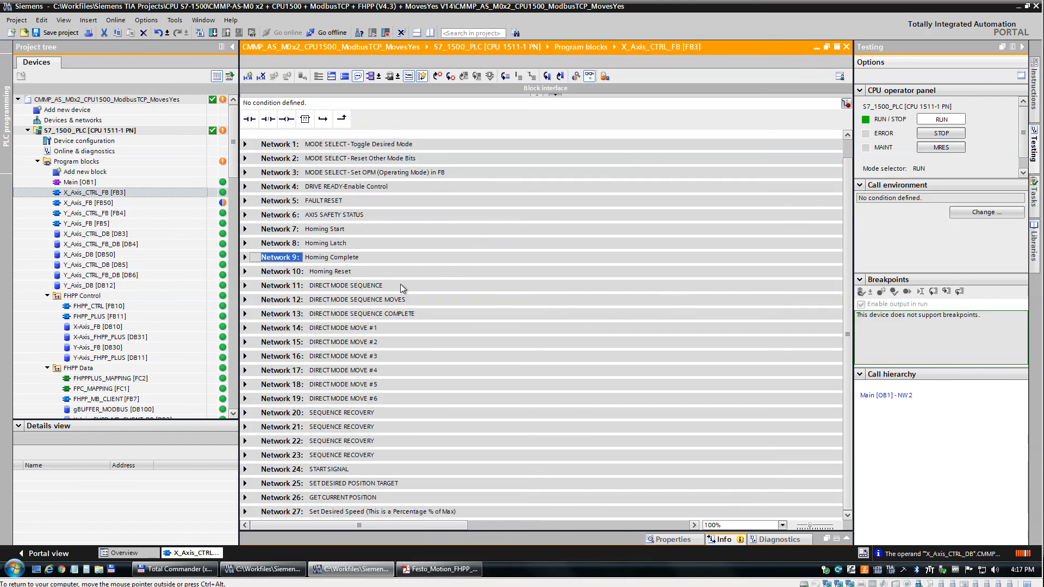
mouse_move(247, 287)
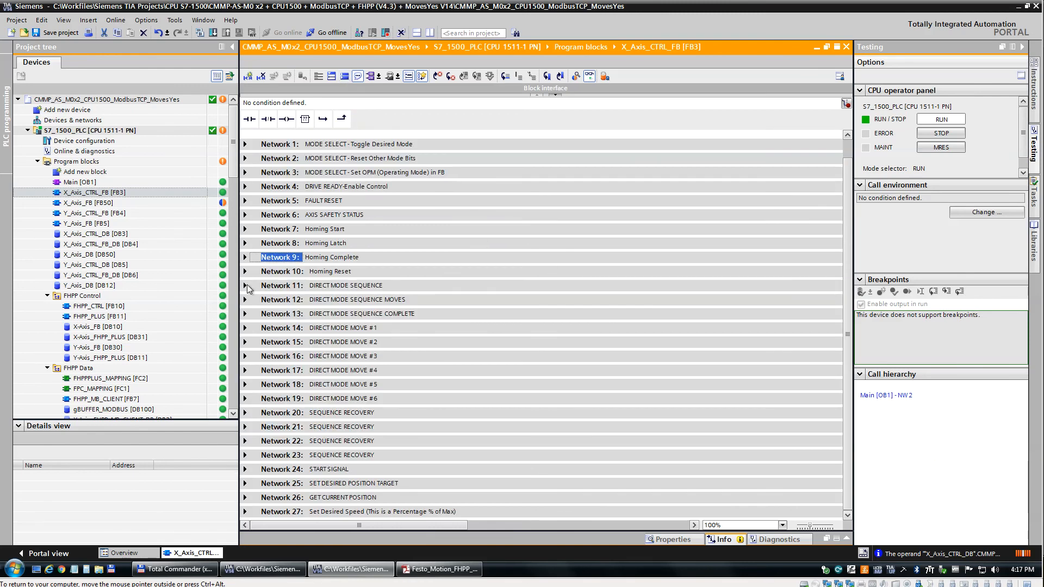
mouse_move(247, 289)
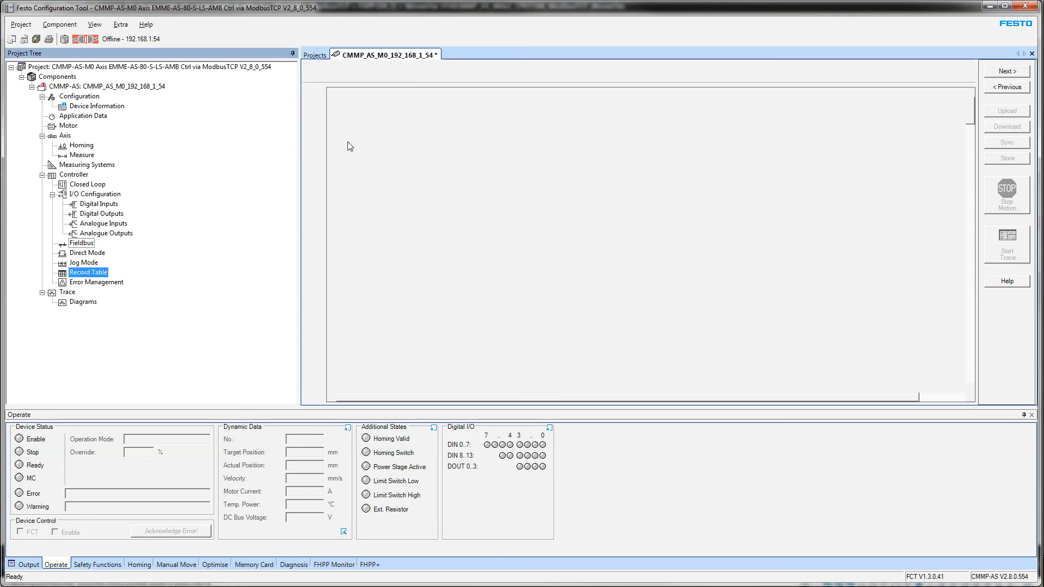
Show the Record Table with six position records from 0 to 990 mm and select a record.
click(88, 272)
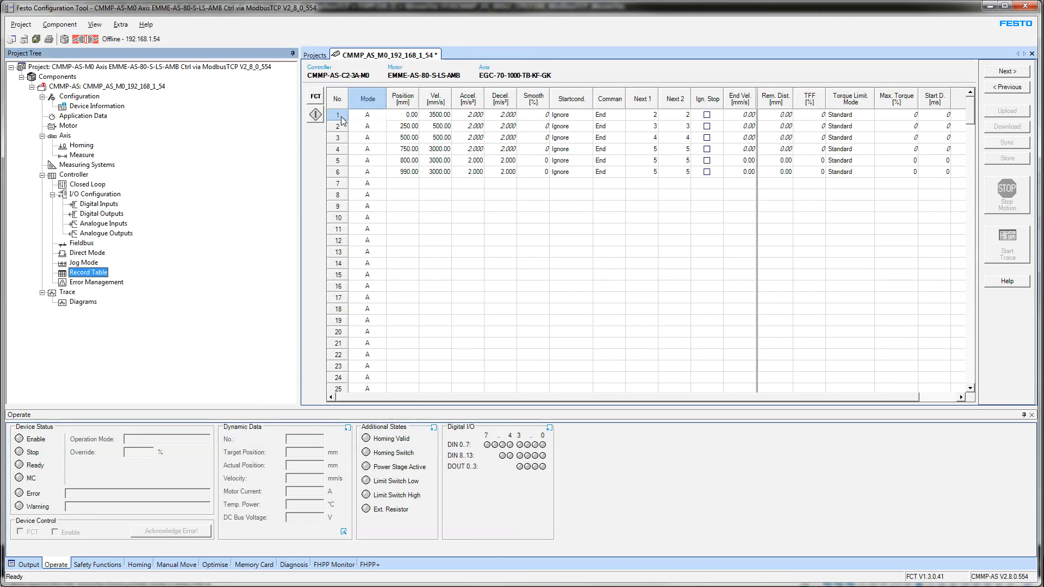
click(338, 161)
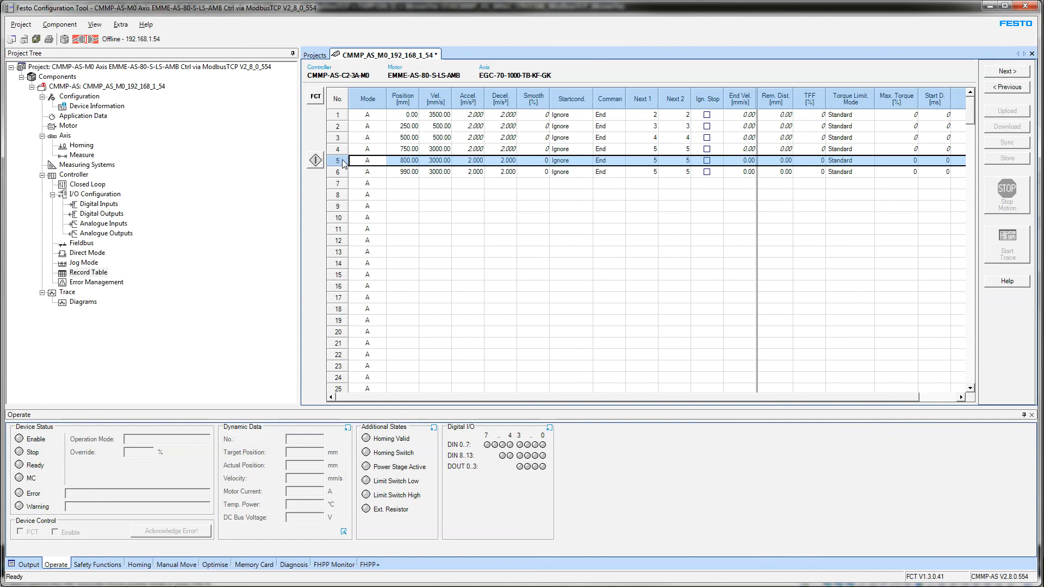
mouse_move(343, 164)
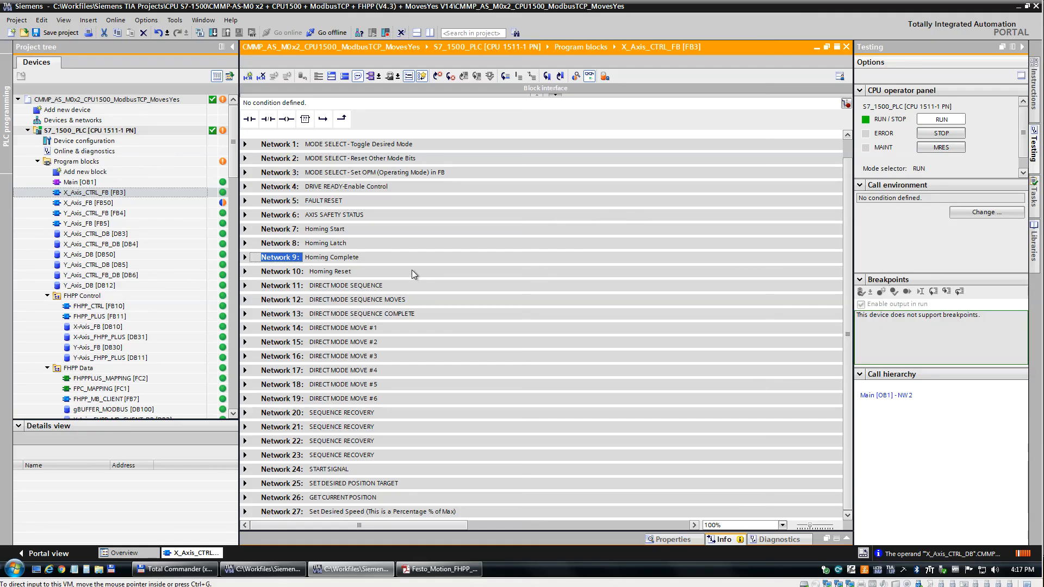
mouse_move(303, 260)
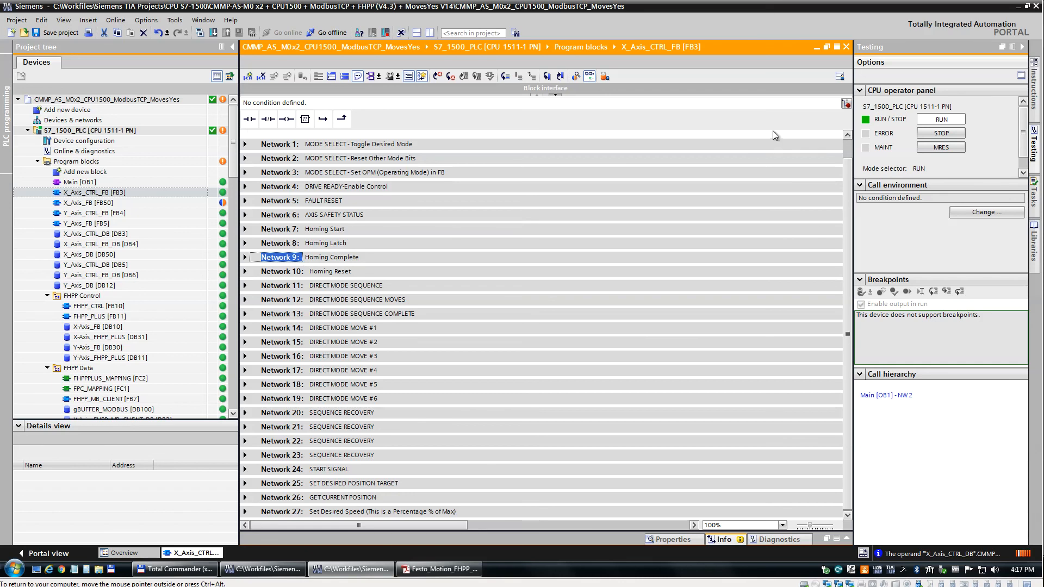
mouse_move(300, 277)
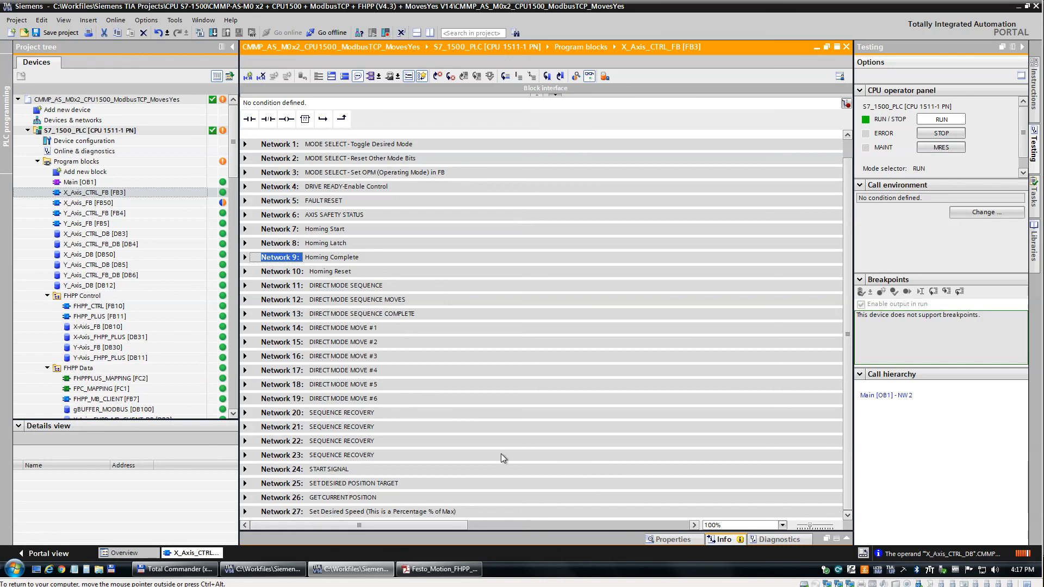
mouse_move(289, 313)
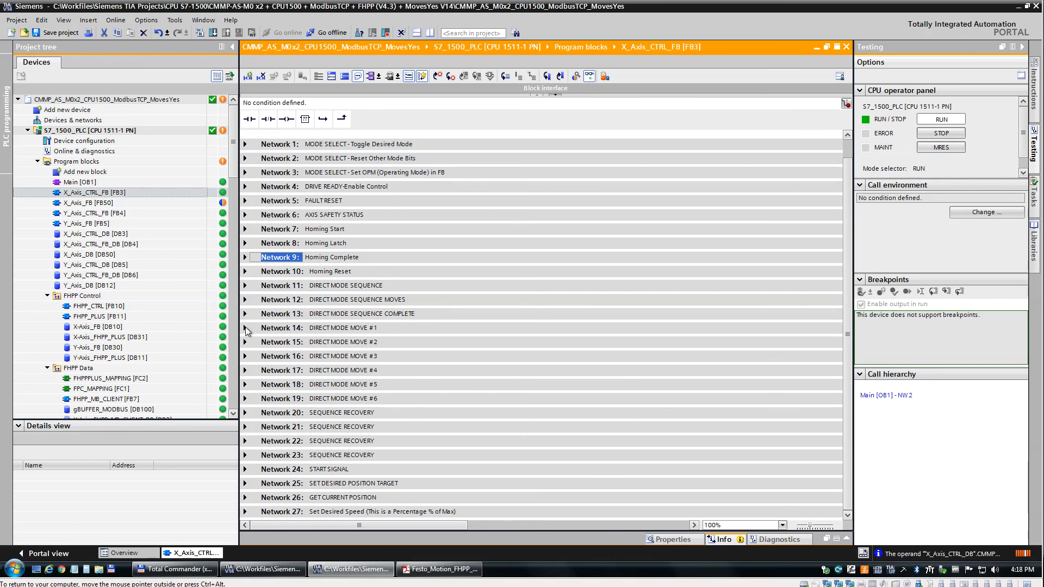
click(245, 327)
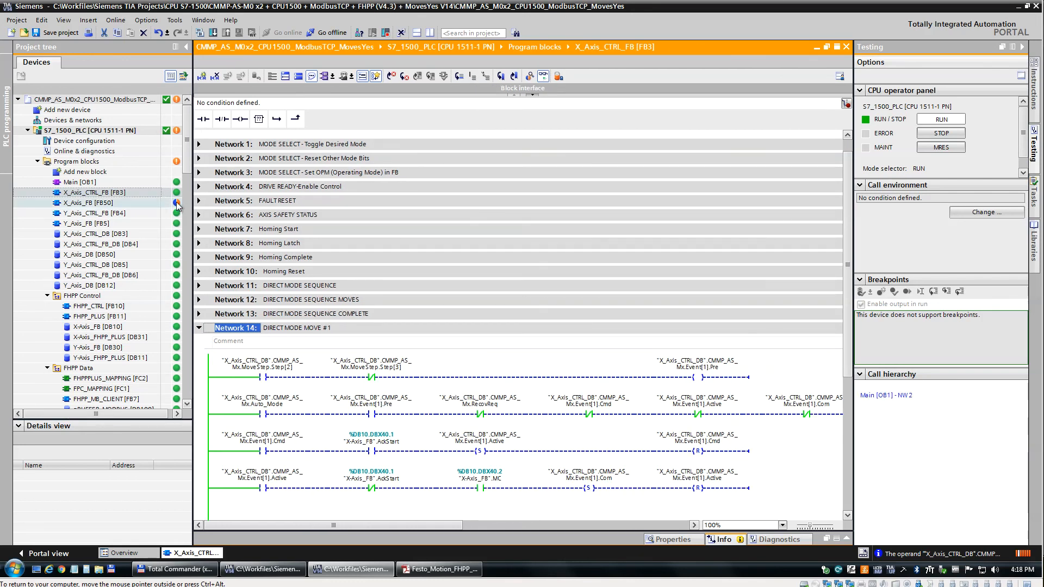
click(93, 203)
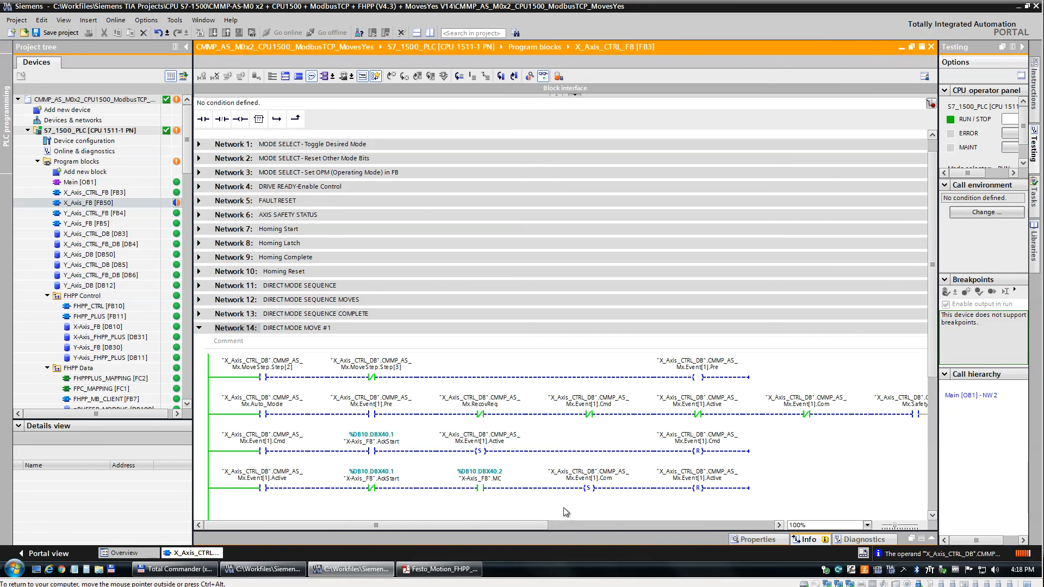
scroll(right, 3)
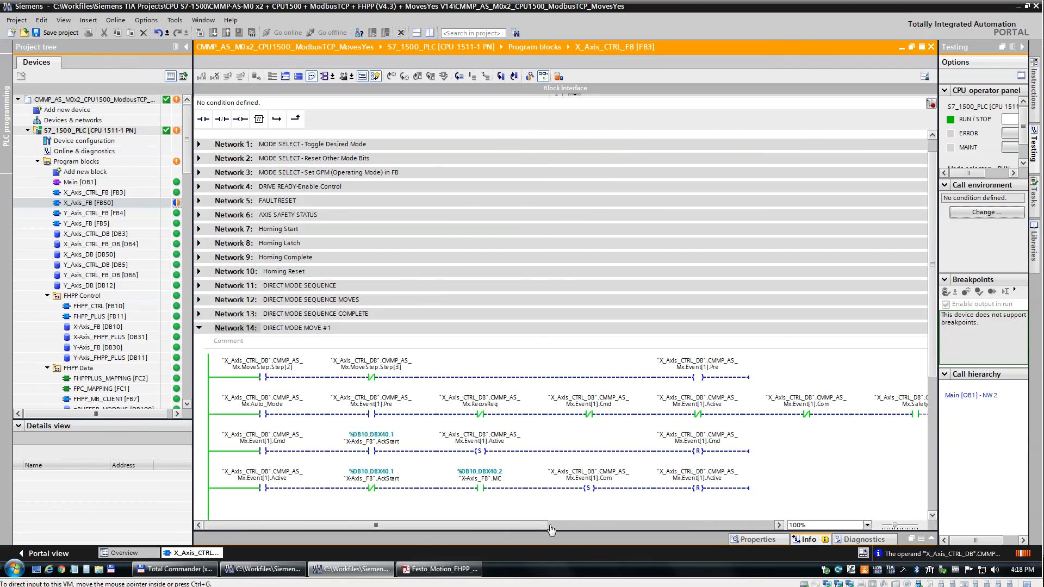
mouse_move(565, 527)
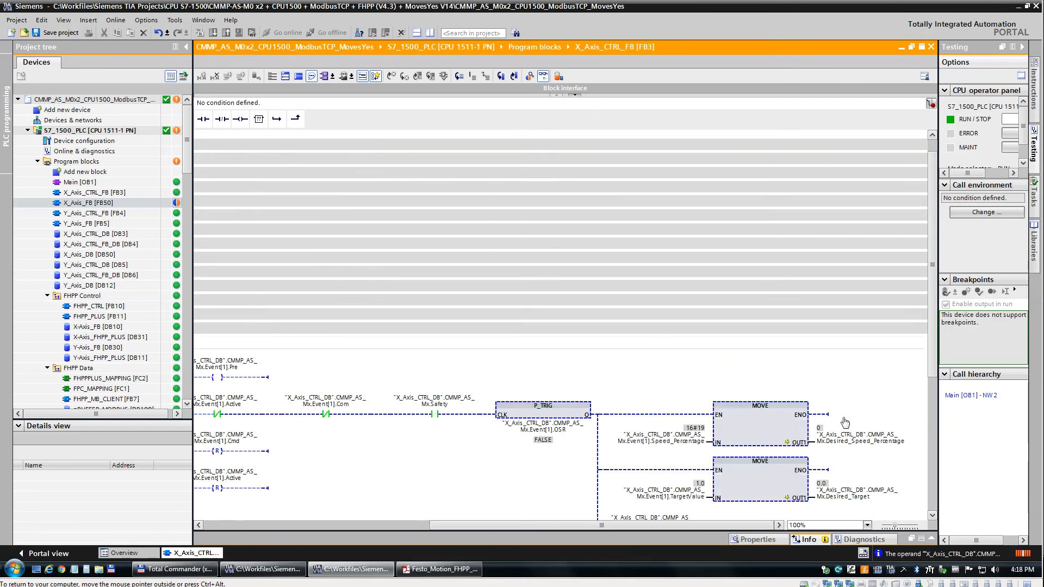
mouse_move(927, 372)
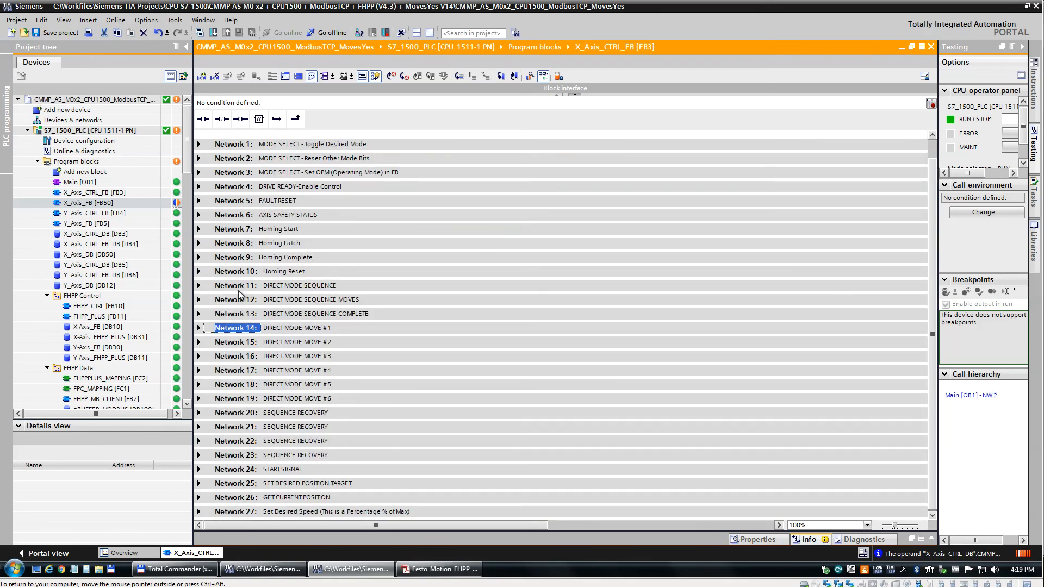
click(197, 285)
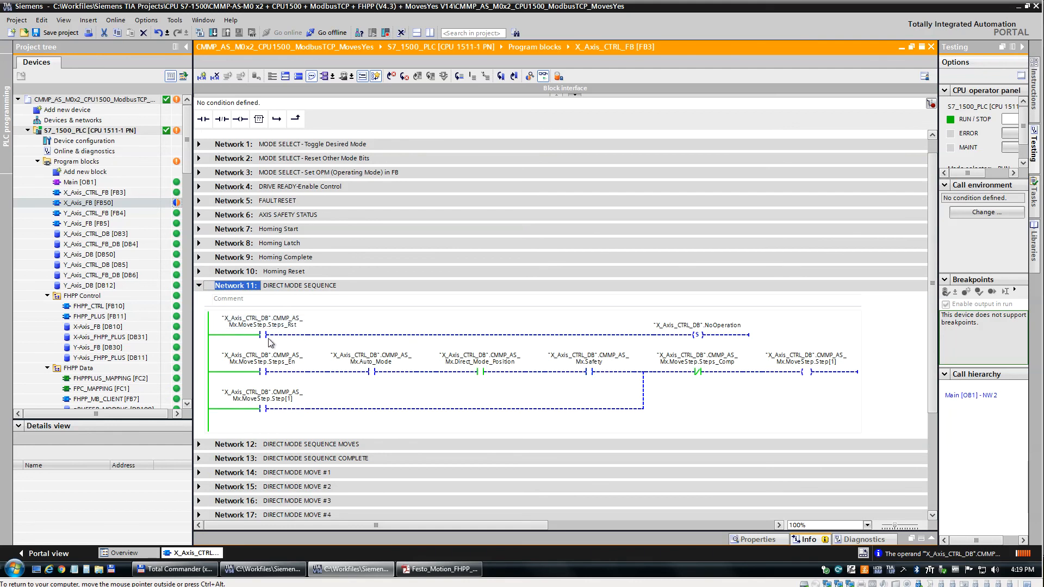
click(370, 372)
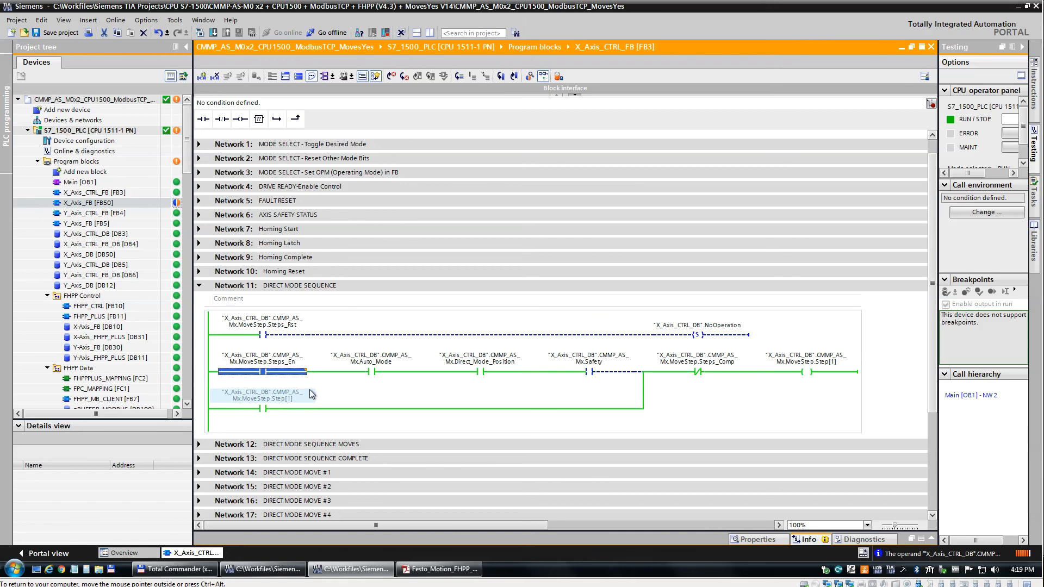
mouse_move(367, 349)
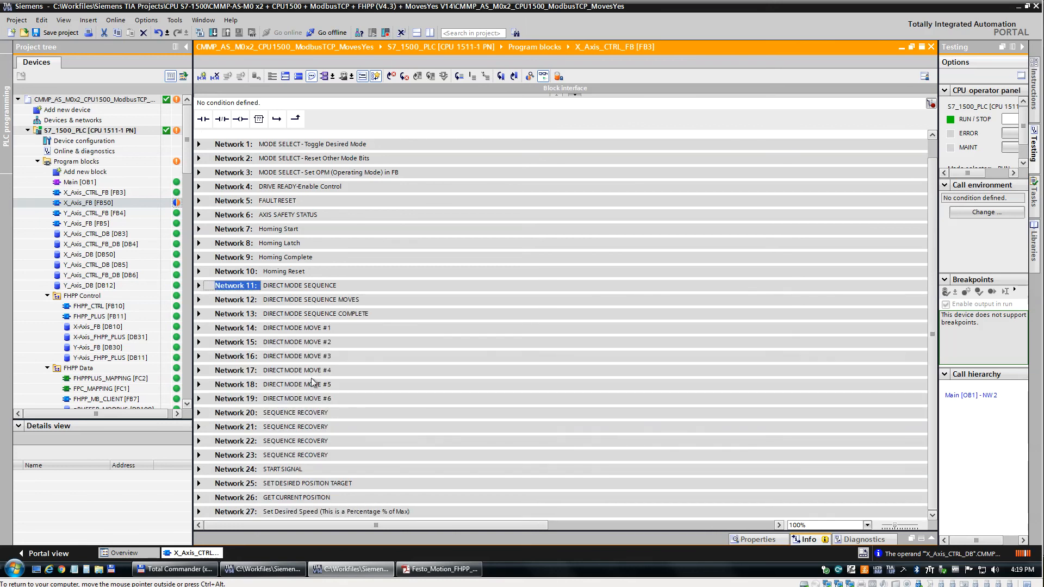
mouse_move(489, 472)
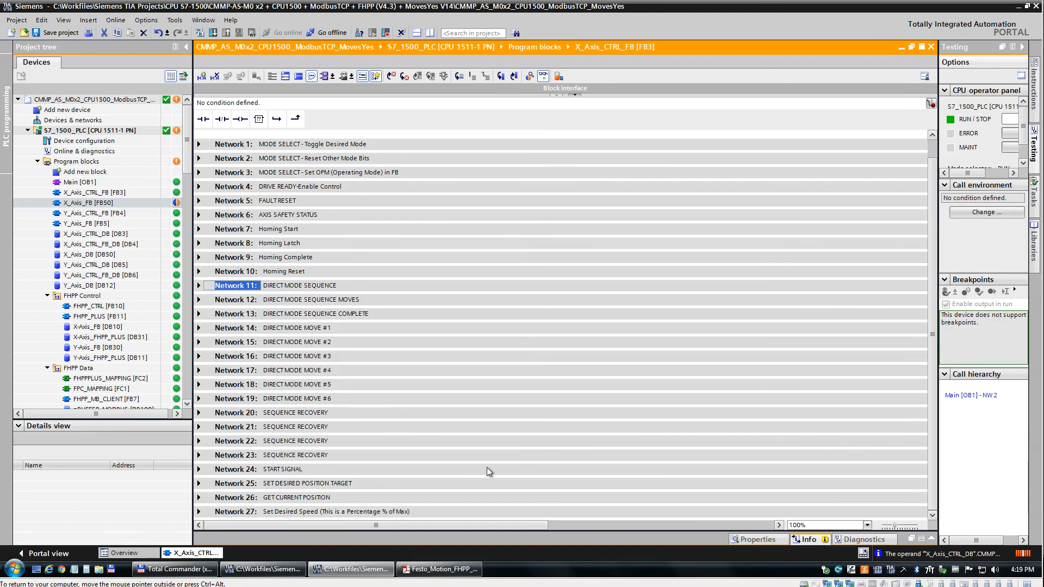
click(438, 569)
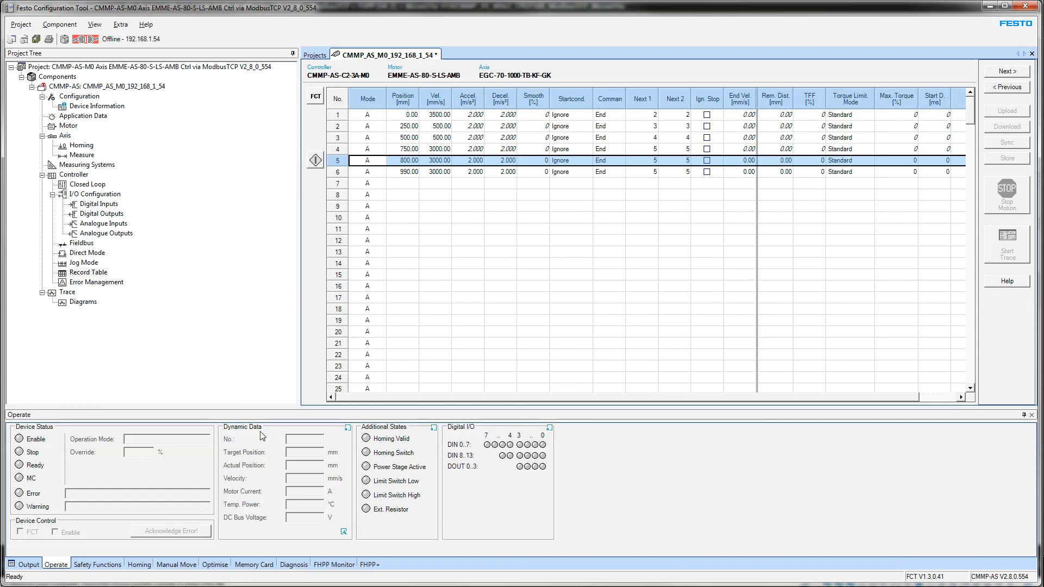